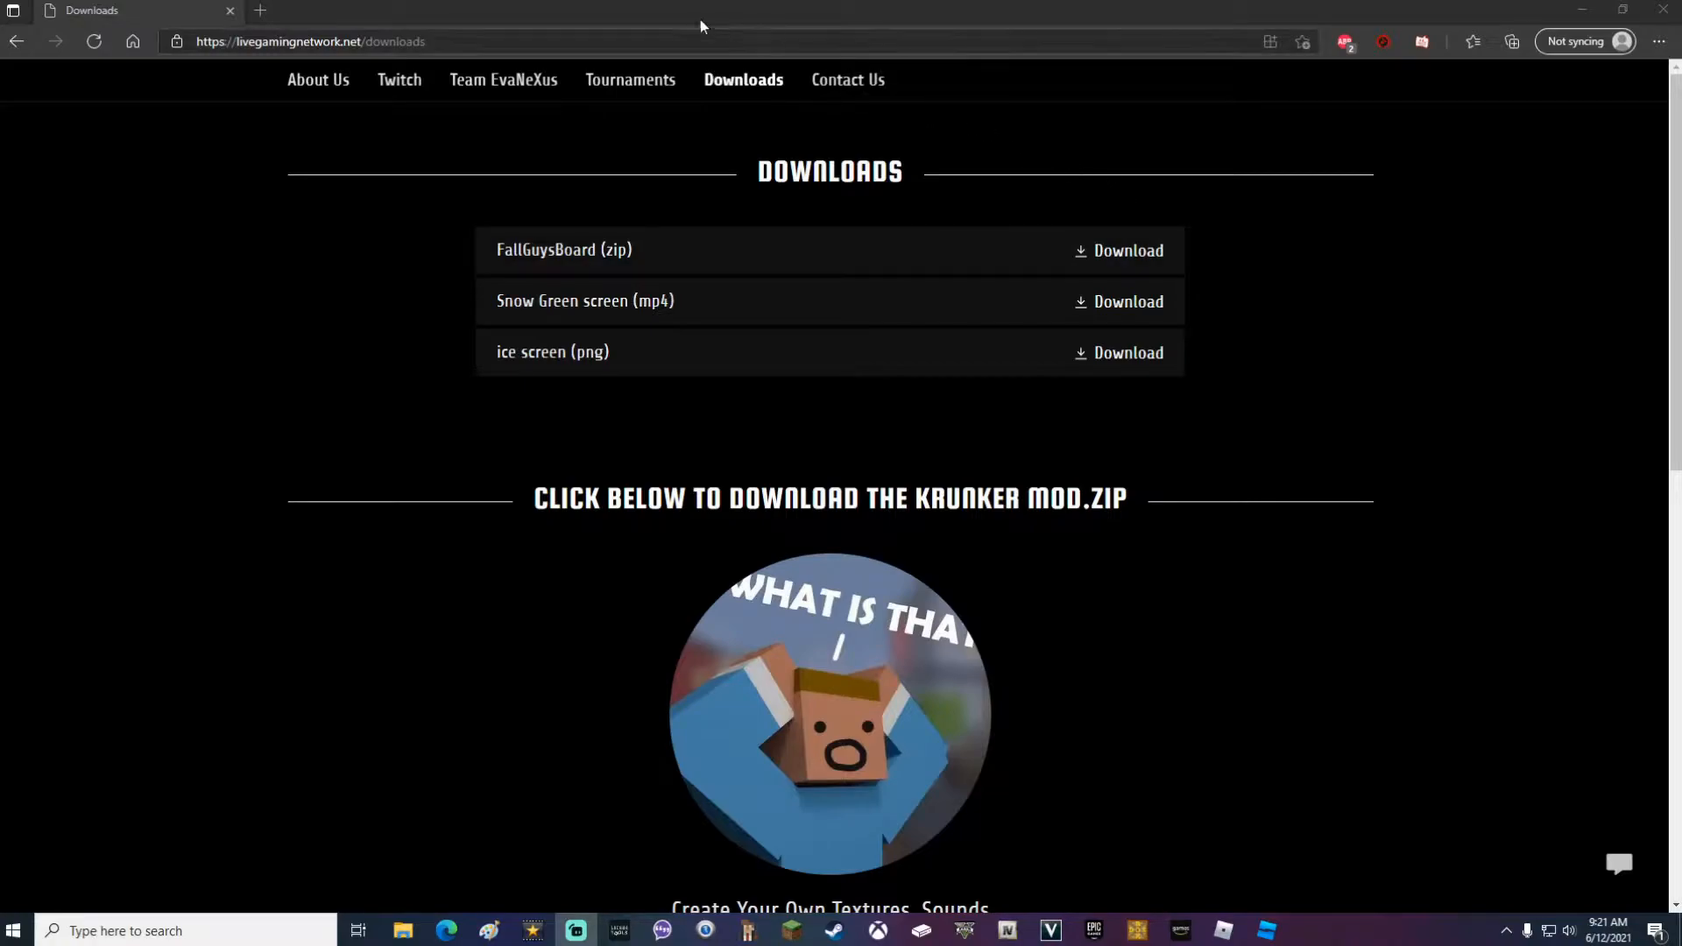
Download the Krunker mod.zip from the livegamingnetwork.net link via MediaFire.
click(310, 42)
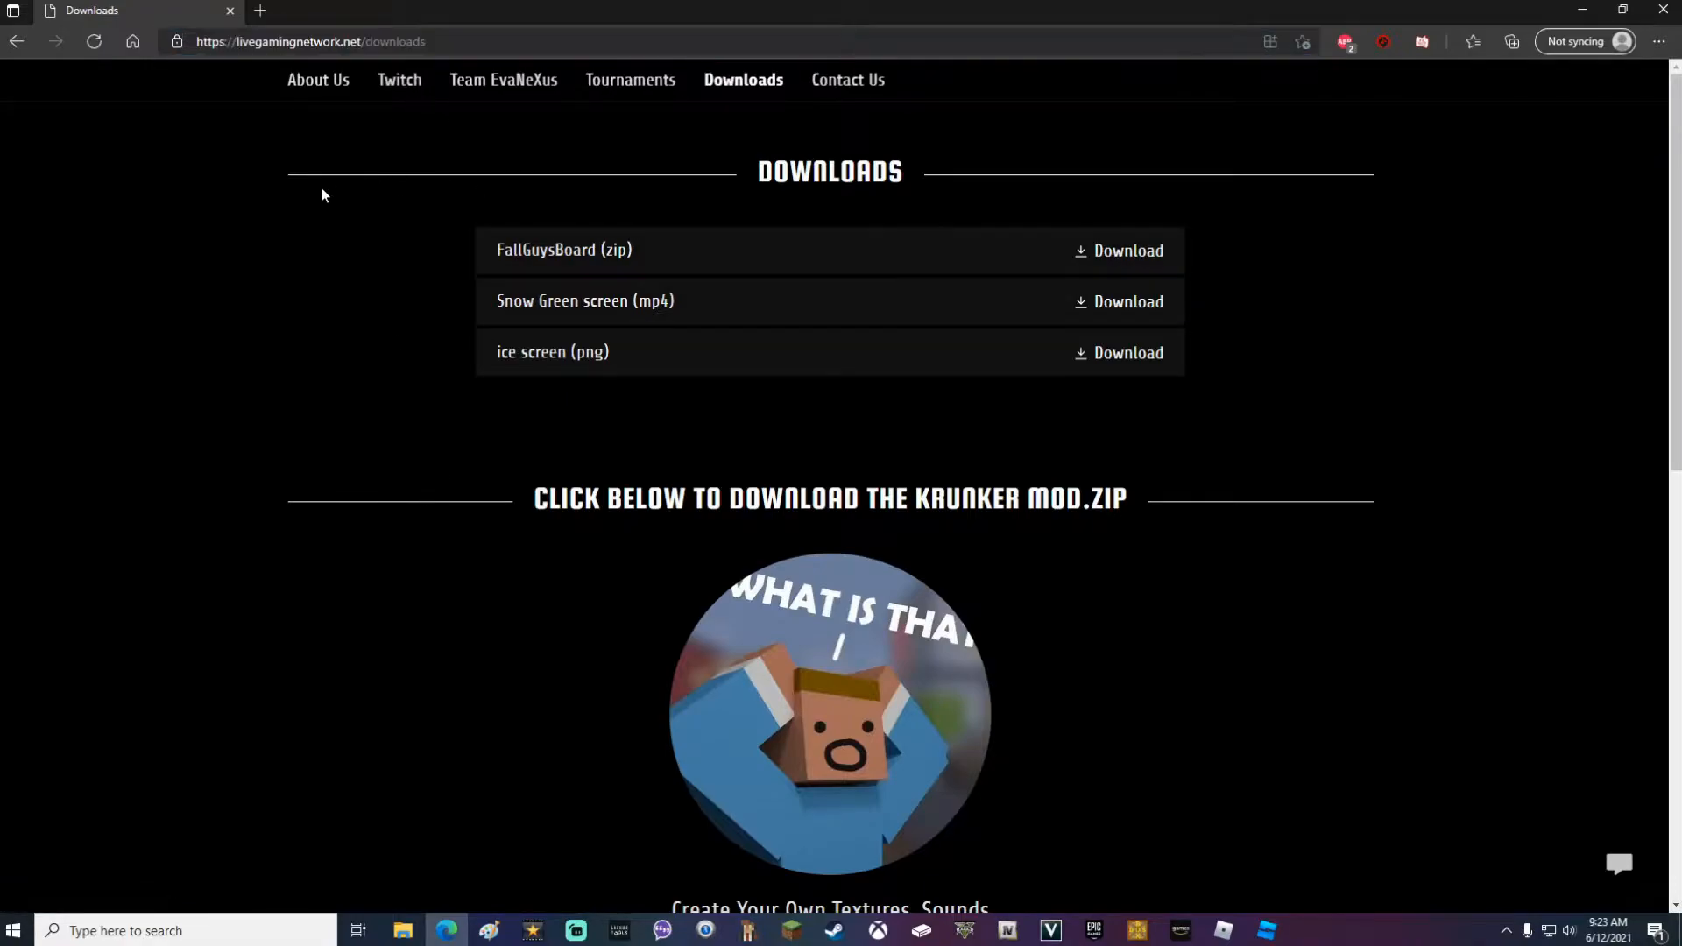
mouse_move(747, 541)
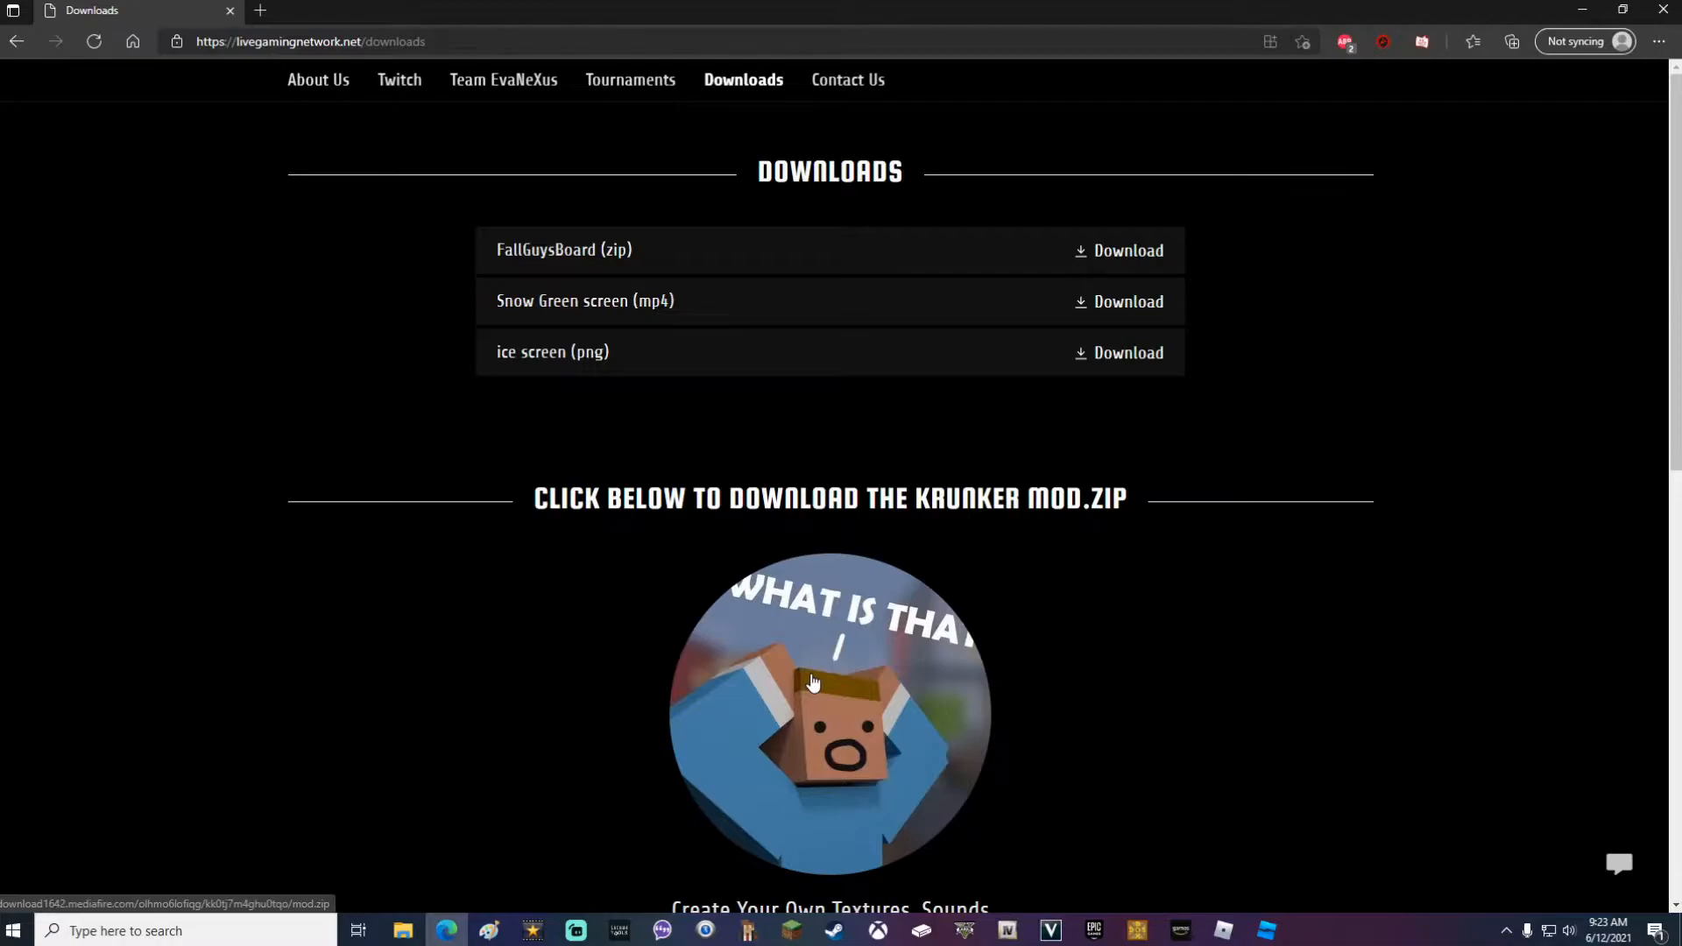
mouse_move(821, 679)
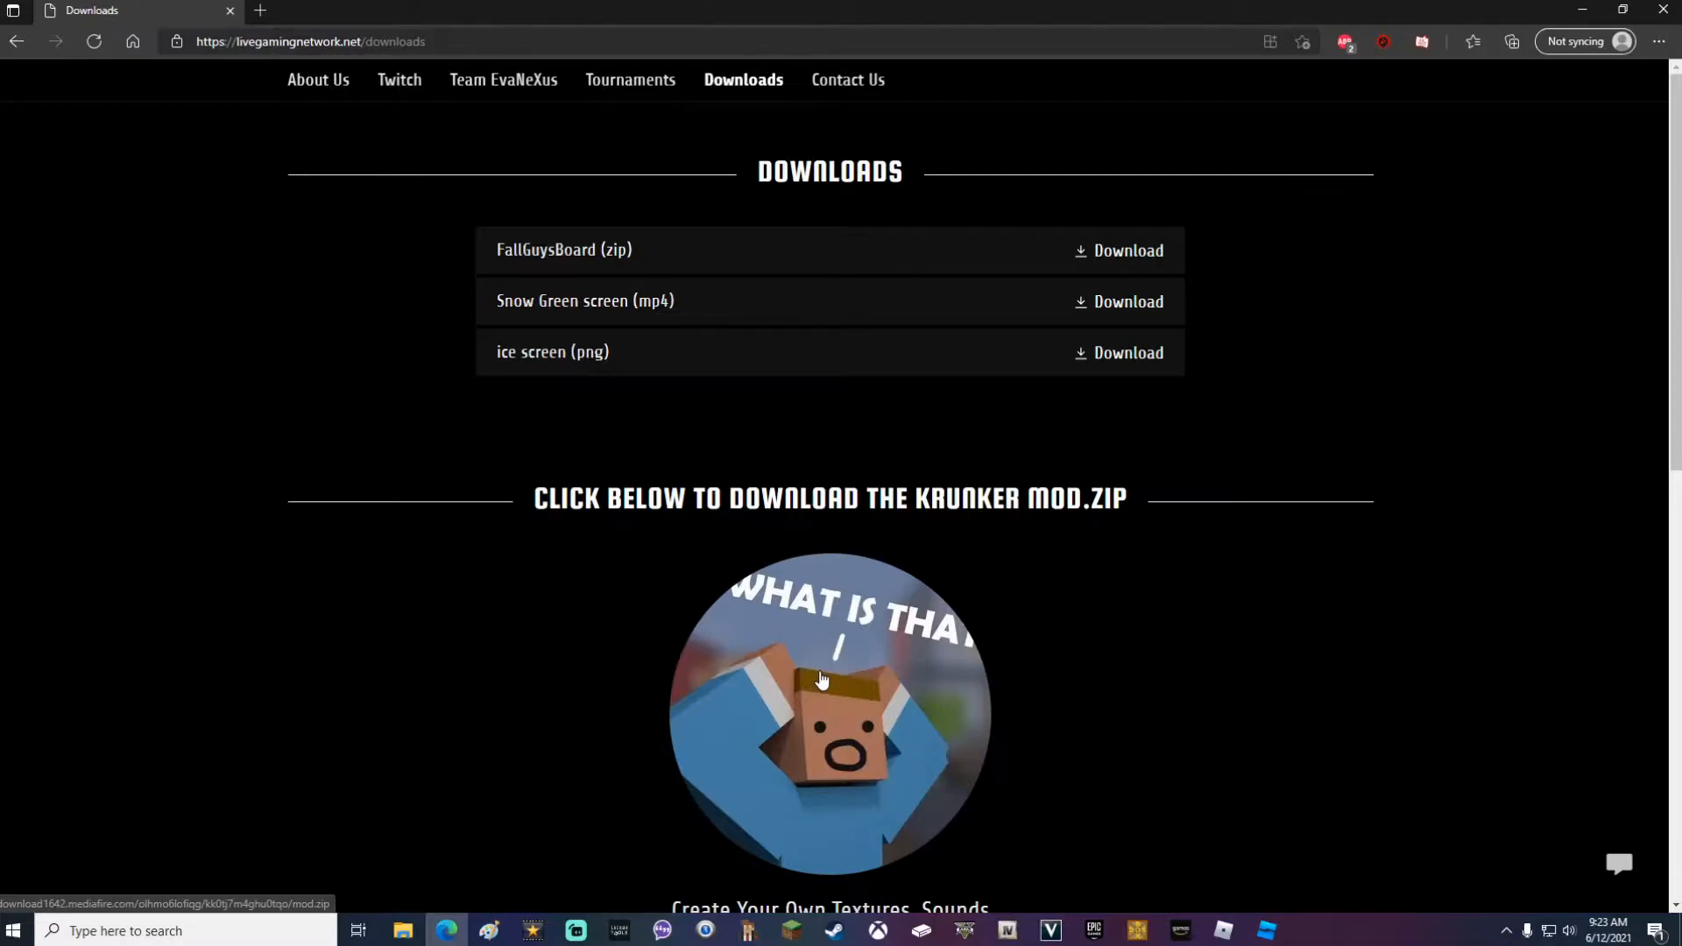
click(826, 708)
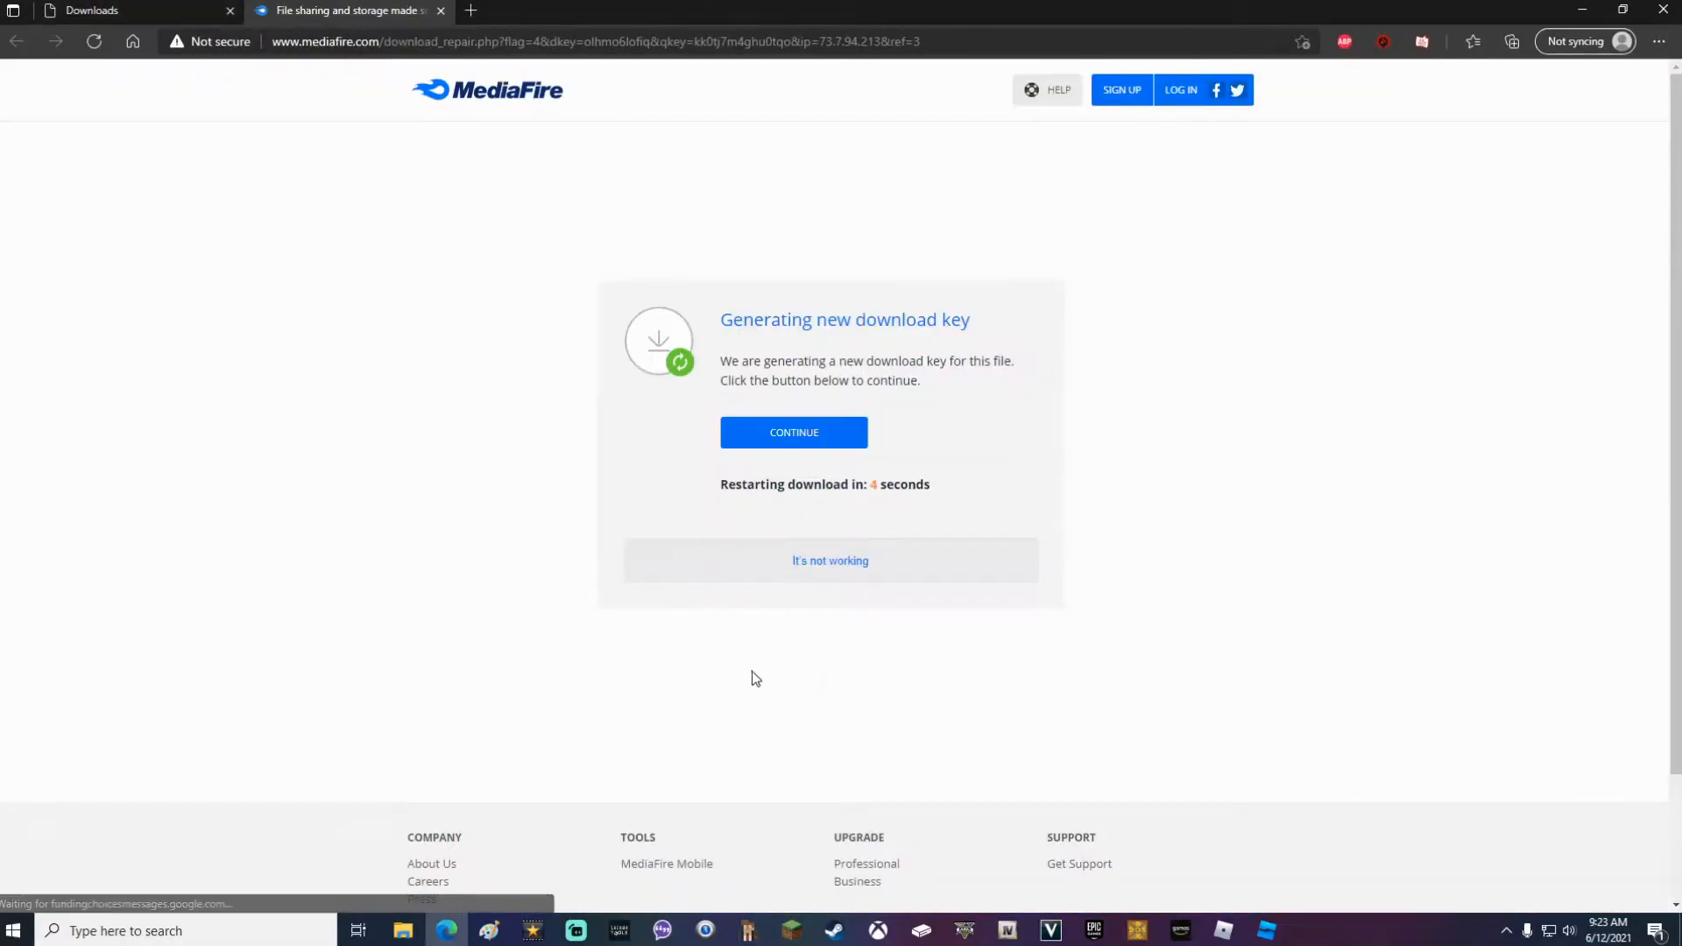
mouse_move(607, 235)
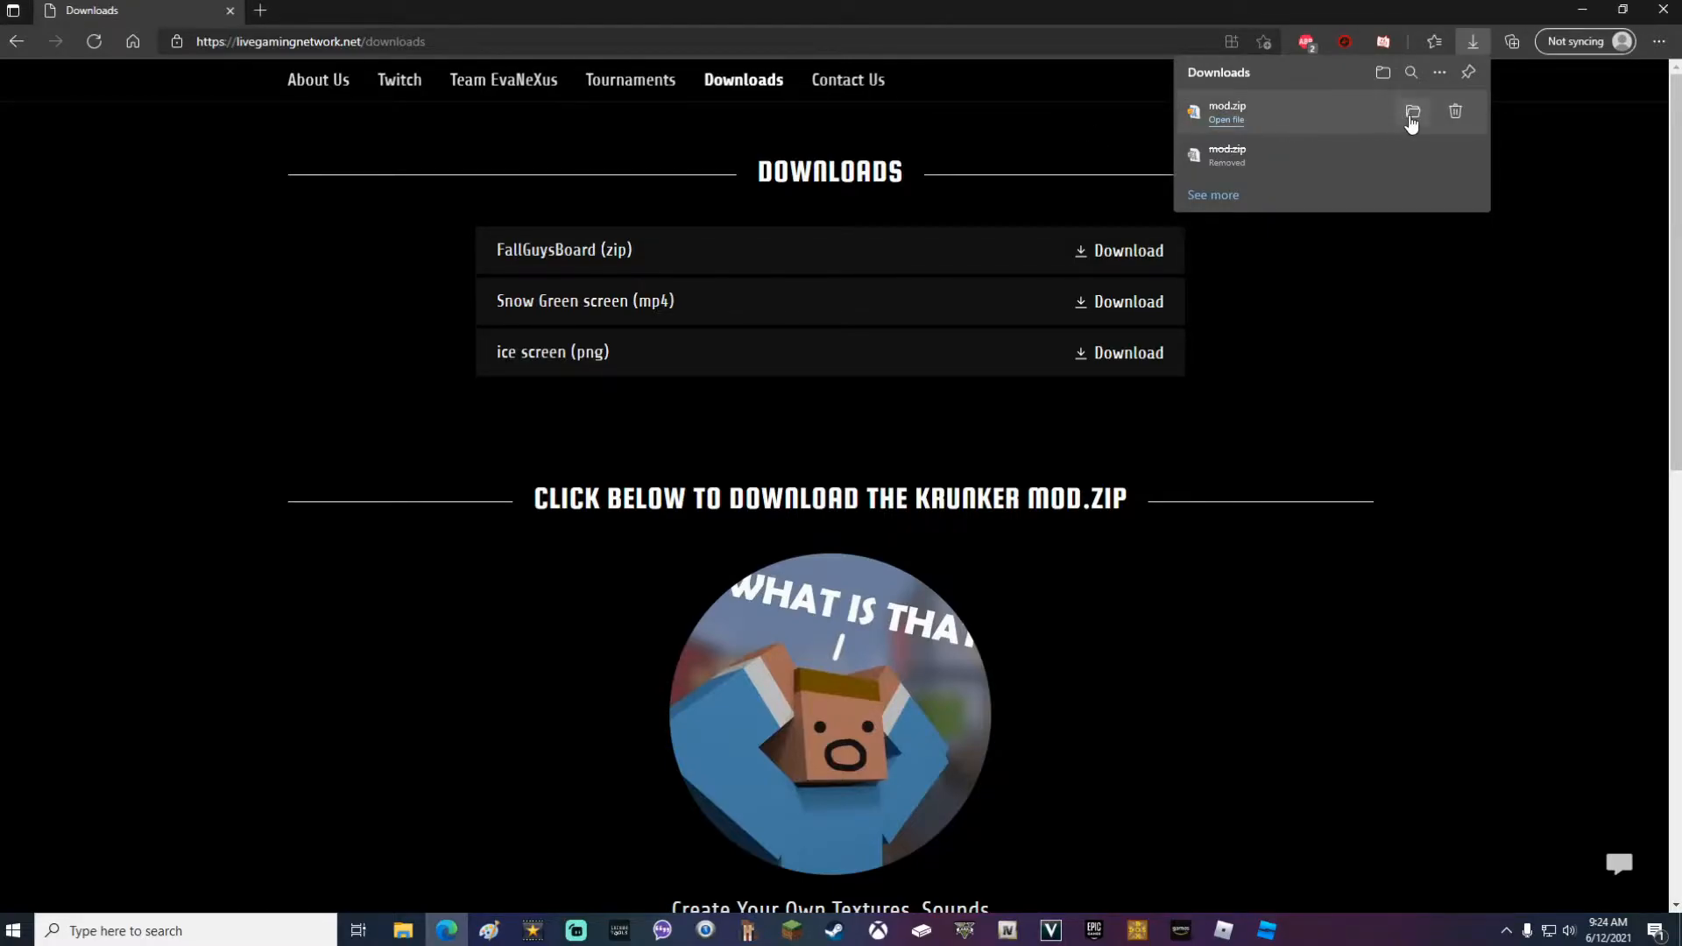
Move mod.zip onto the desktop and create a new folder named New Mod.
click(1411, 111)
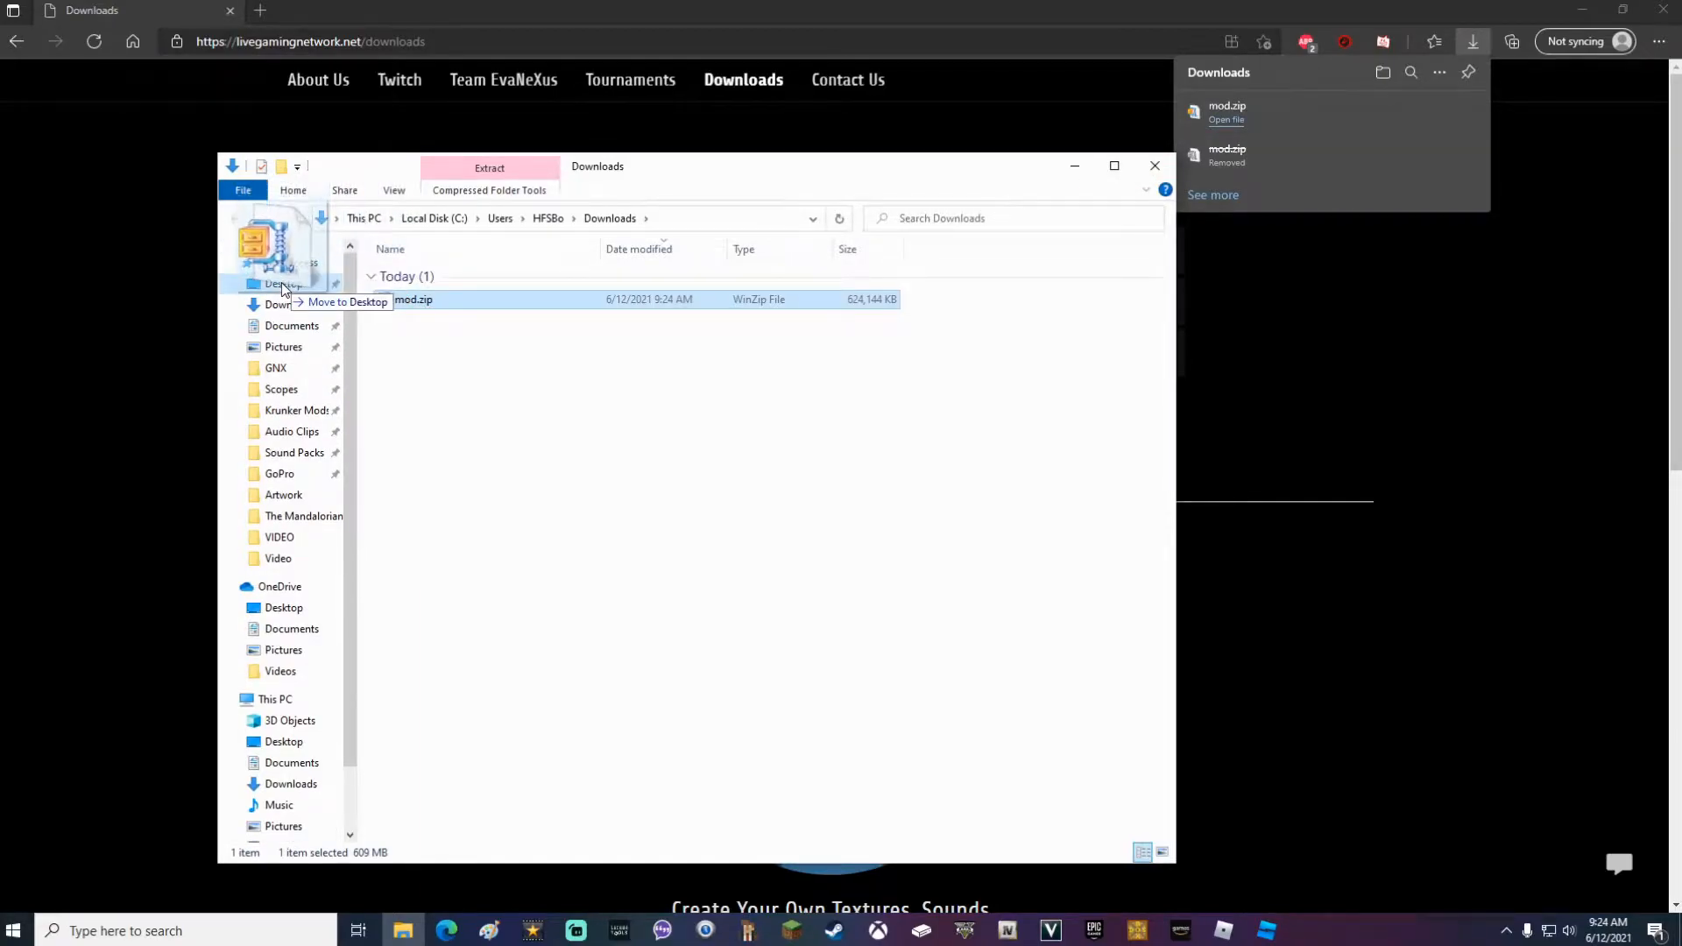
drag(413, 299, 283, 283)
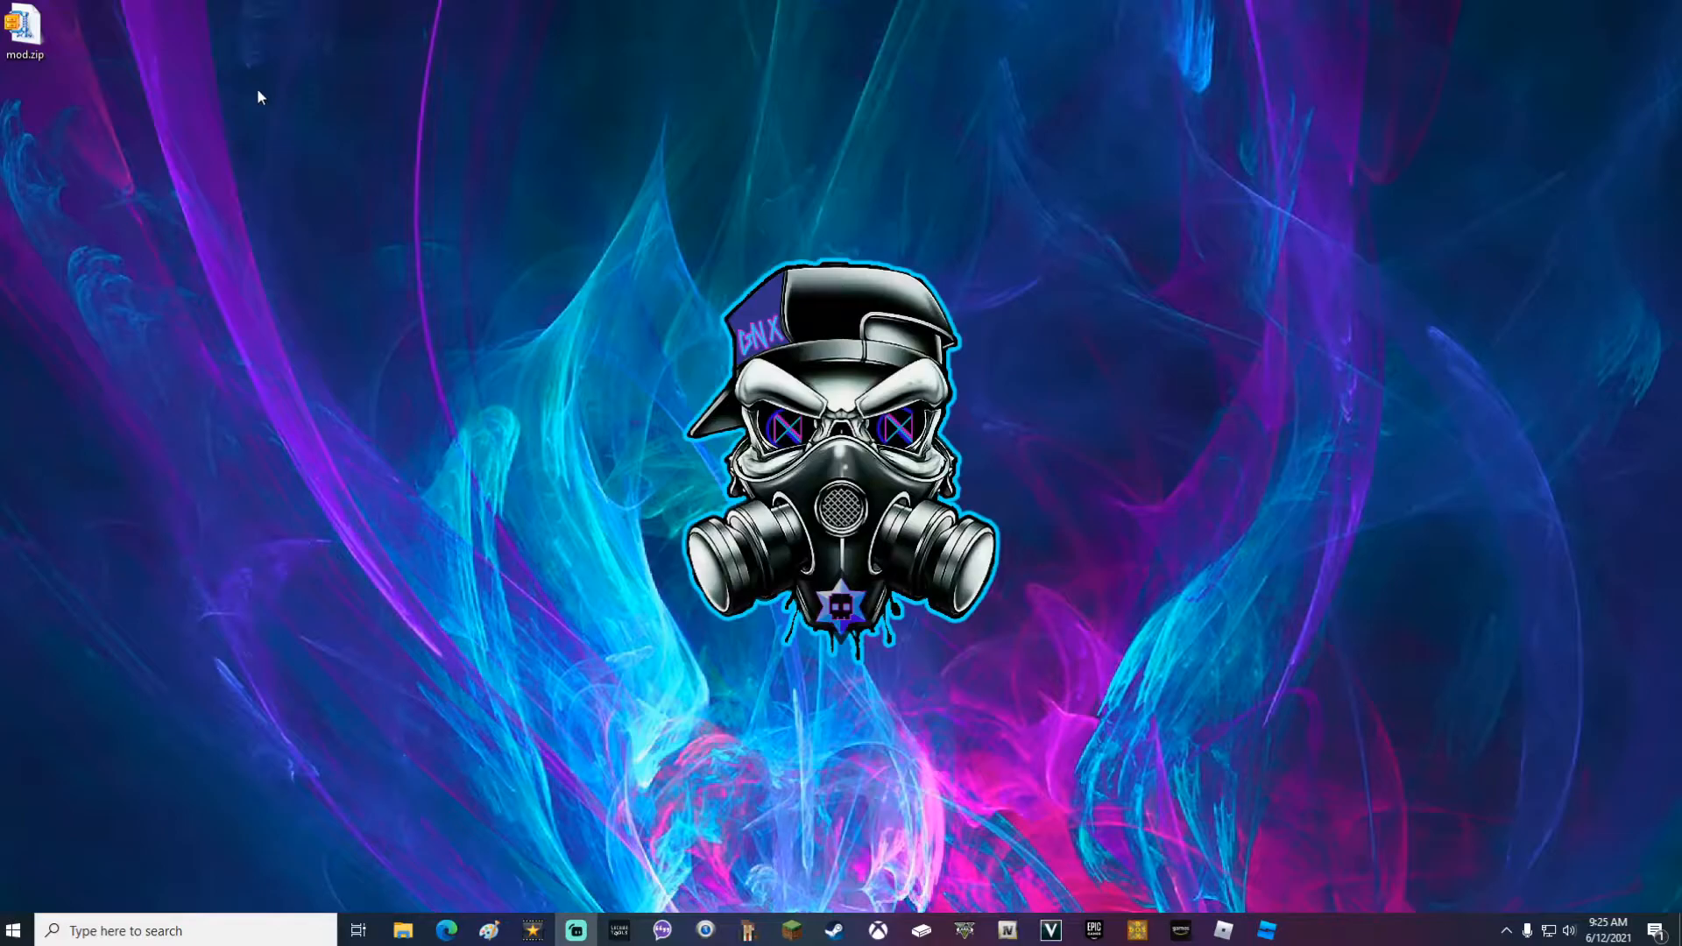
right_click(258, 97)
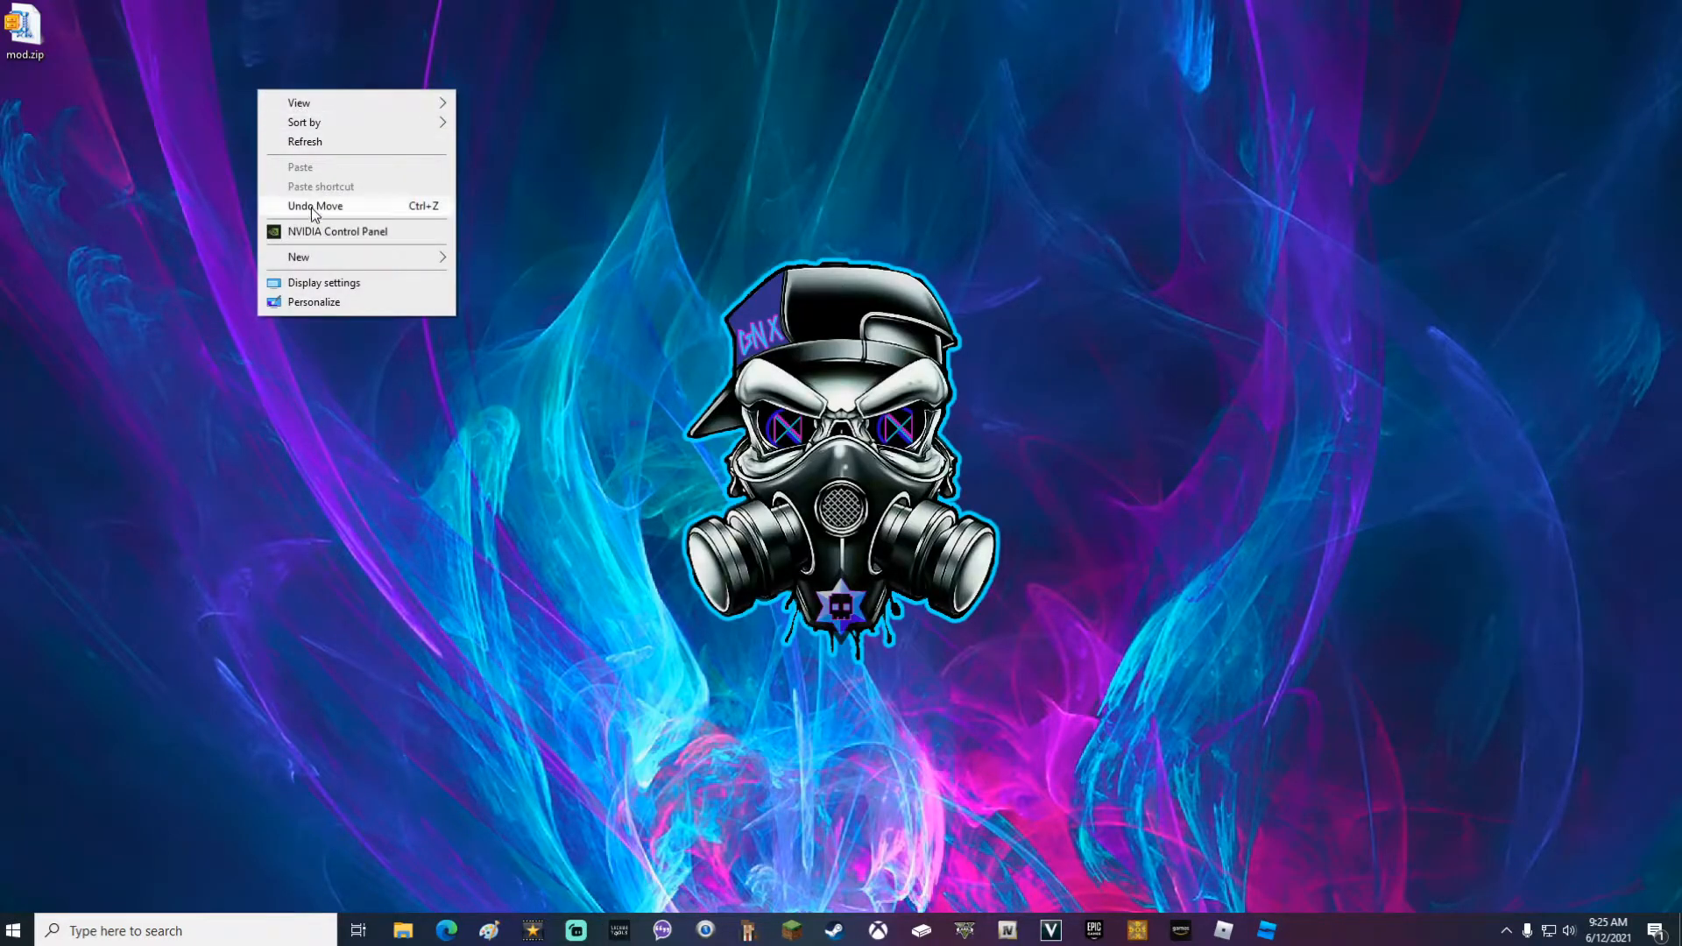
click(299, 257)
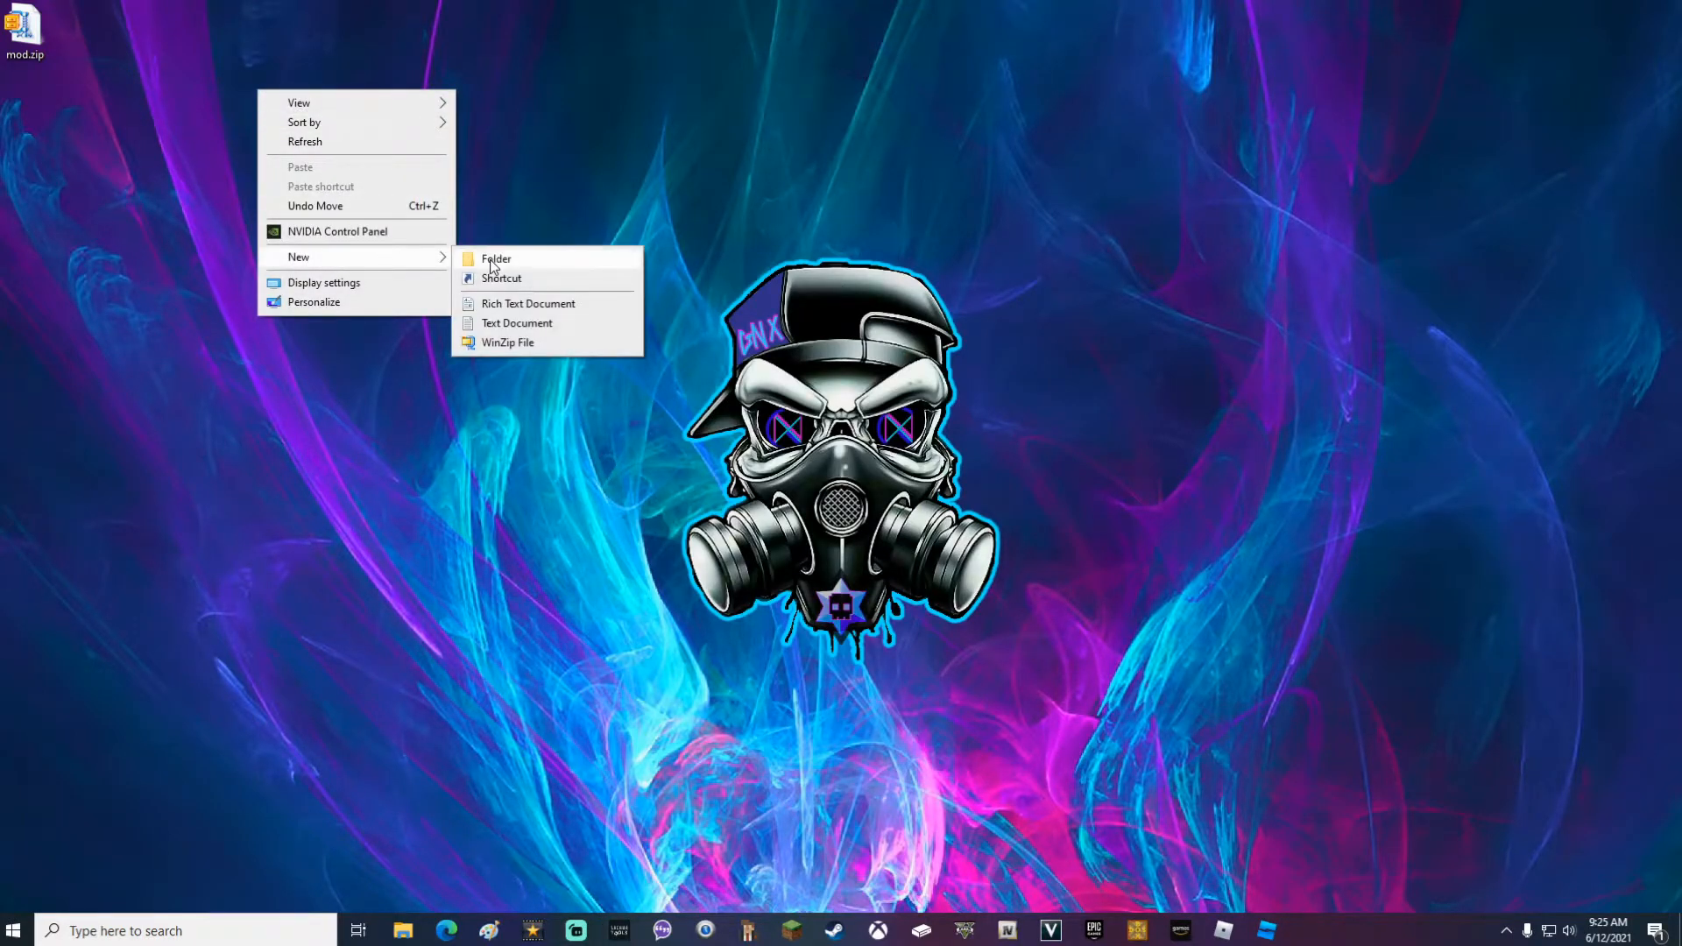
click(497, 258)
text(New Mod)
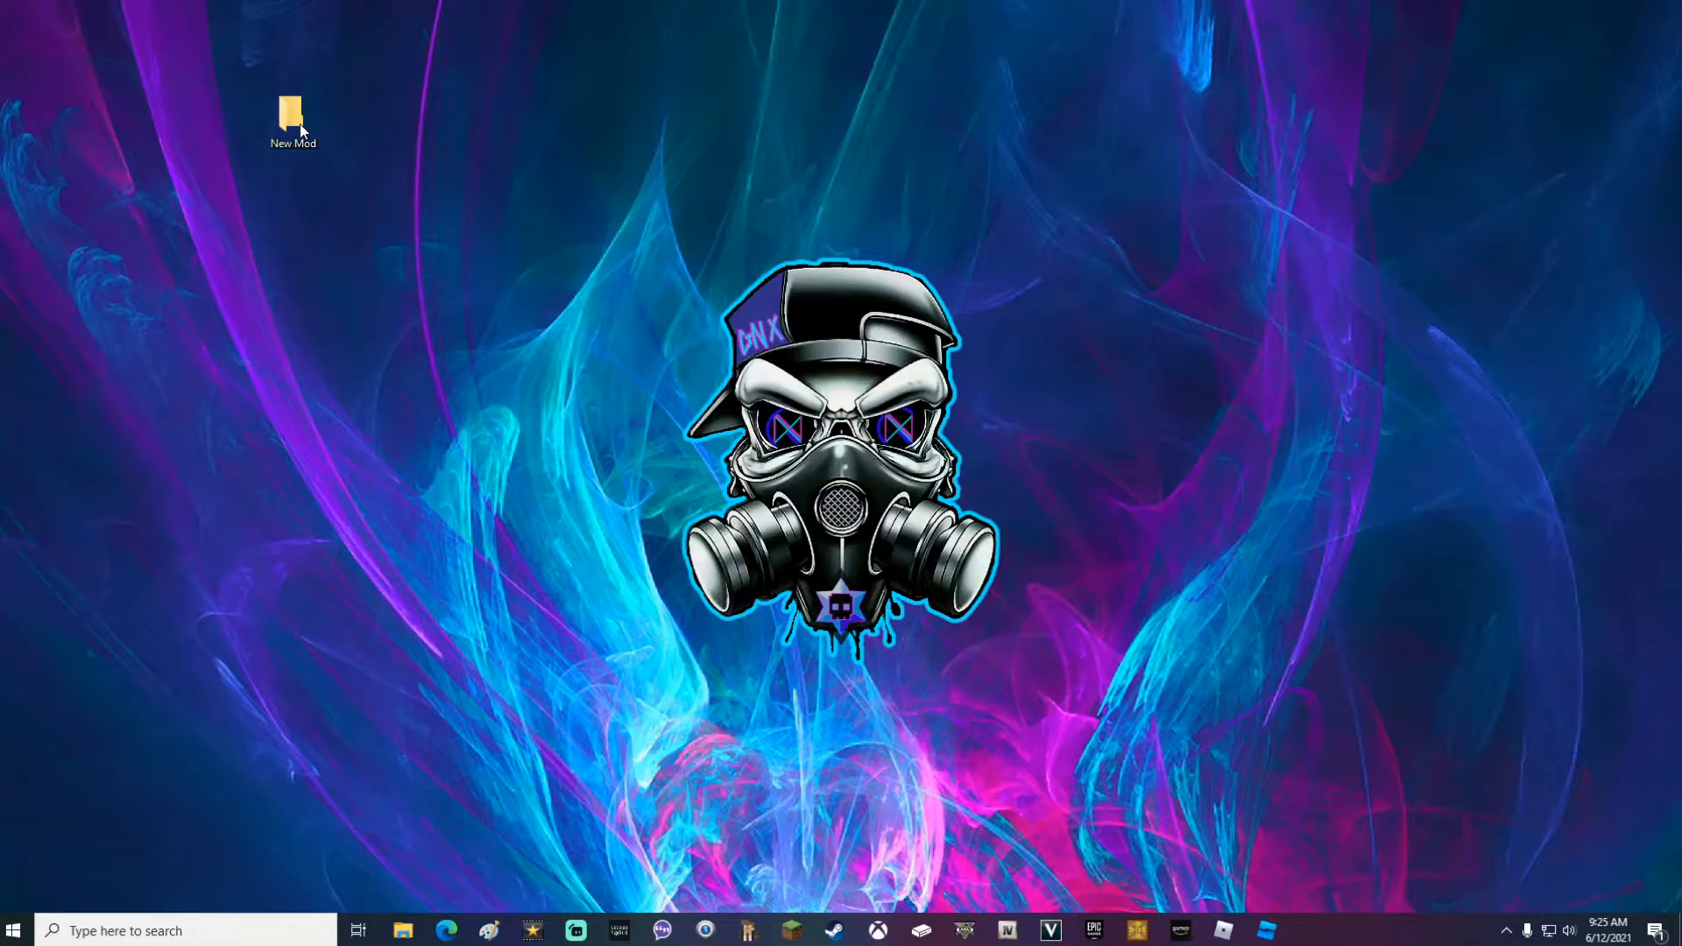
Inside New Mod, extract mod.zip with WinZip's Extract to here.
double_click(291, 114)
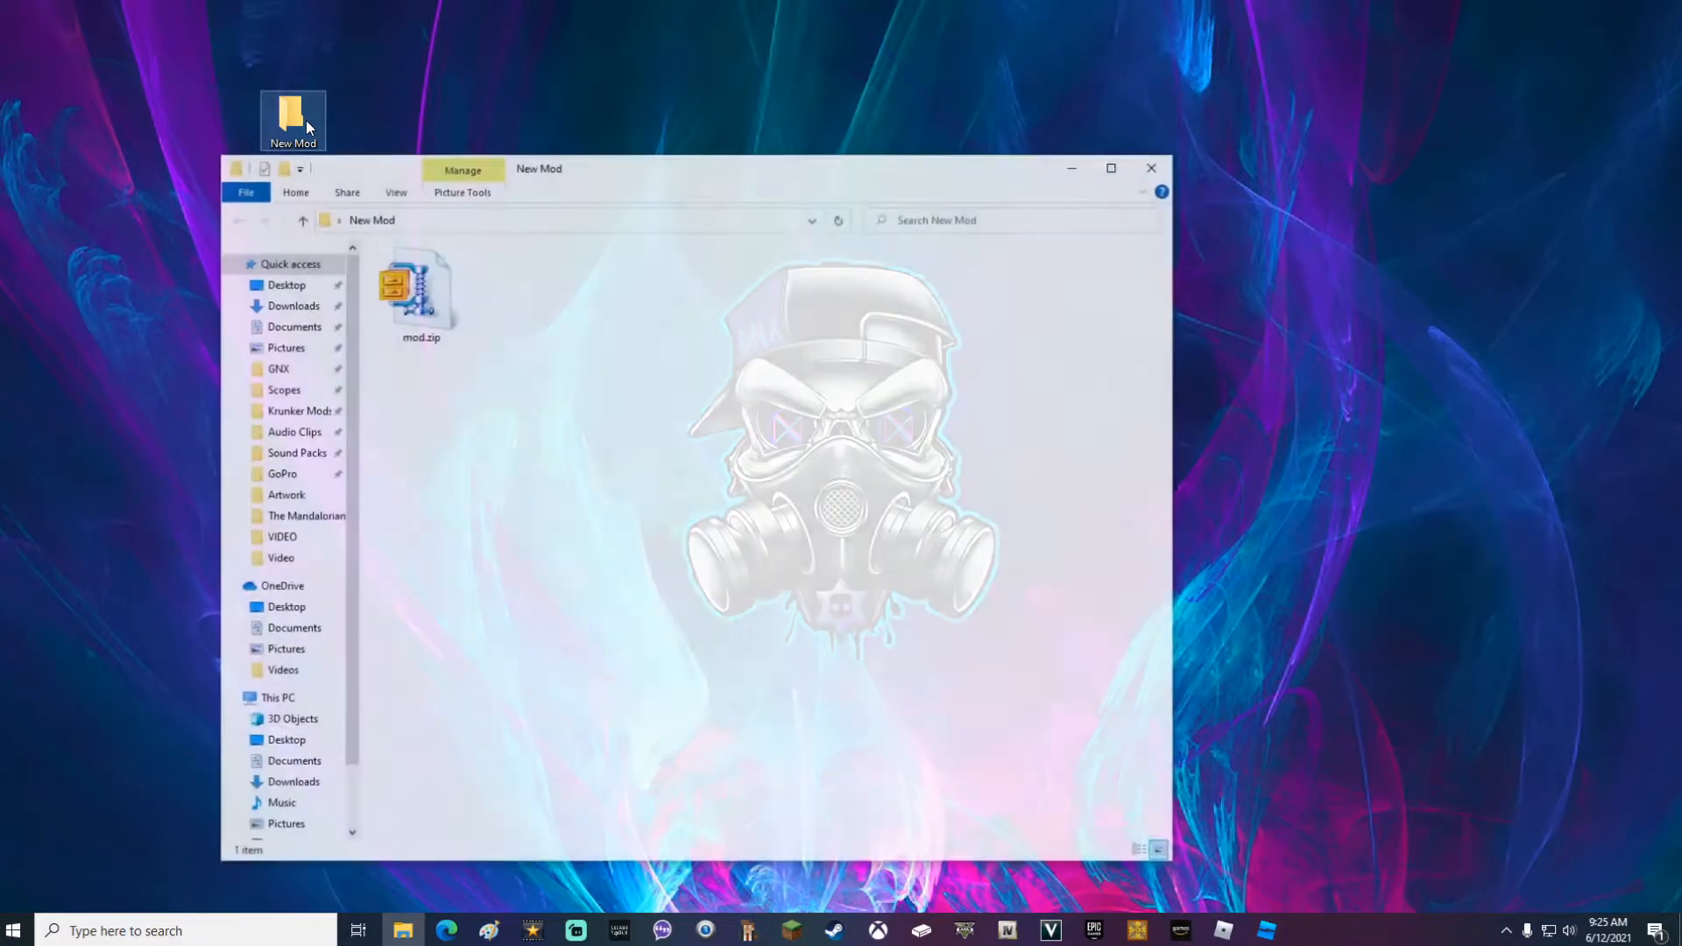
click(418, 290)
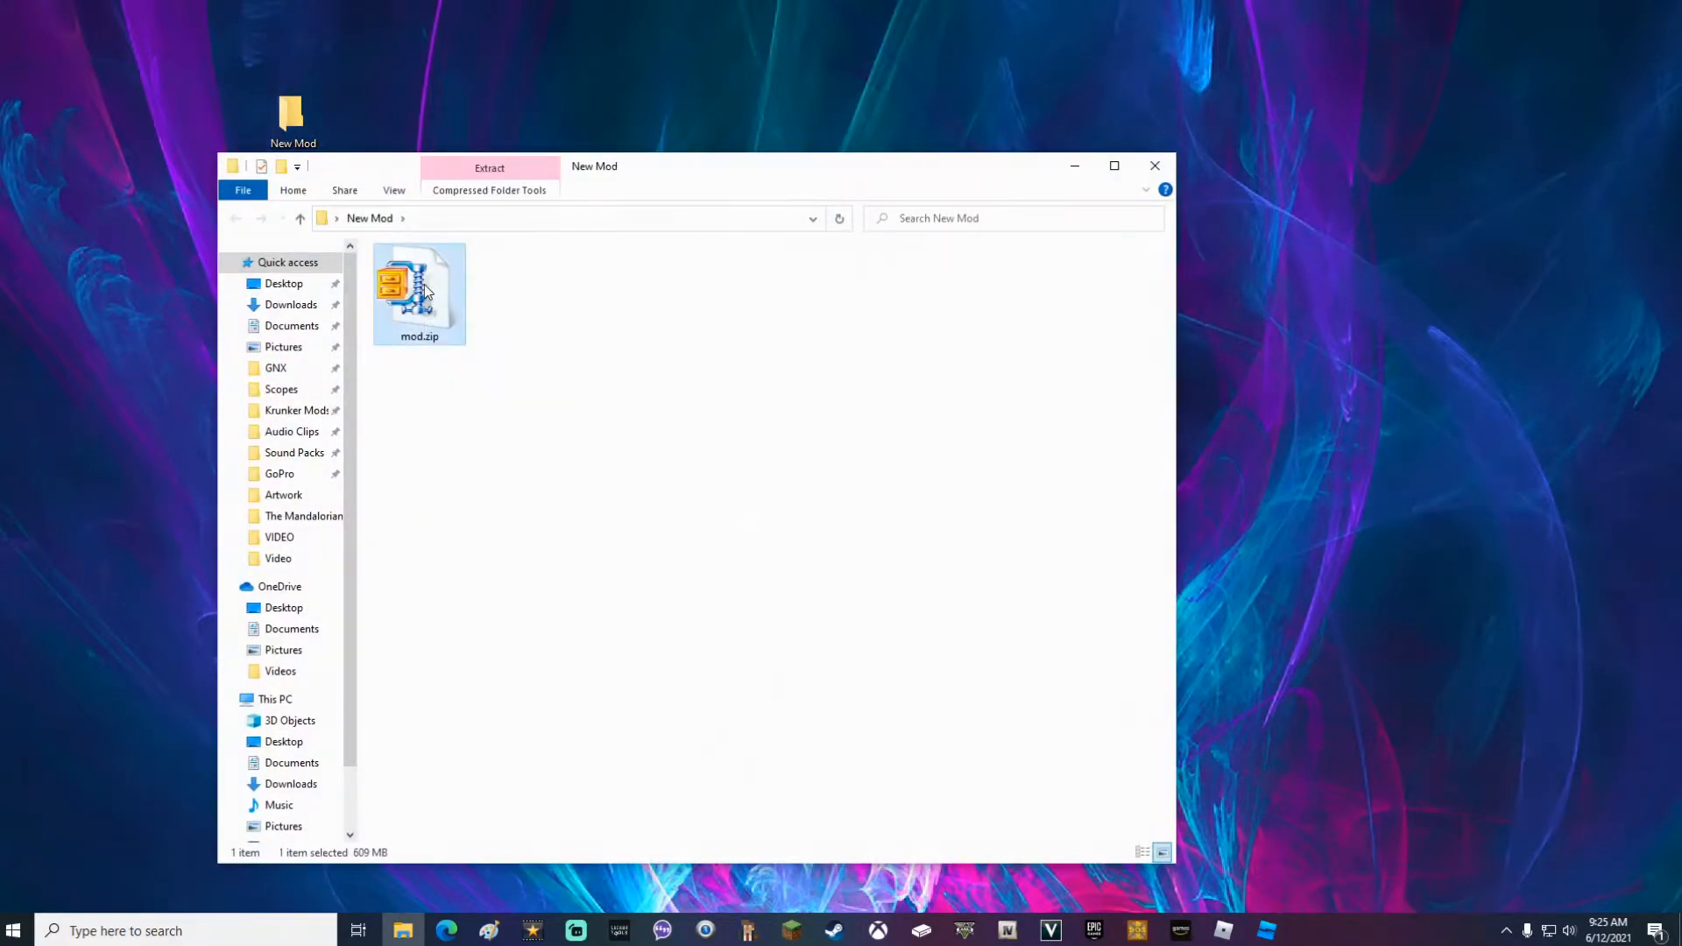
right_click(420, 293)
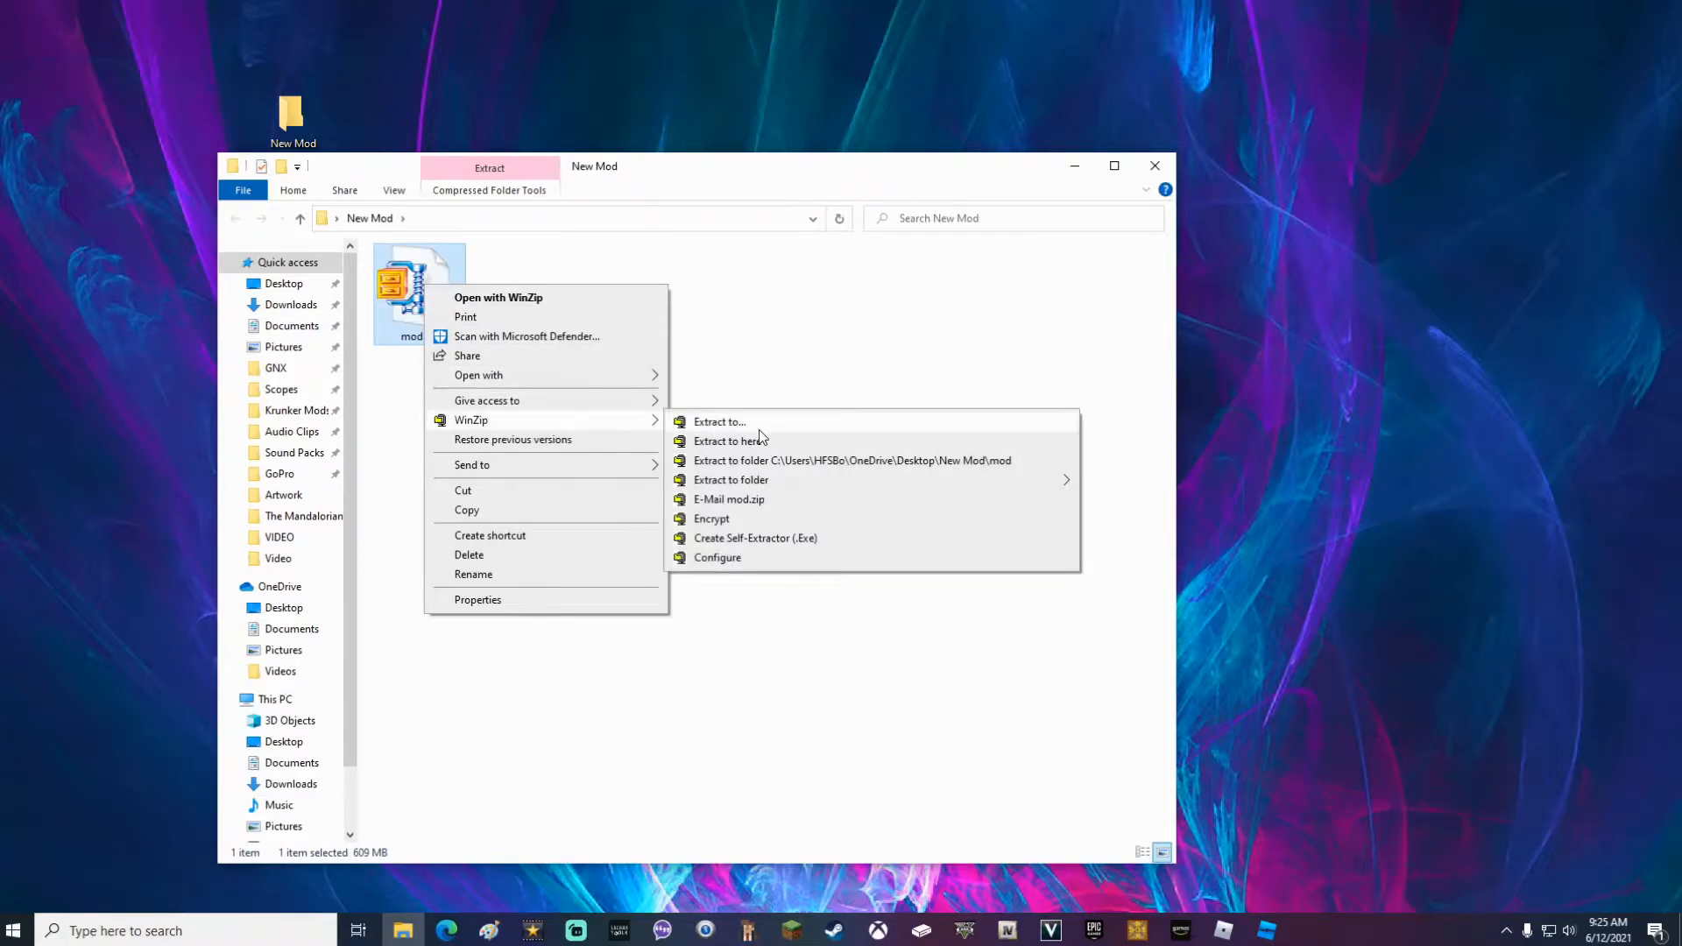
click(730, 441)
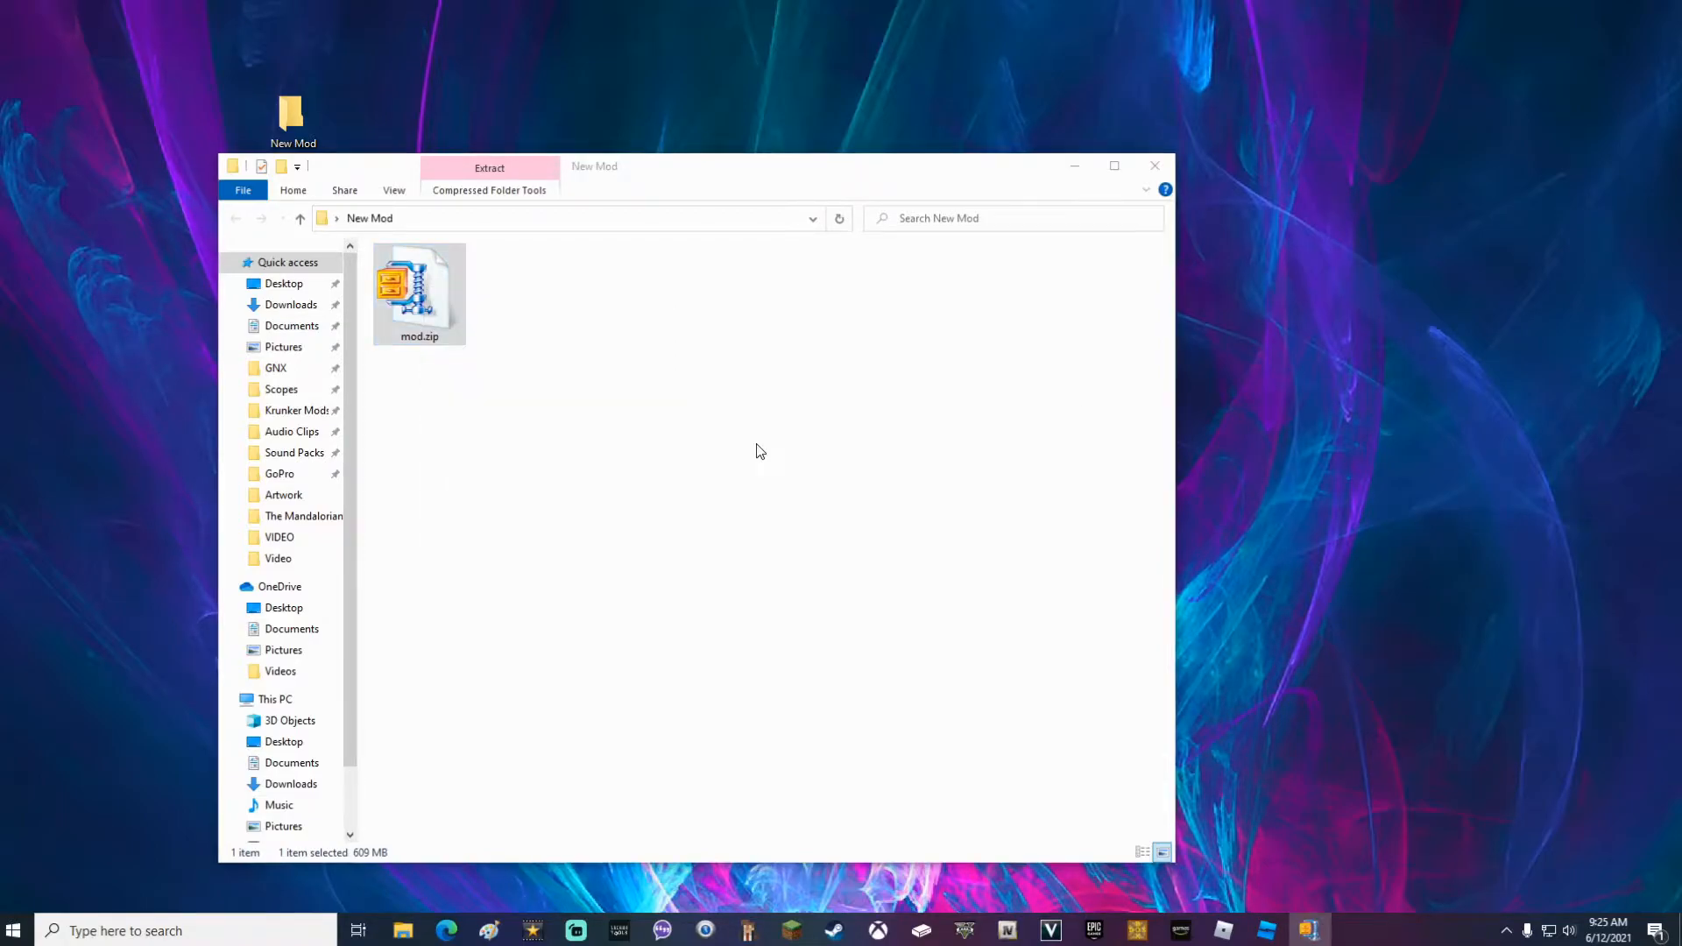
Finish extracting mod.zip into its css, css-img, models, scripts, shaders, sound and textures folders.
click(489, 168)
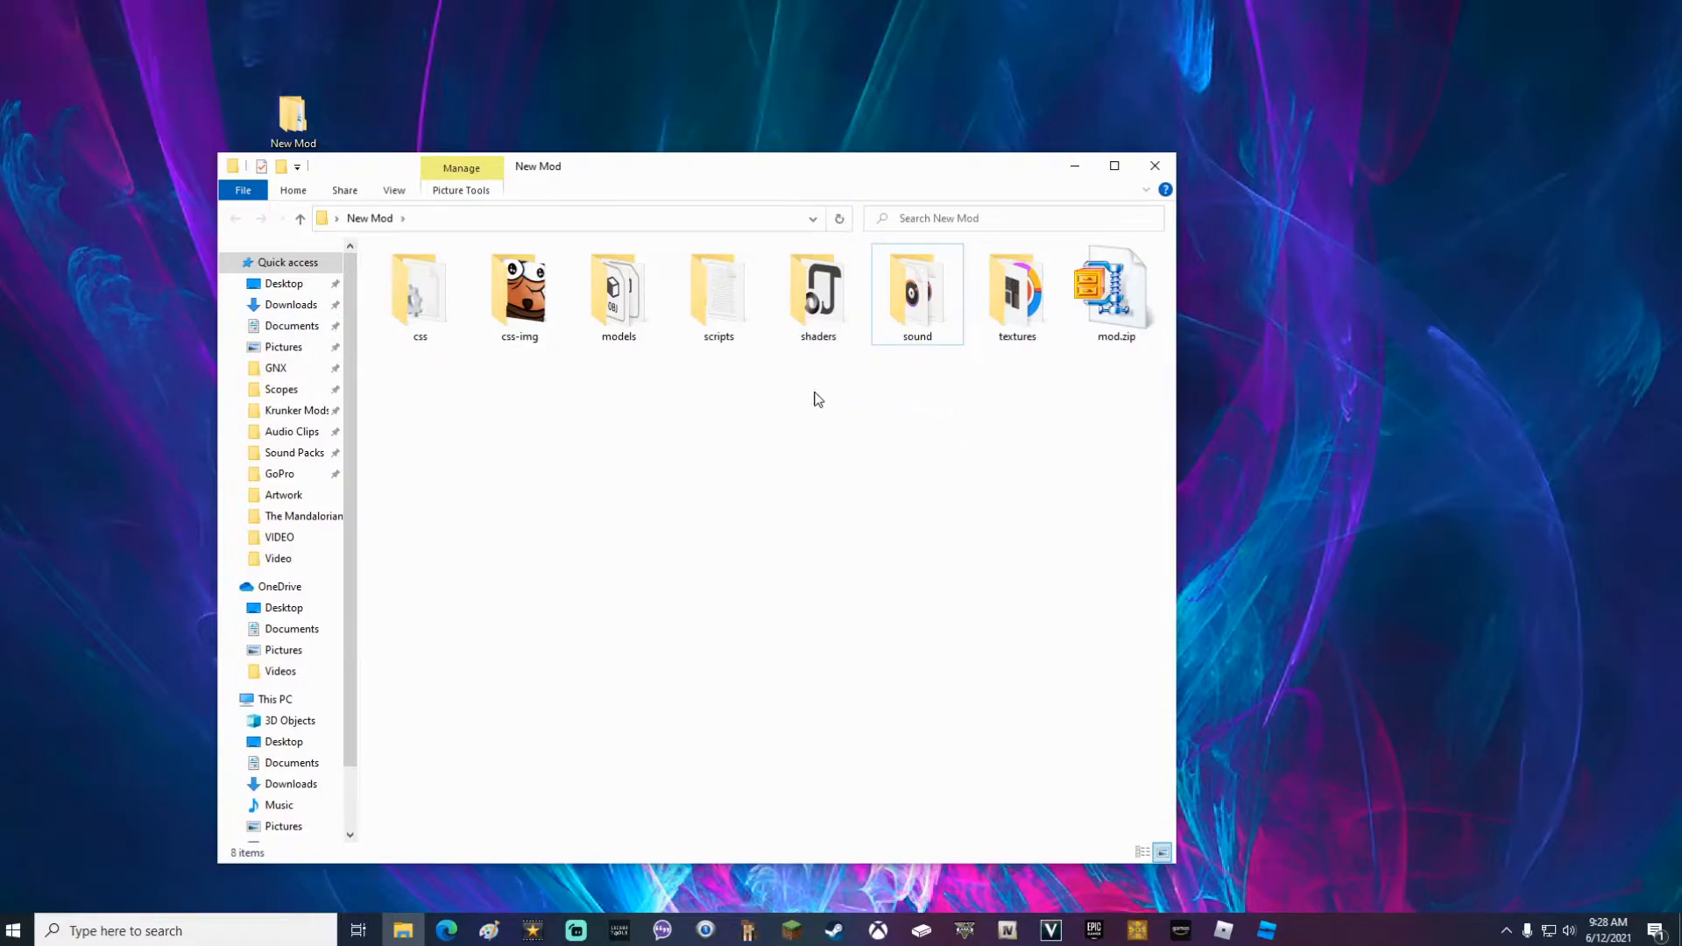
mouse_move(822, 421)
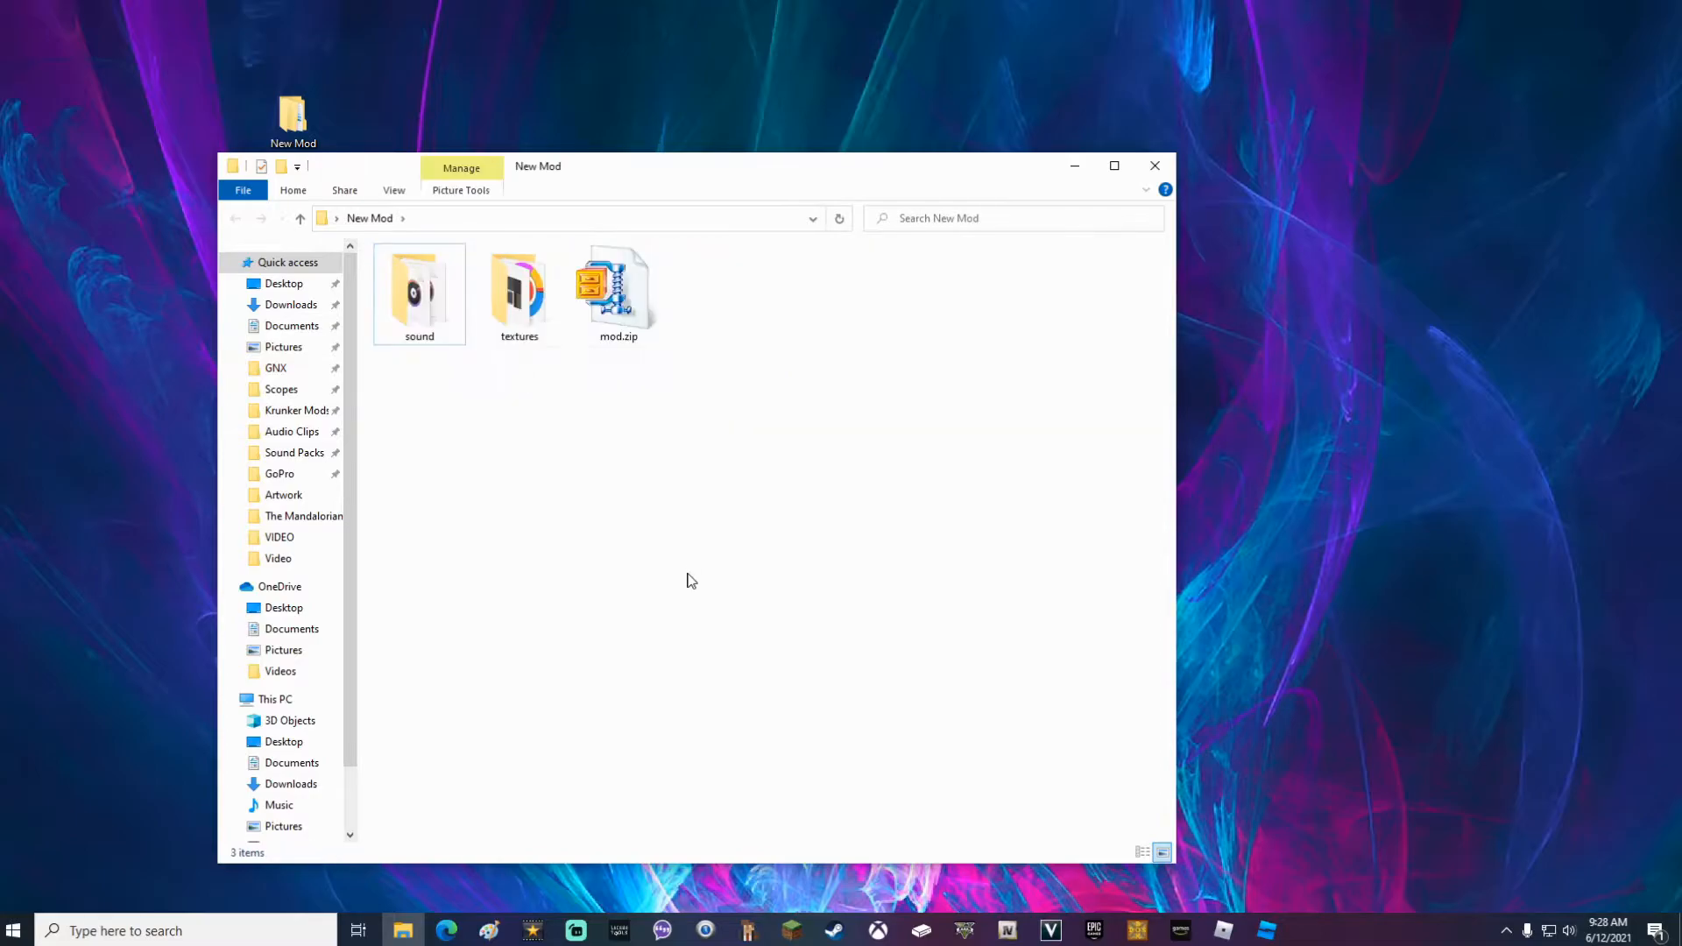
mouse_move(692, 586)
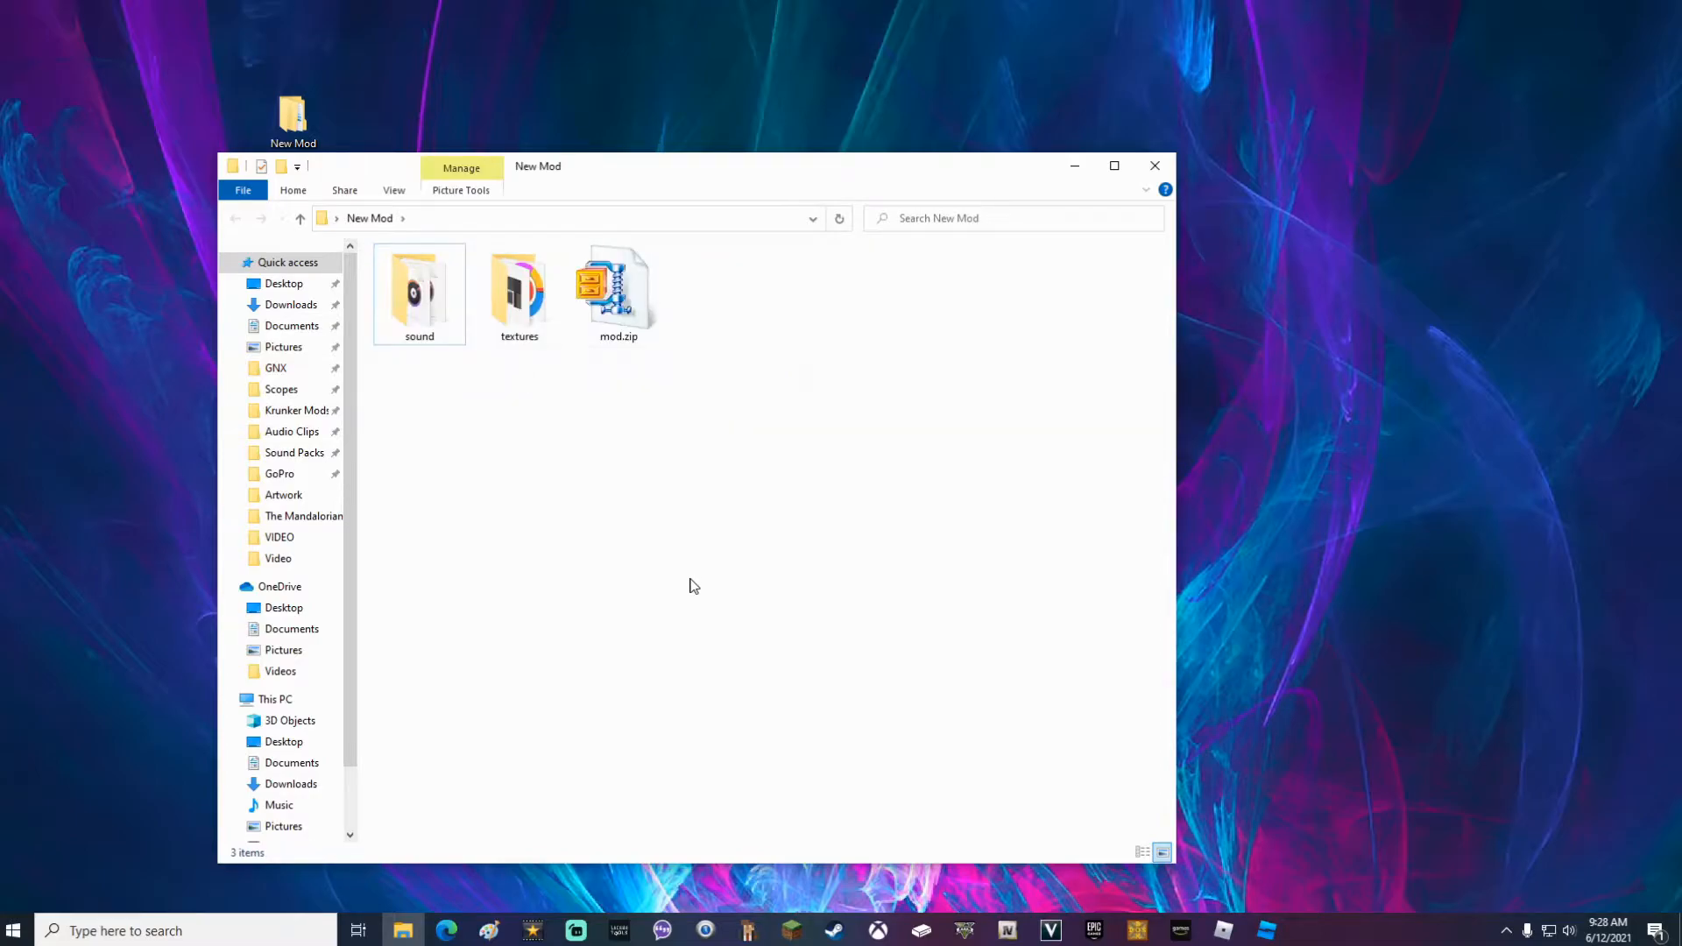
mouse_move(707, 607)
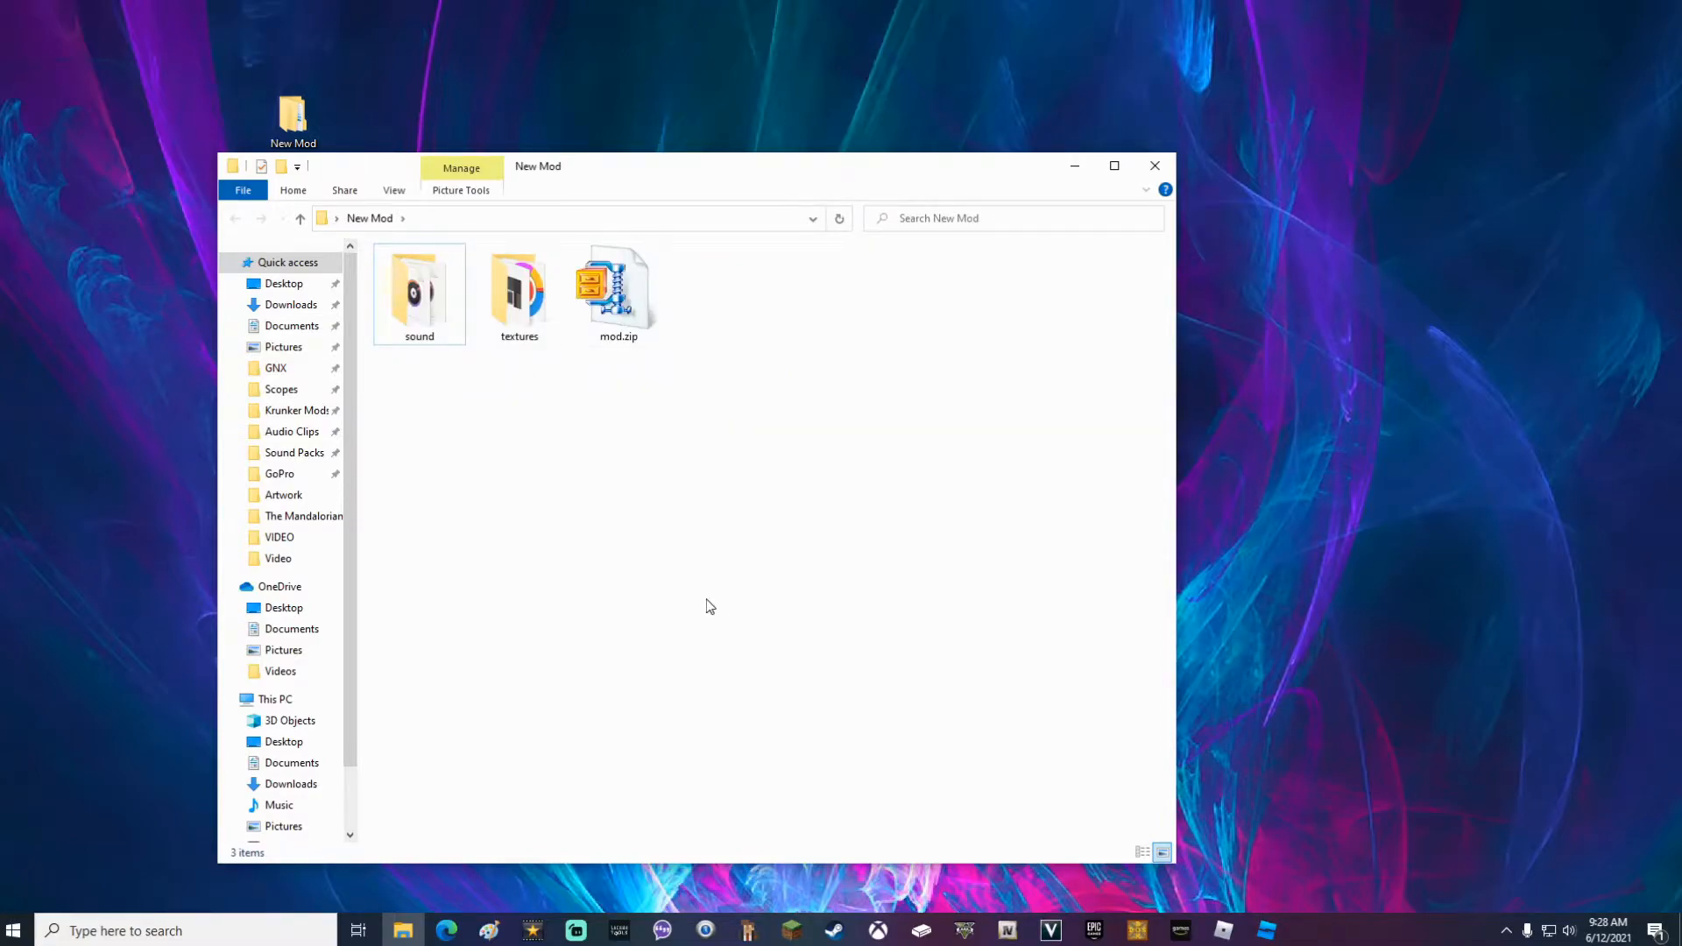
mouse_move(419, 301)
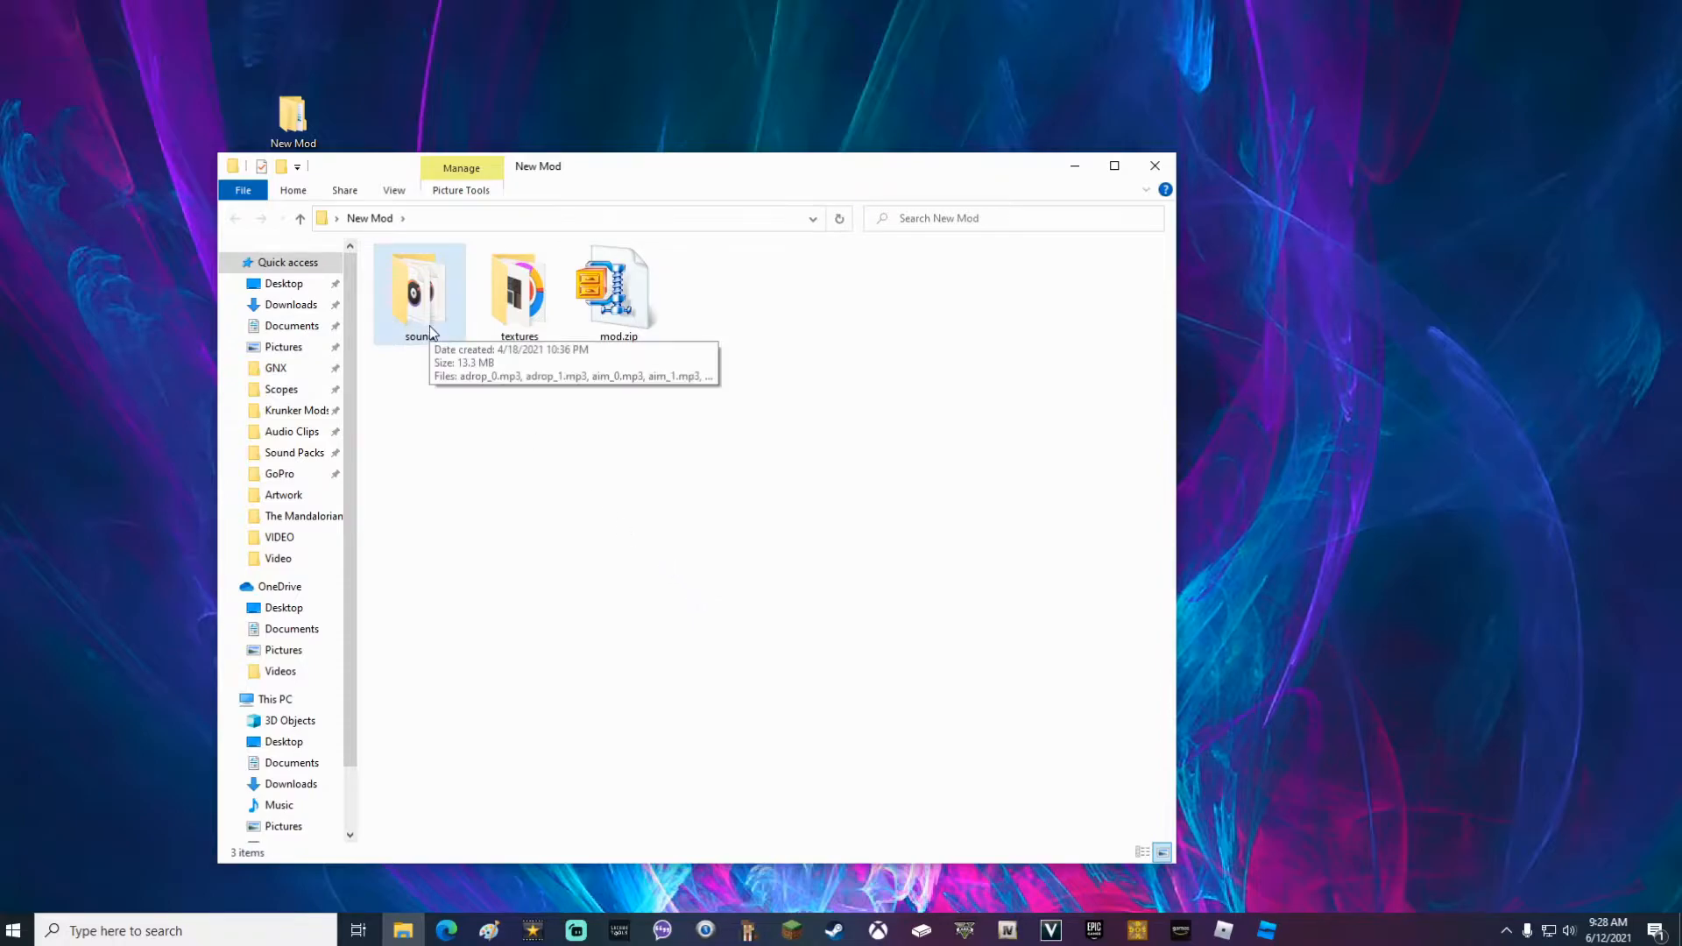
double_click(419, 288)
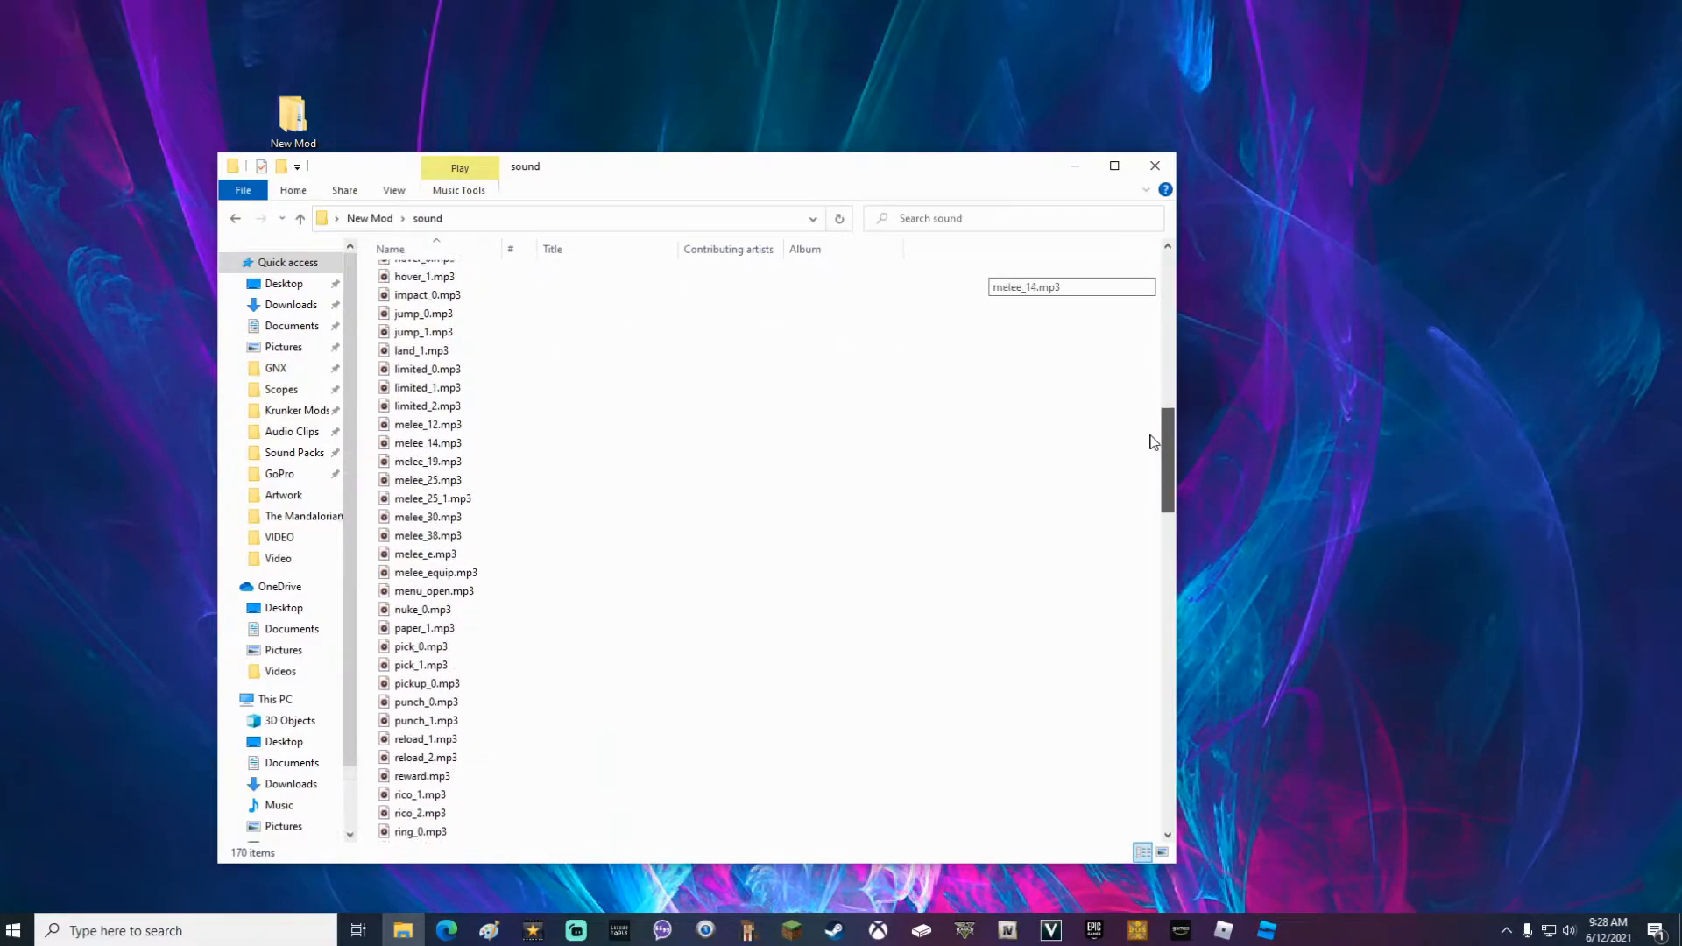
scroll(down, 3)
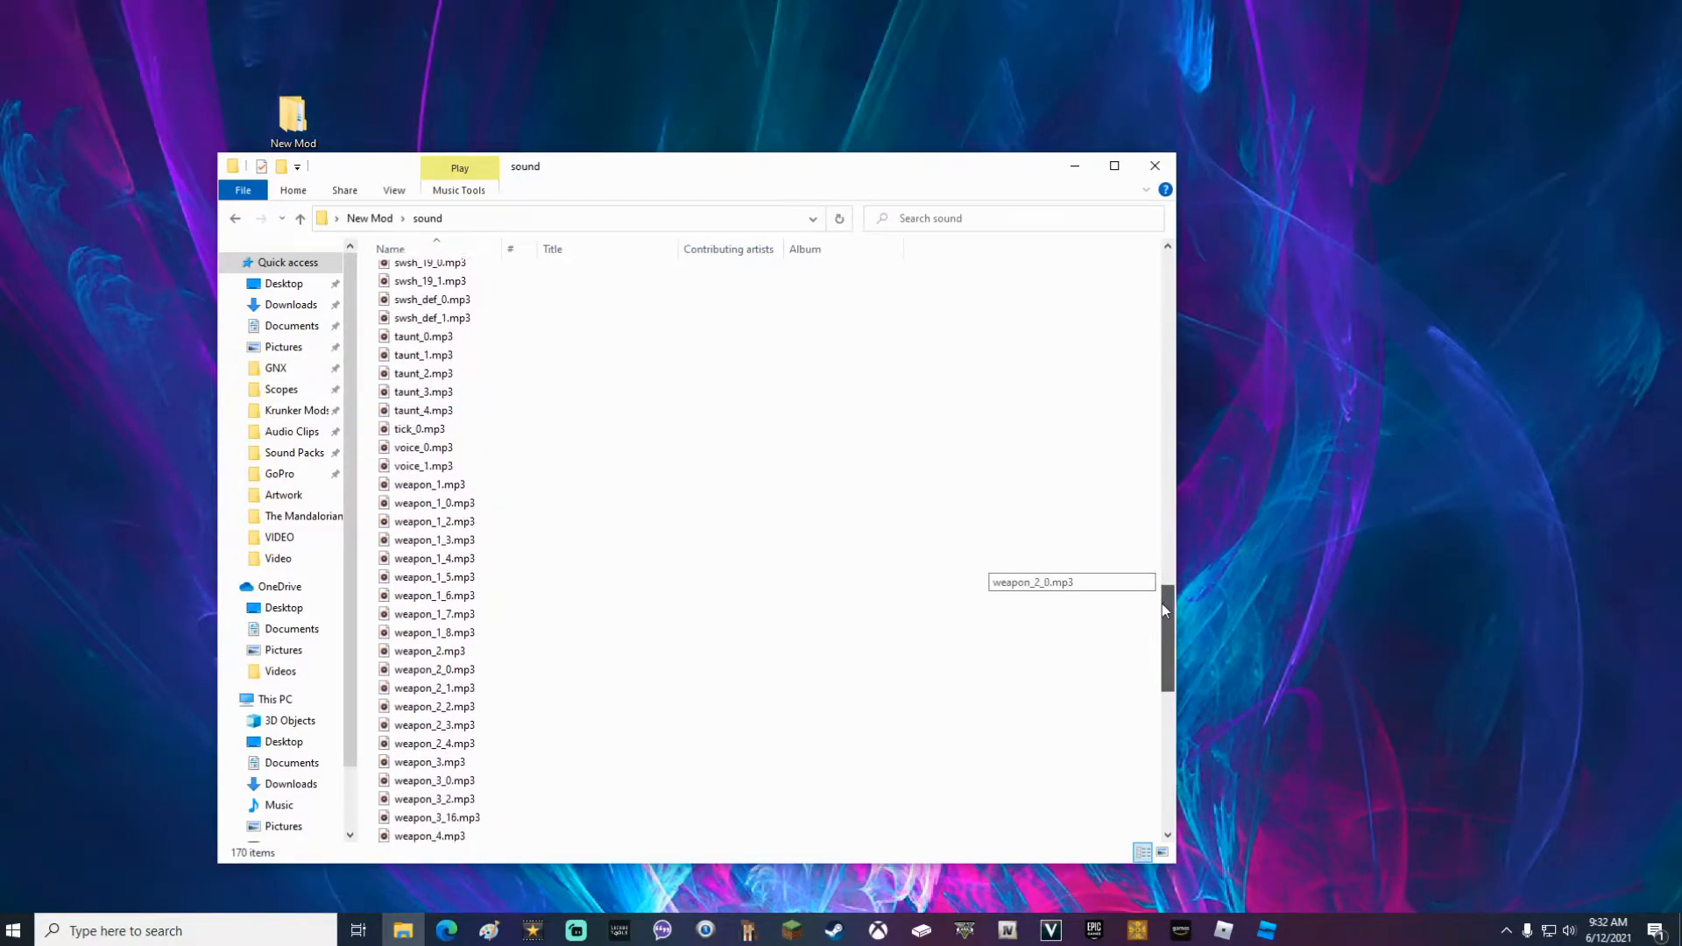
scroll(down, 3)
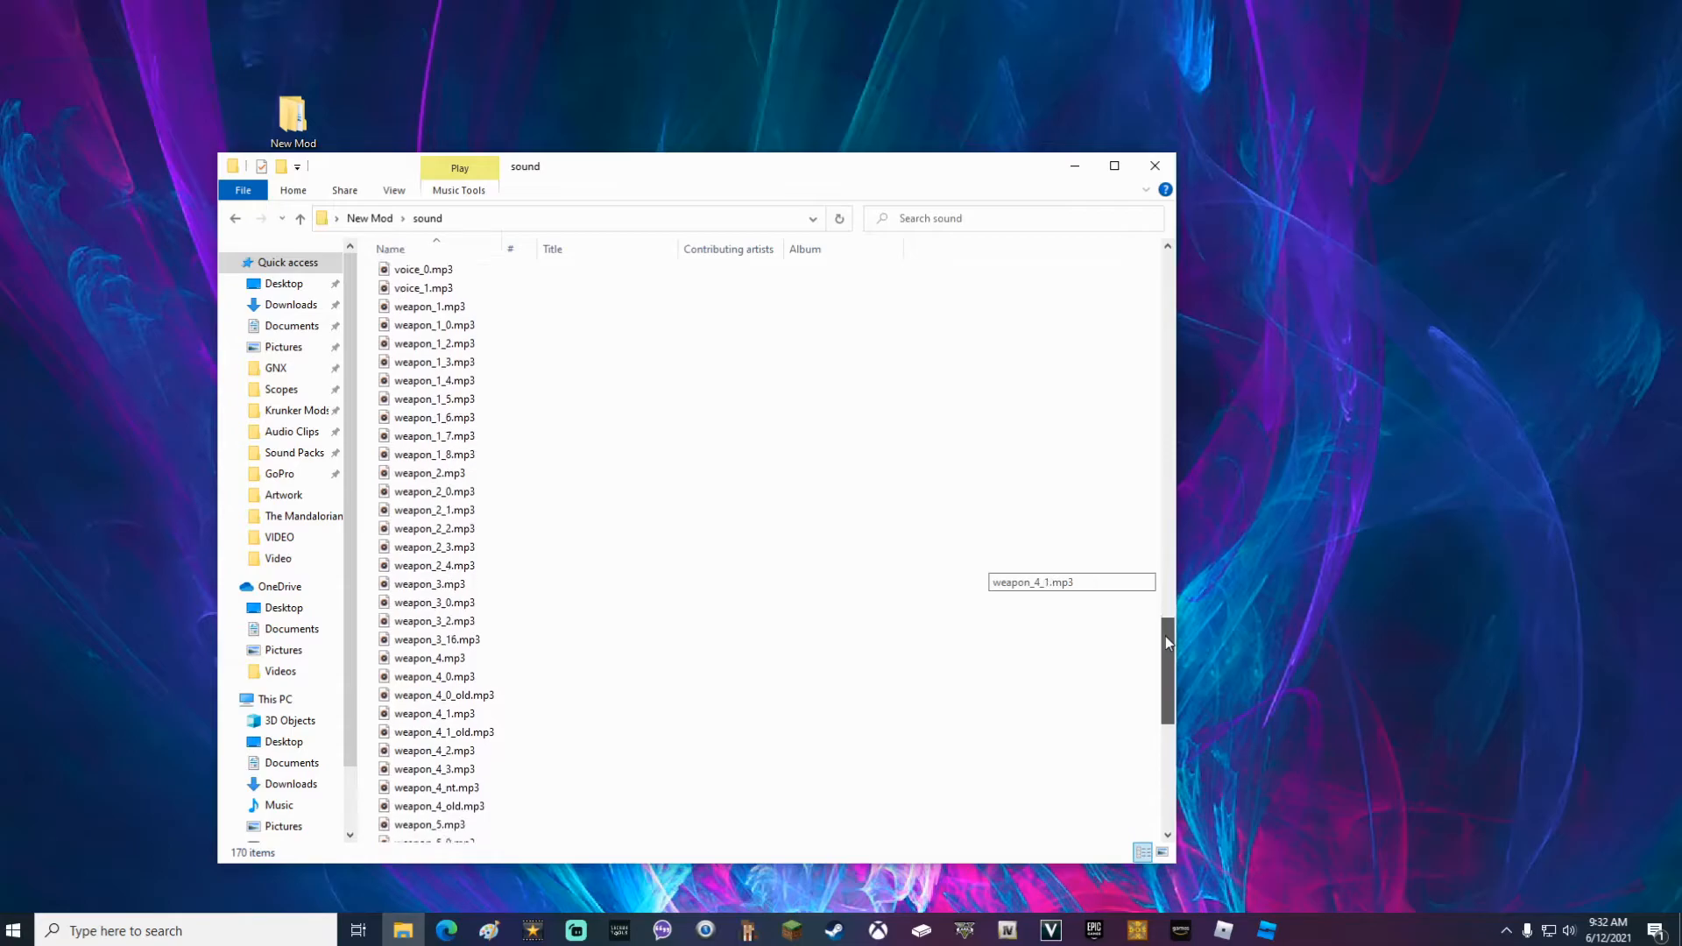
scroll(down, 3)
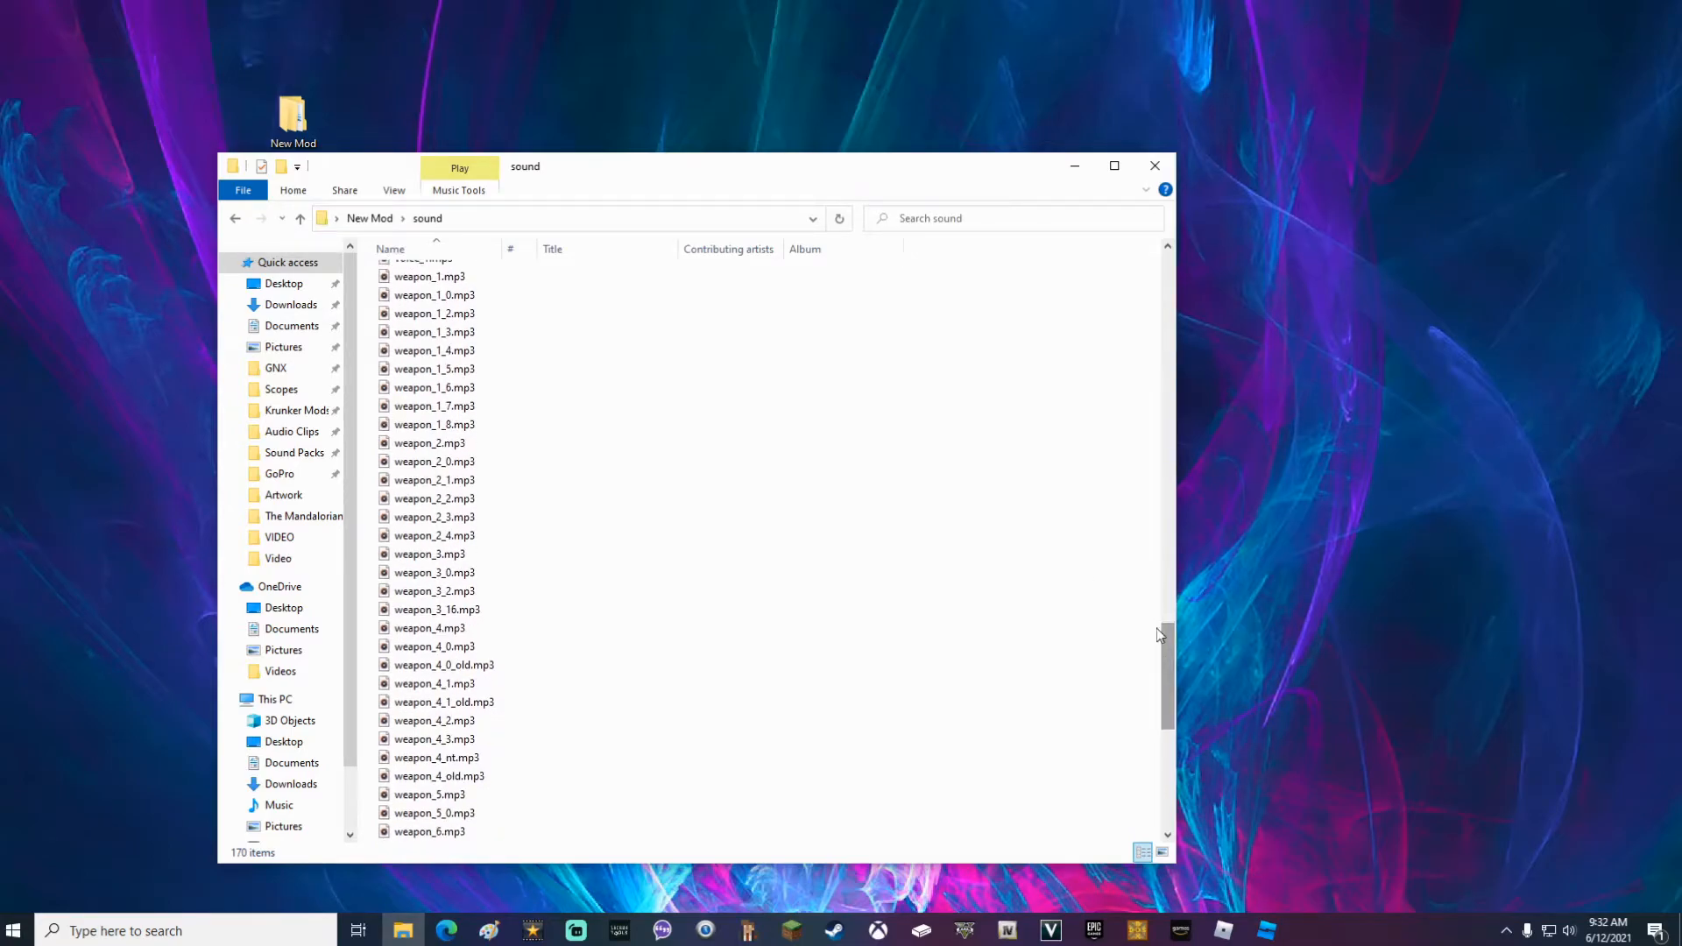
mouse_move(472, 295)
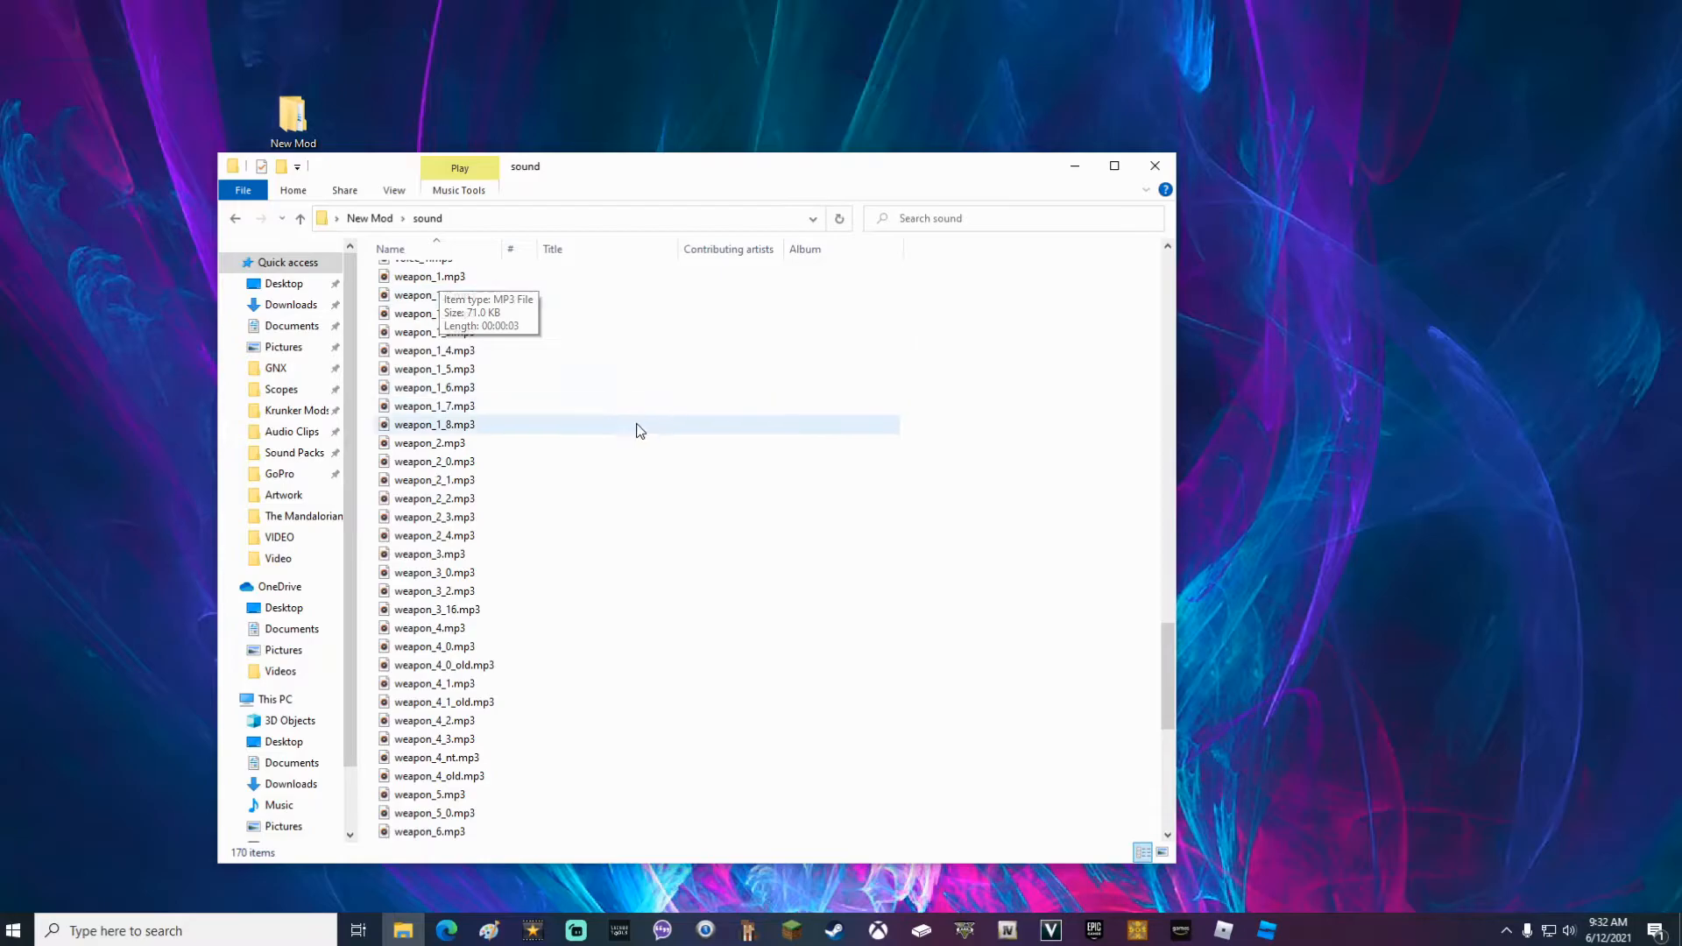
mouse_move(515, 443)
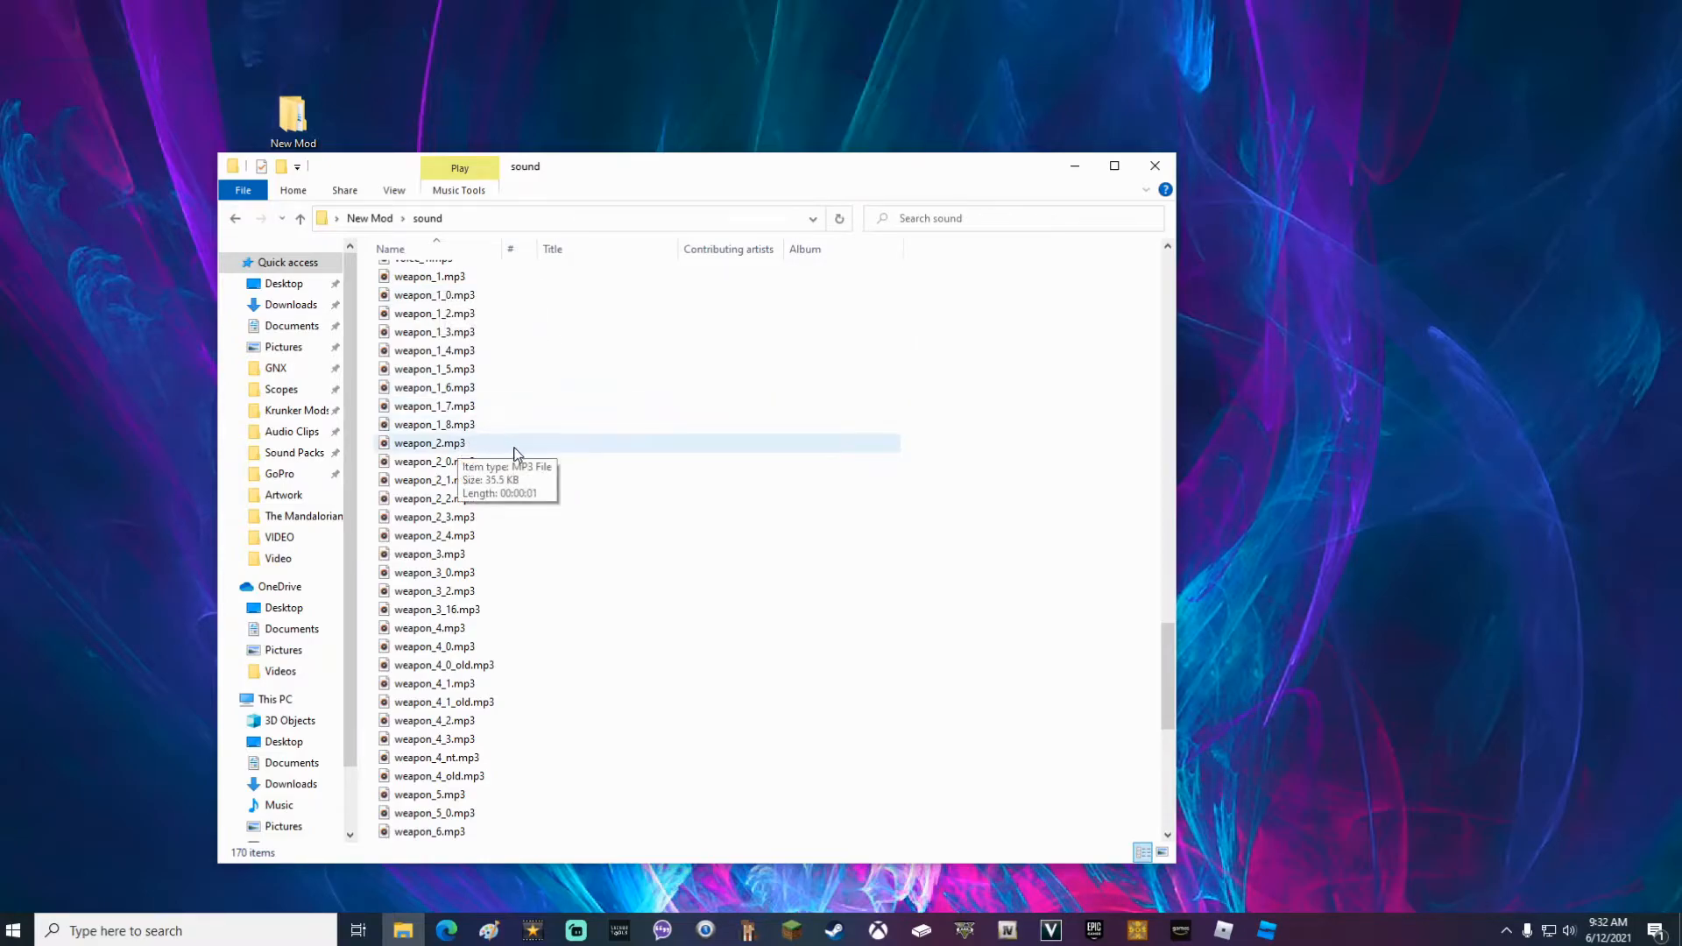
click(430, 554)
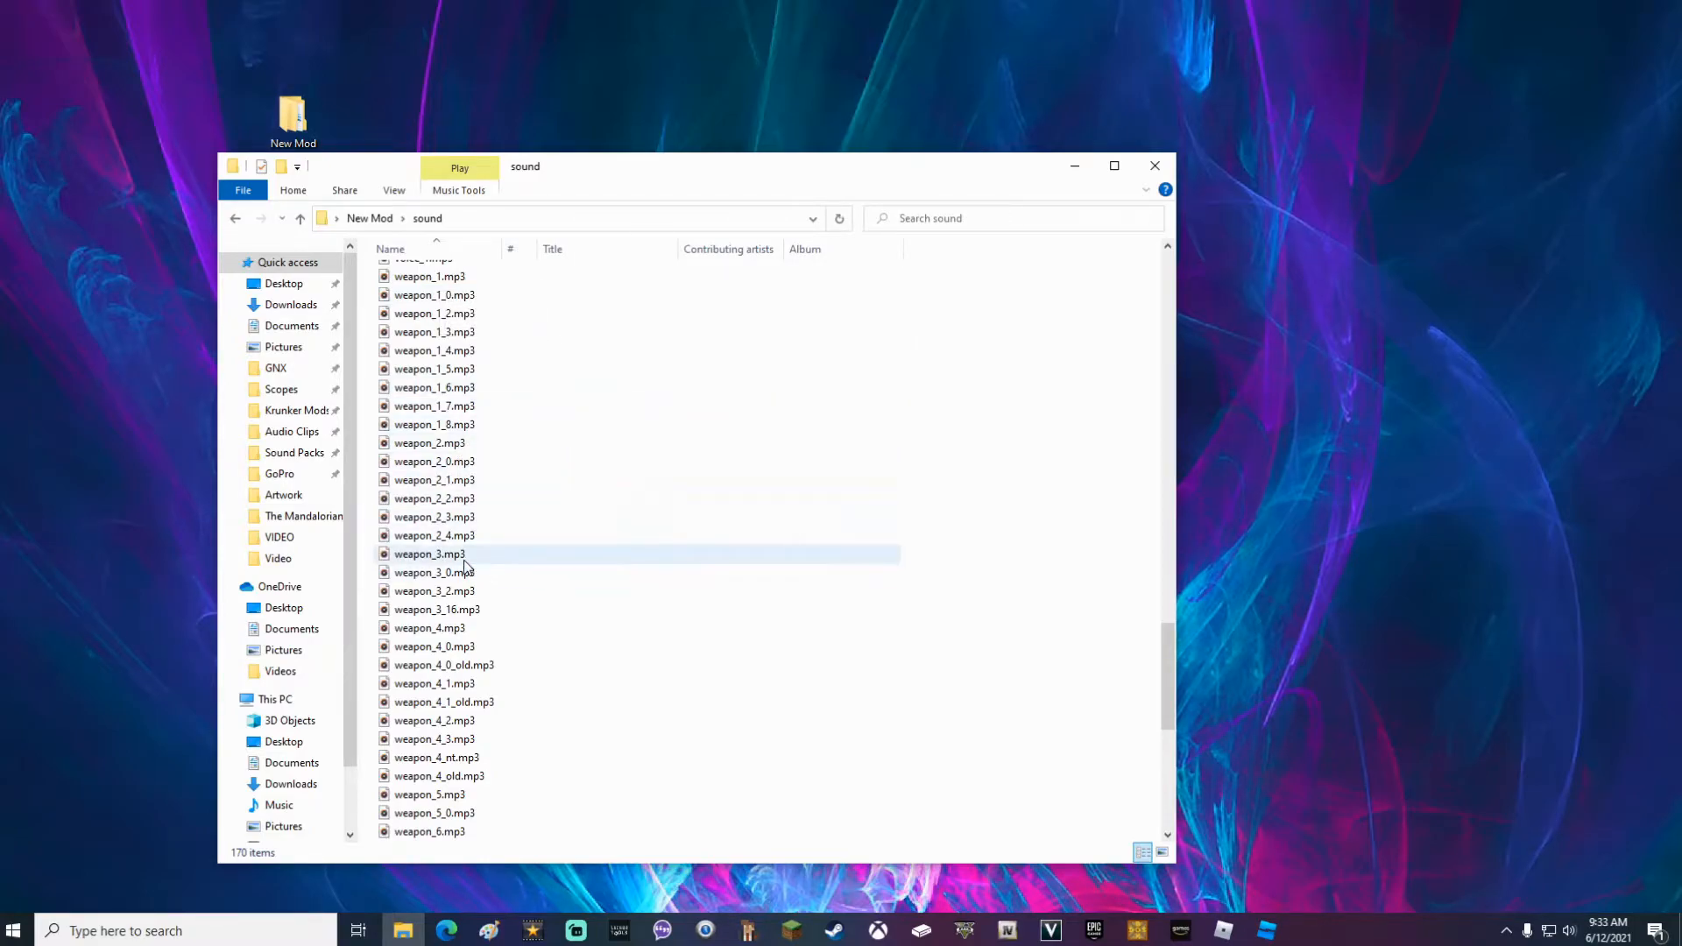
mouse_move(429, 554)
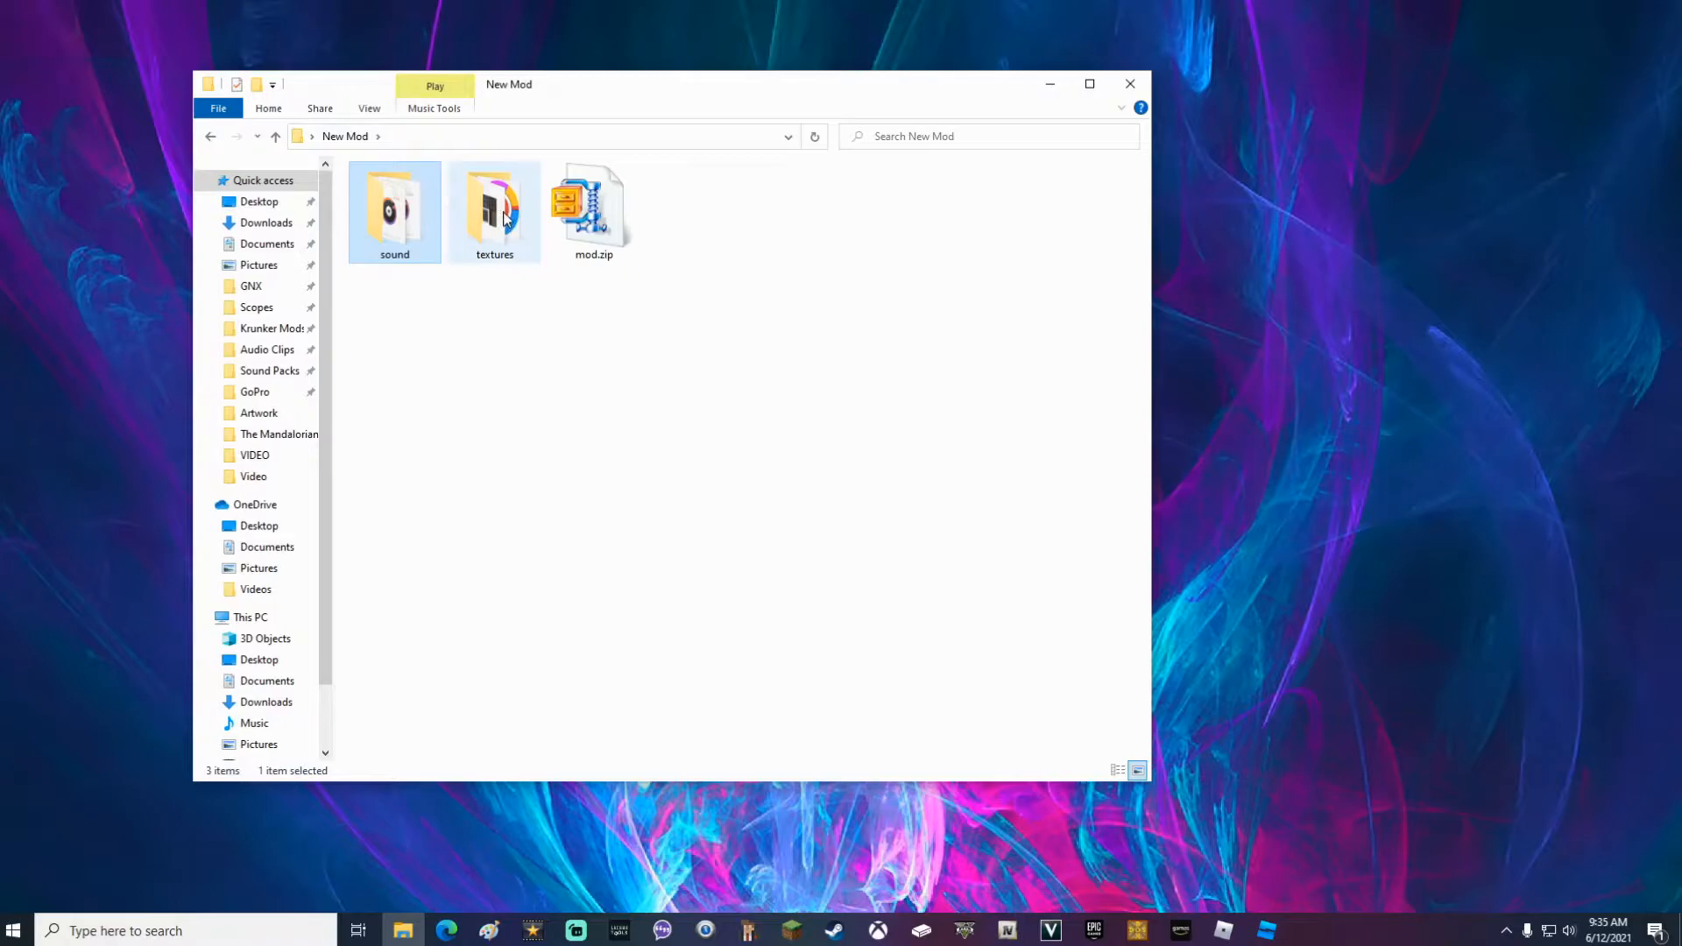
Browse New Mod's textures > weapons folder of weapon icons and texture images.
double_click(494, 211)
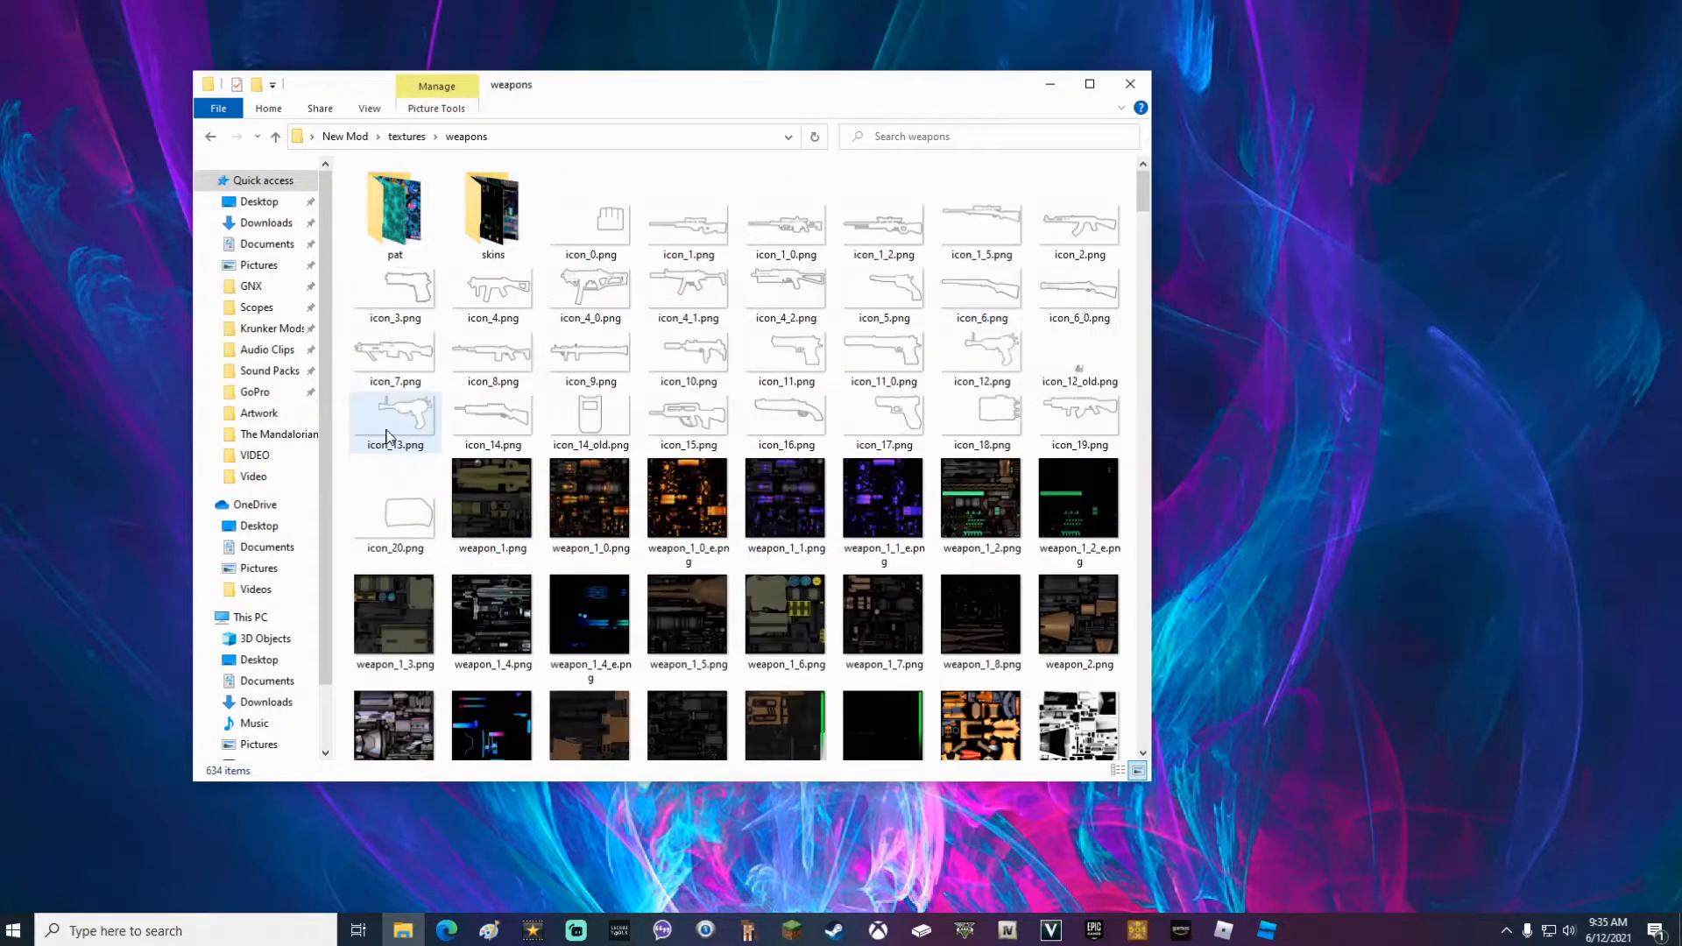
click(687, 290)
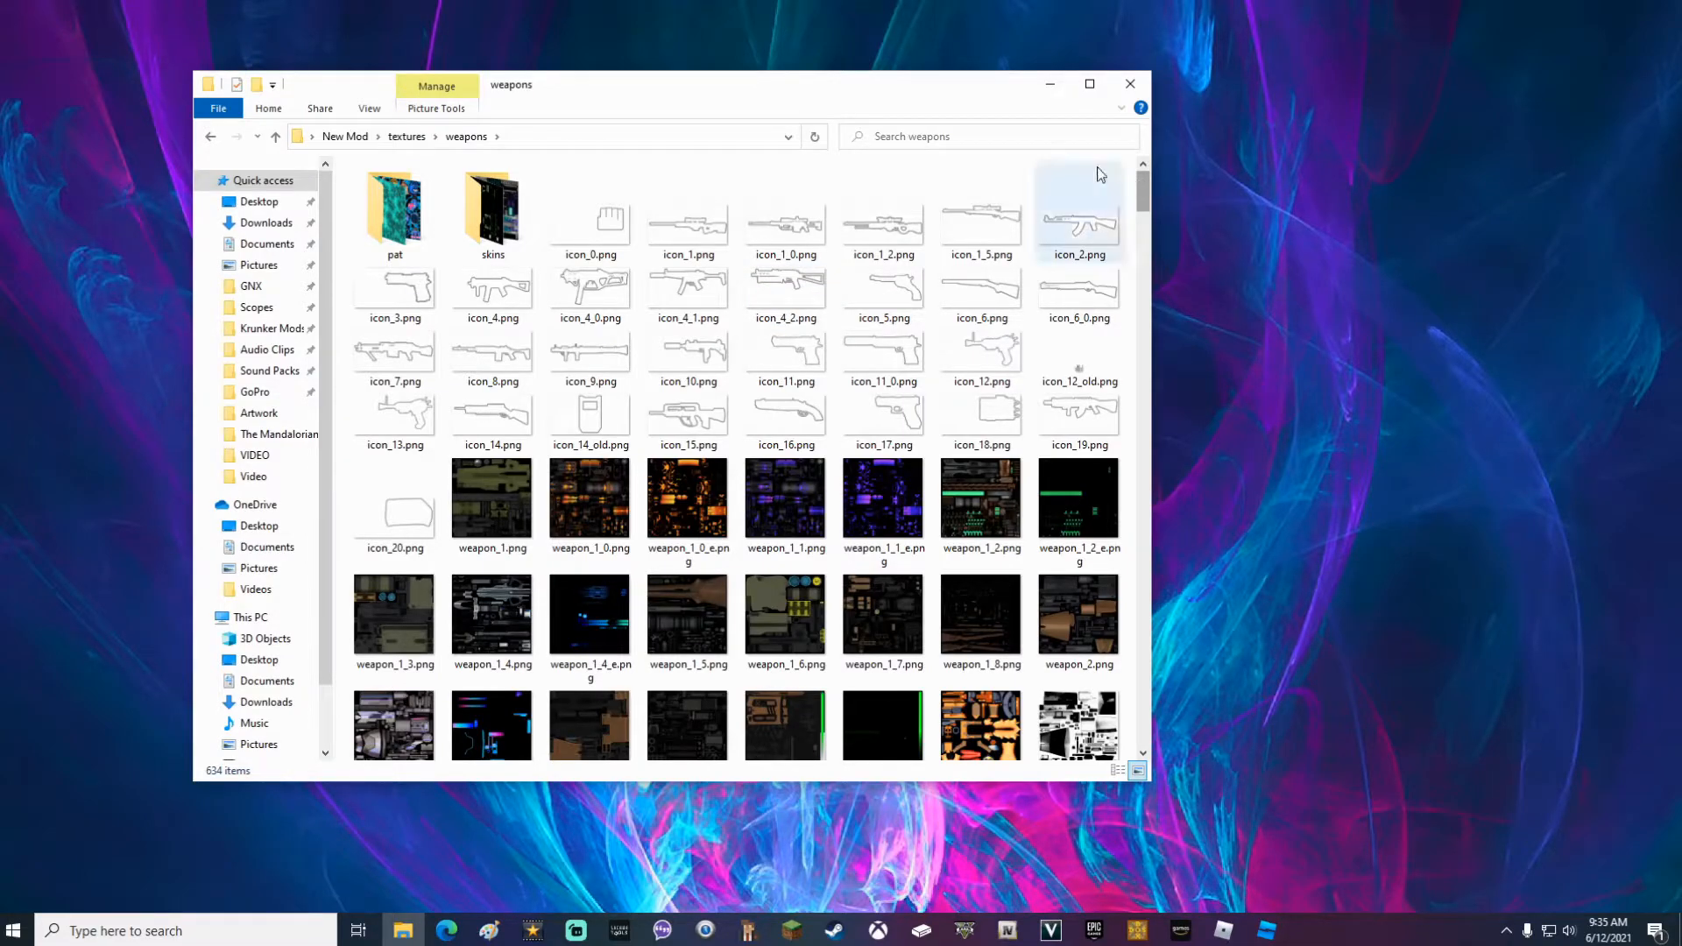
mouse_move(1072, 186)
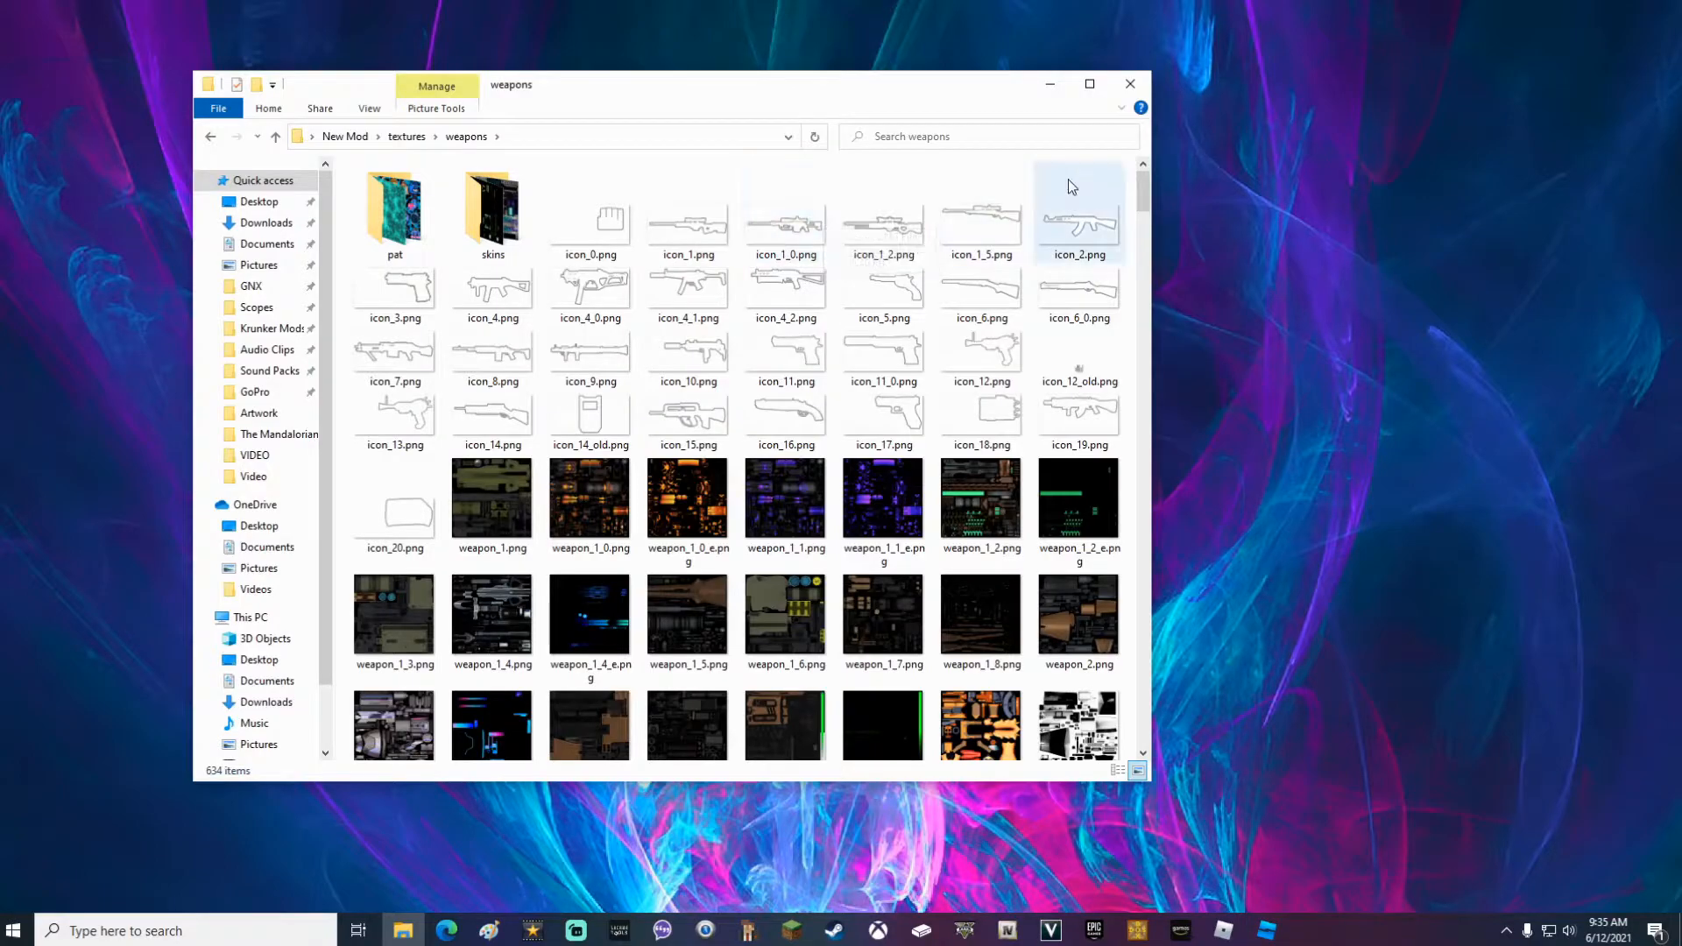
click(785, 209)
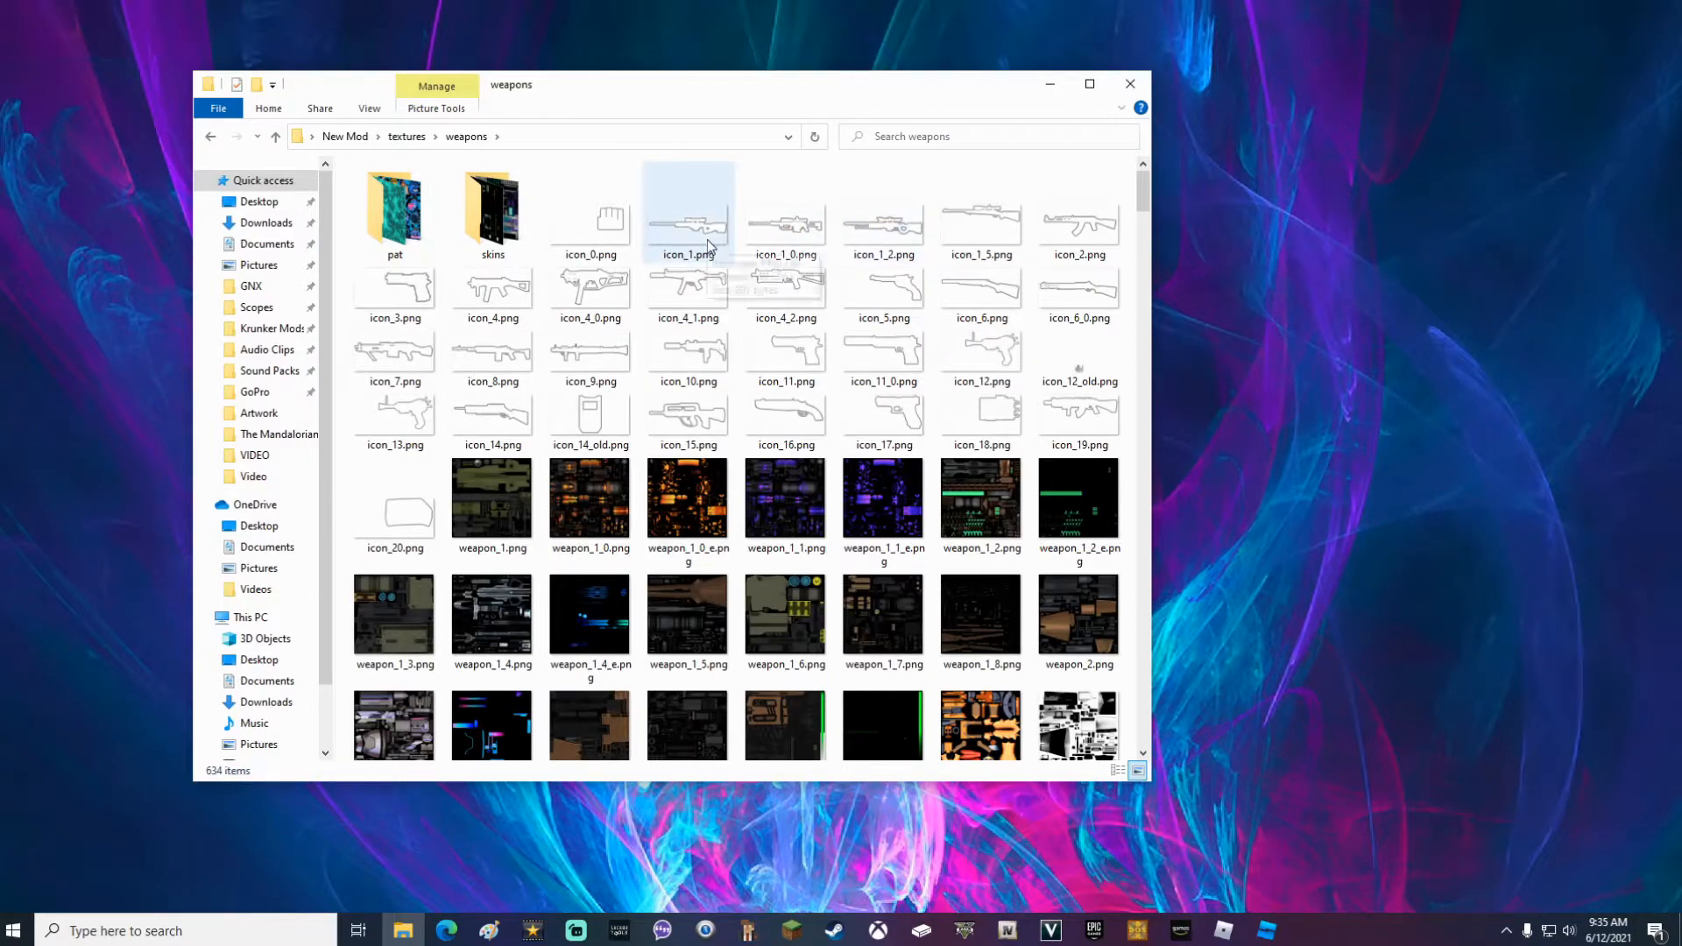
mouse_move(688, 359)
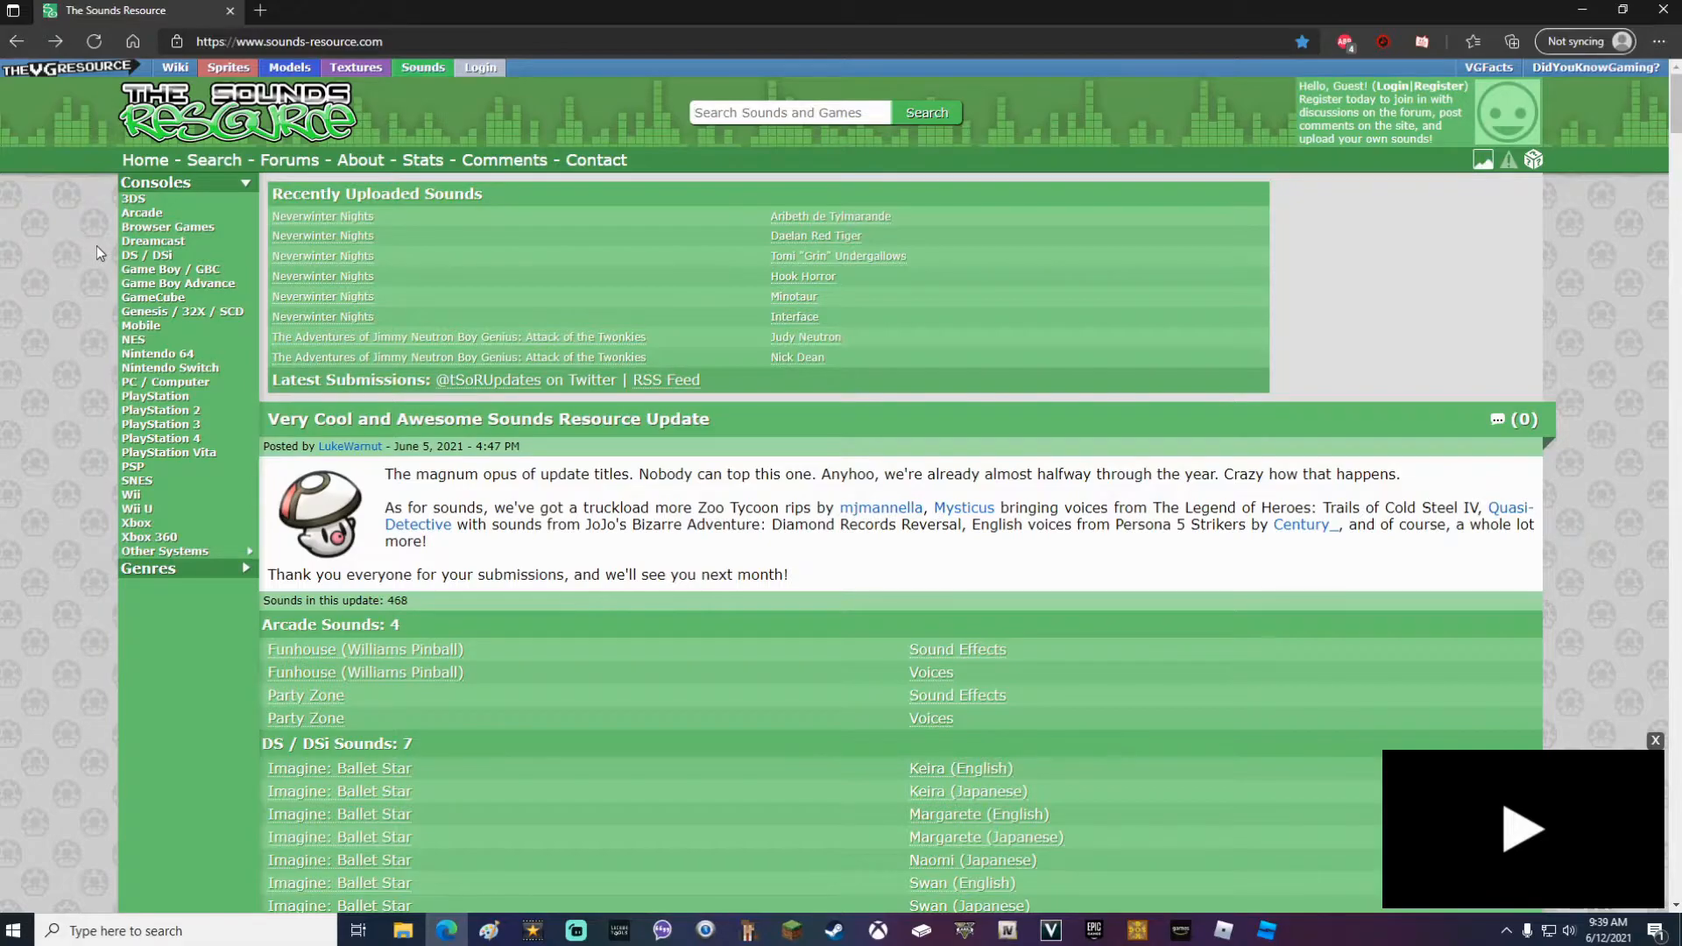
Search The Sounds Resource for 'halo' and scroll to the Halo: Combat Evolved page.
click(788, 111)
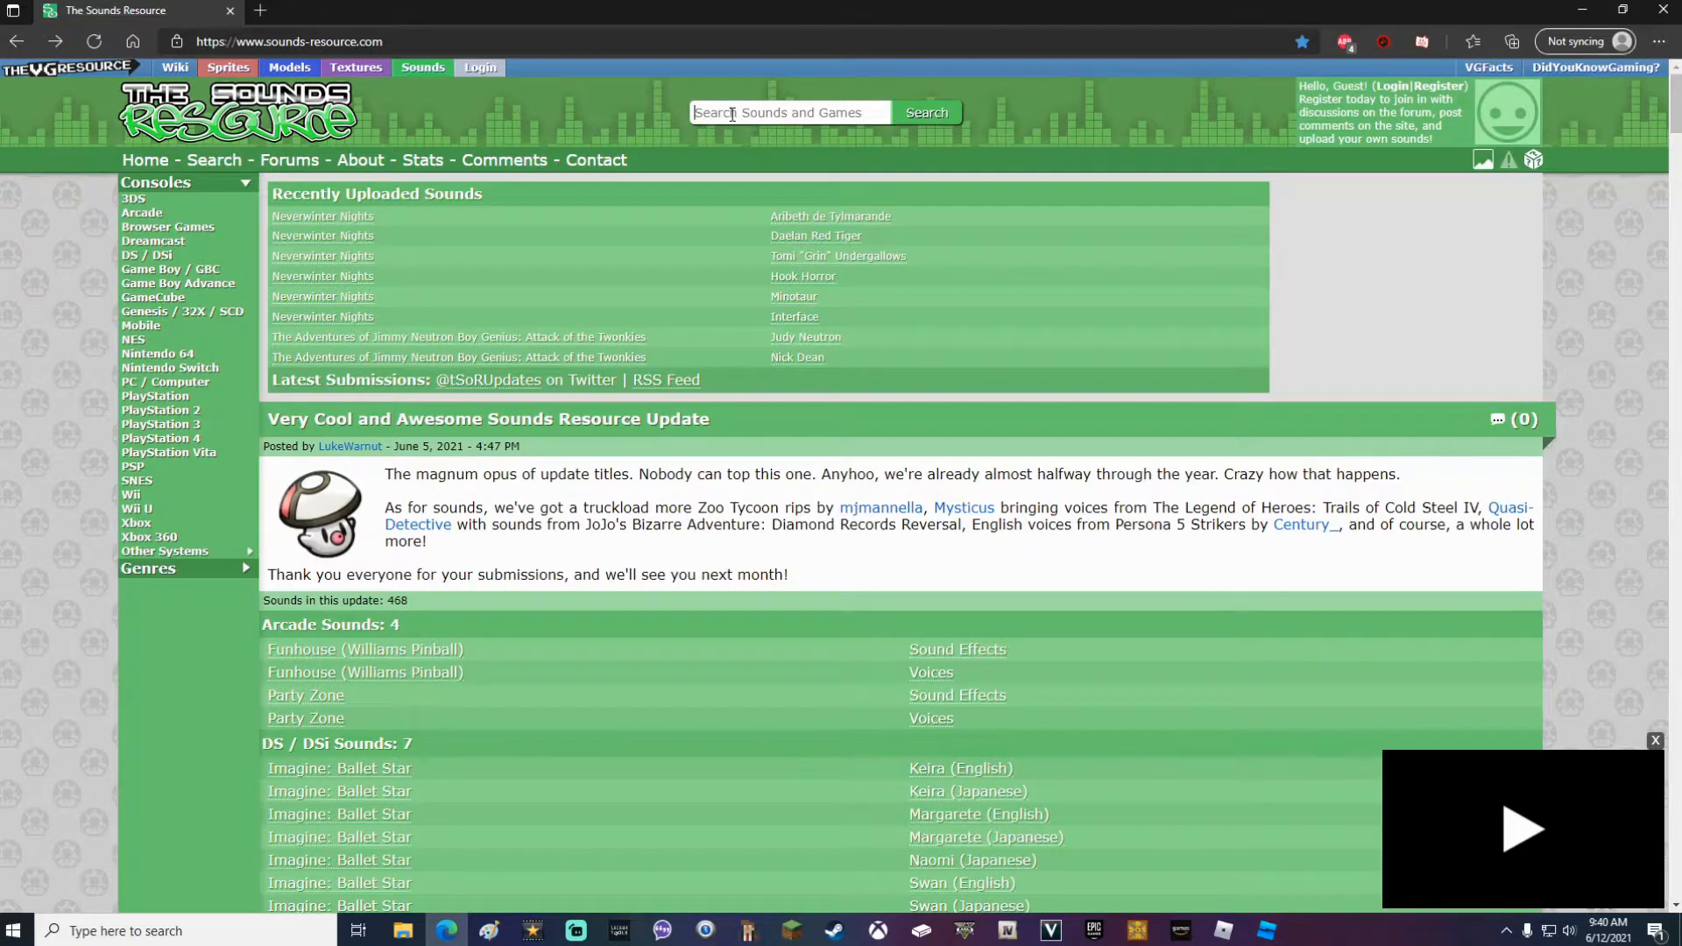
text(halo)
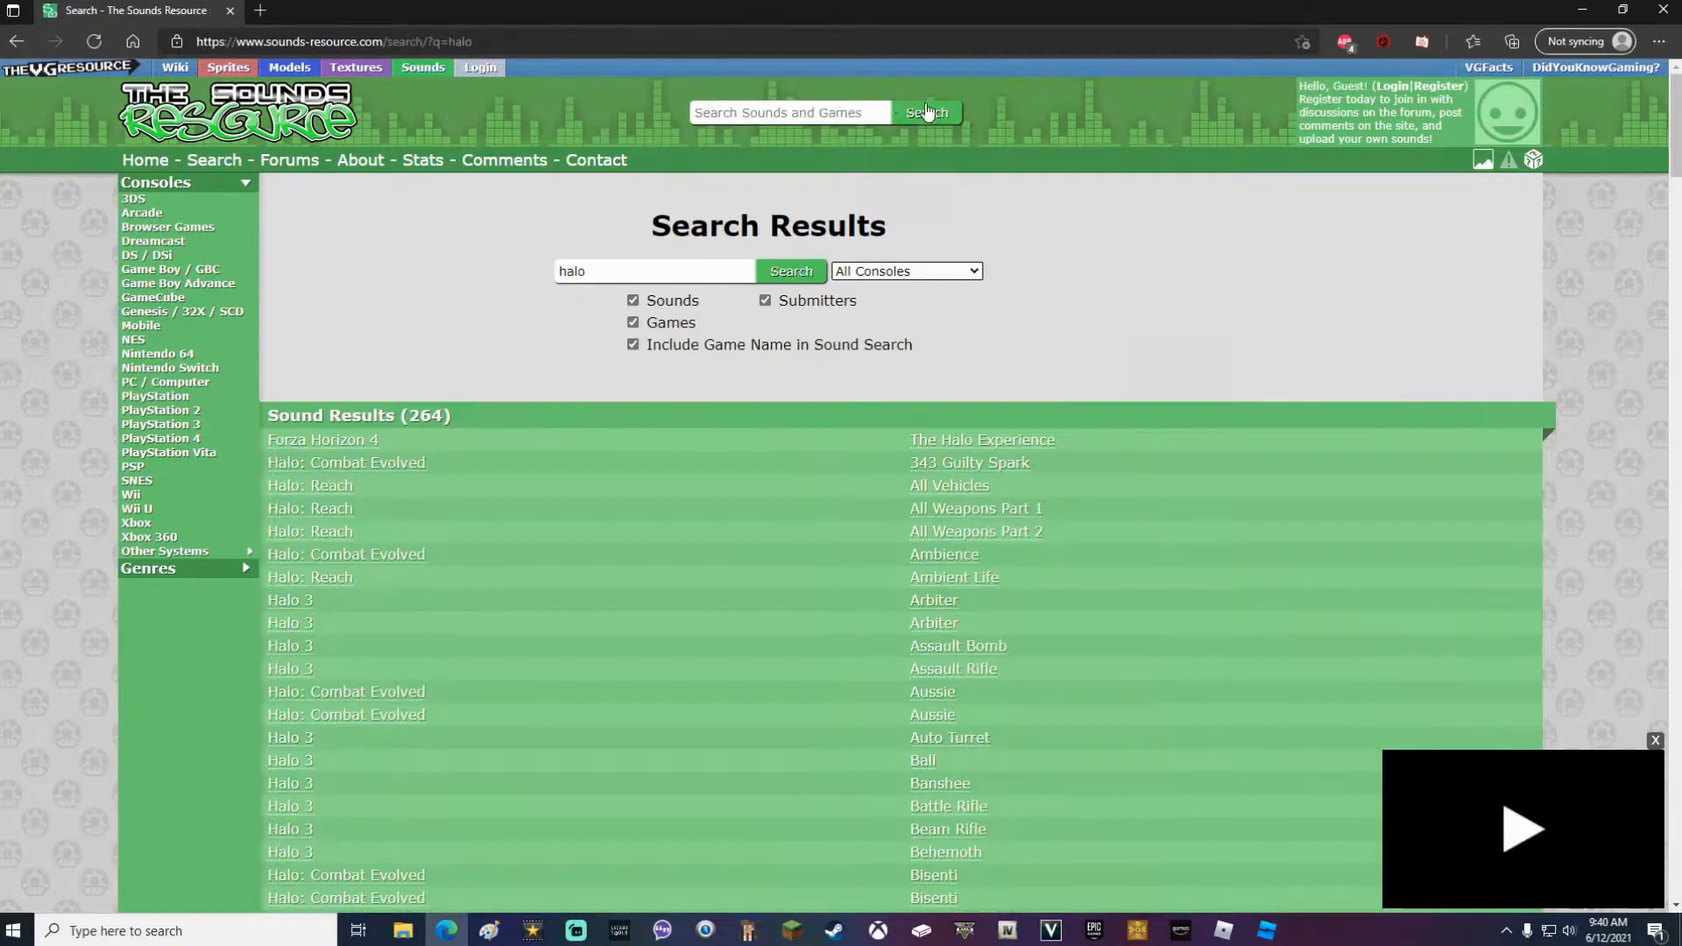
mouse_move(687, 550)
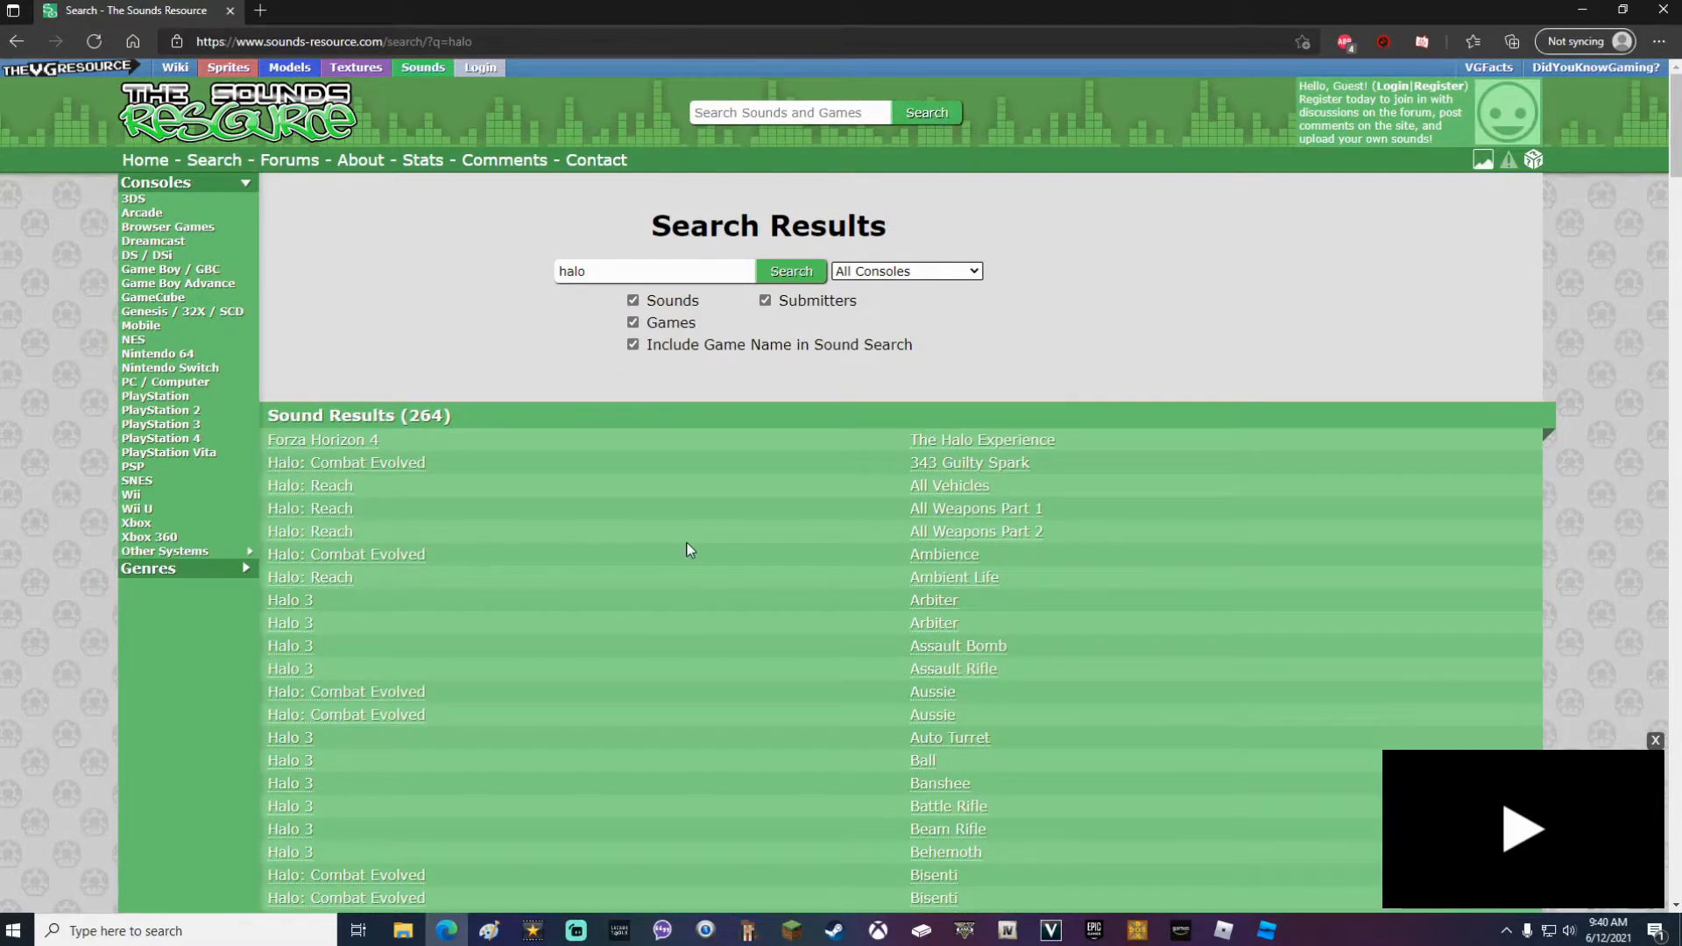
scroll(down, 3)
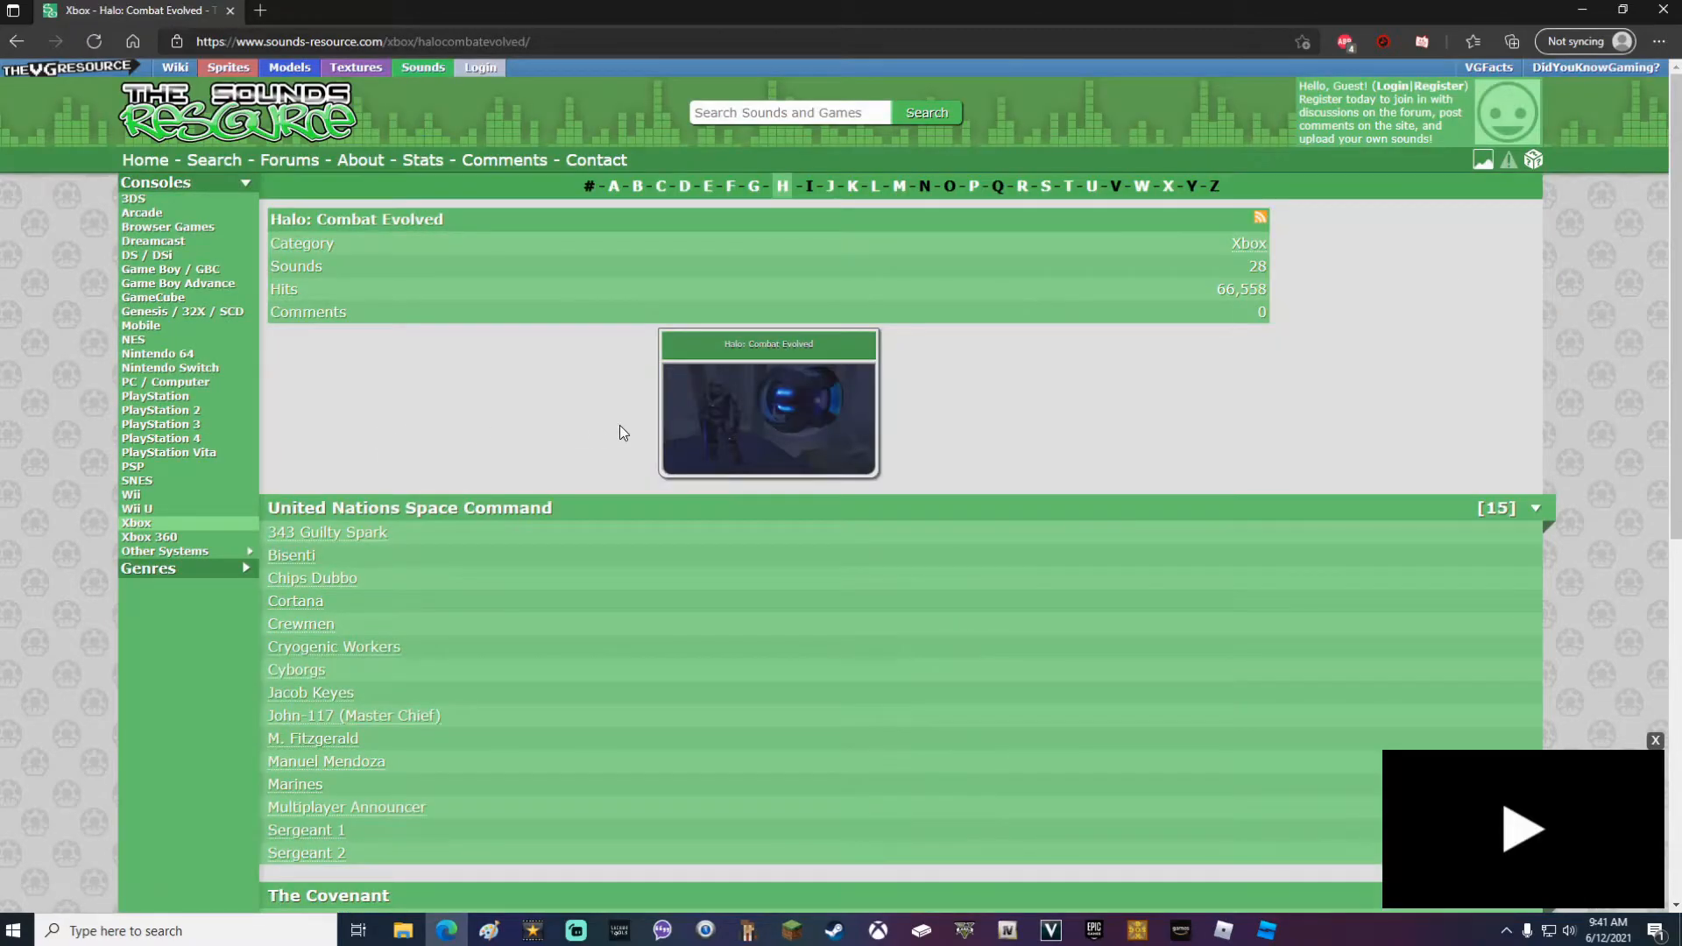
Download the Halo: Combat Evolved Weapons sound ZIP and show it on the desktop.
scroll(down, 3)
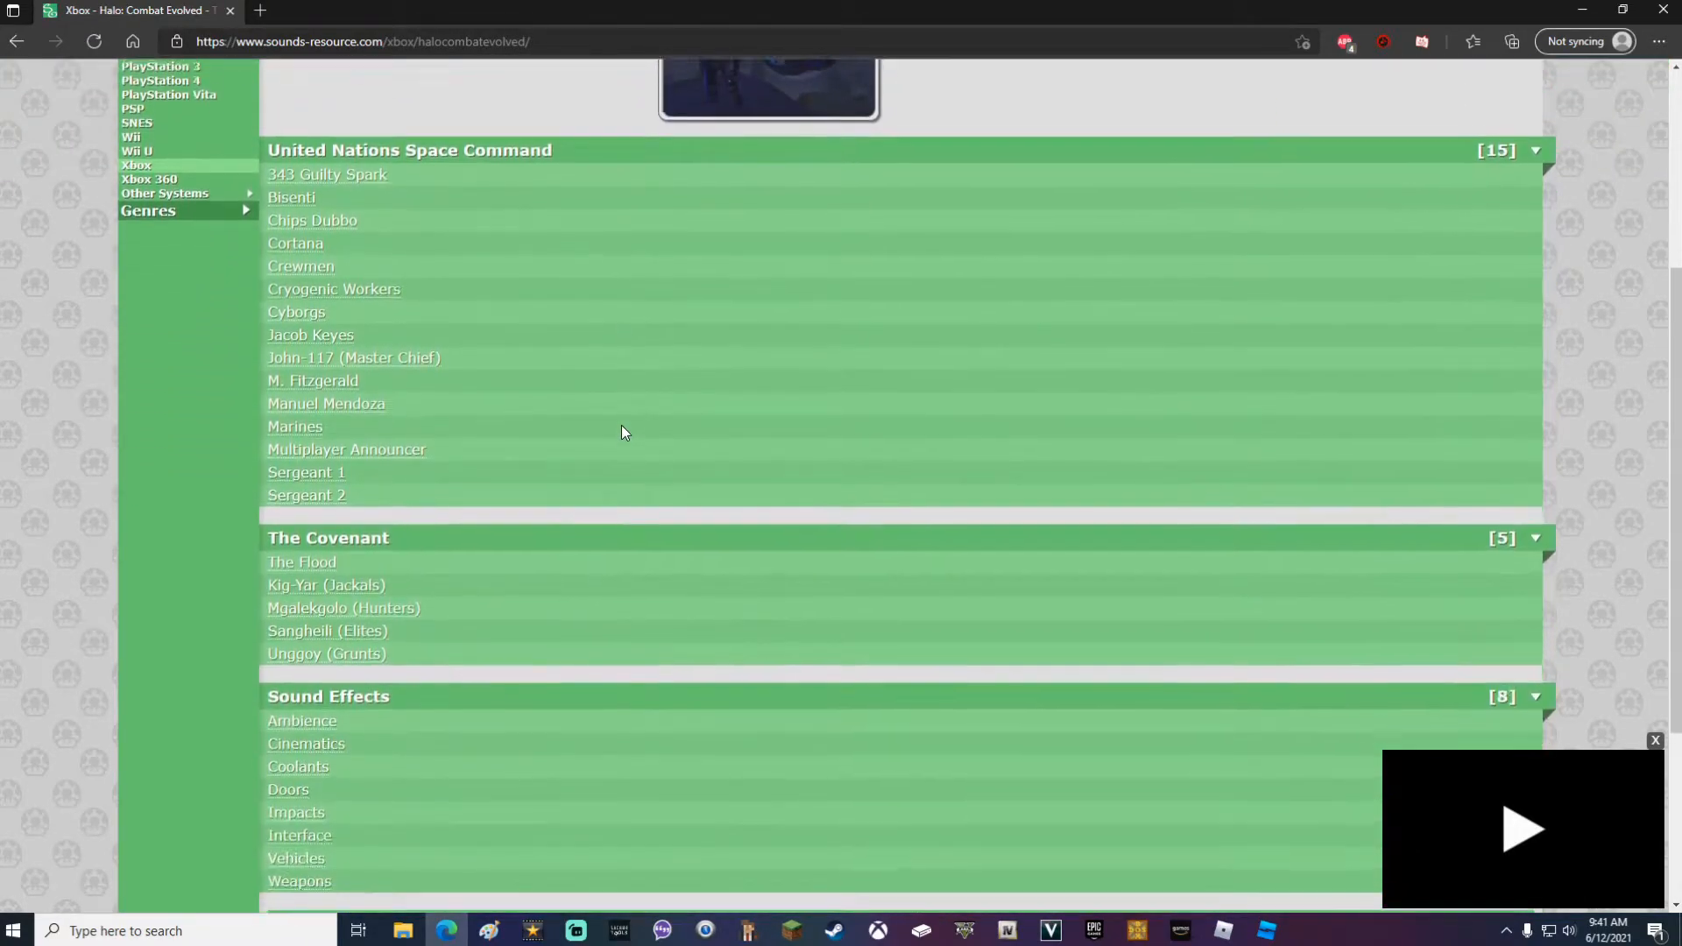
scroll(down, 3)
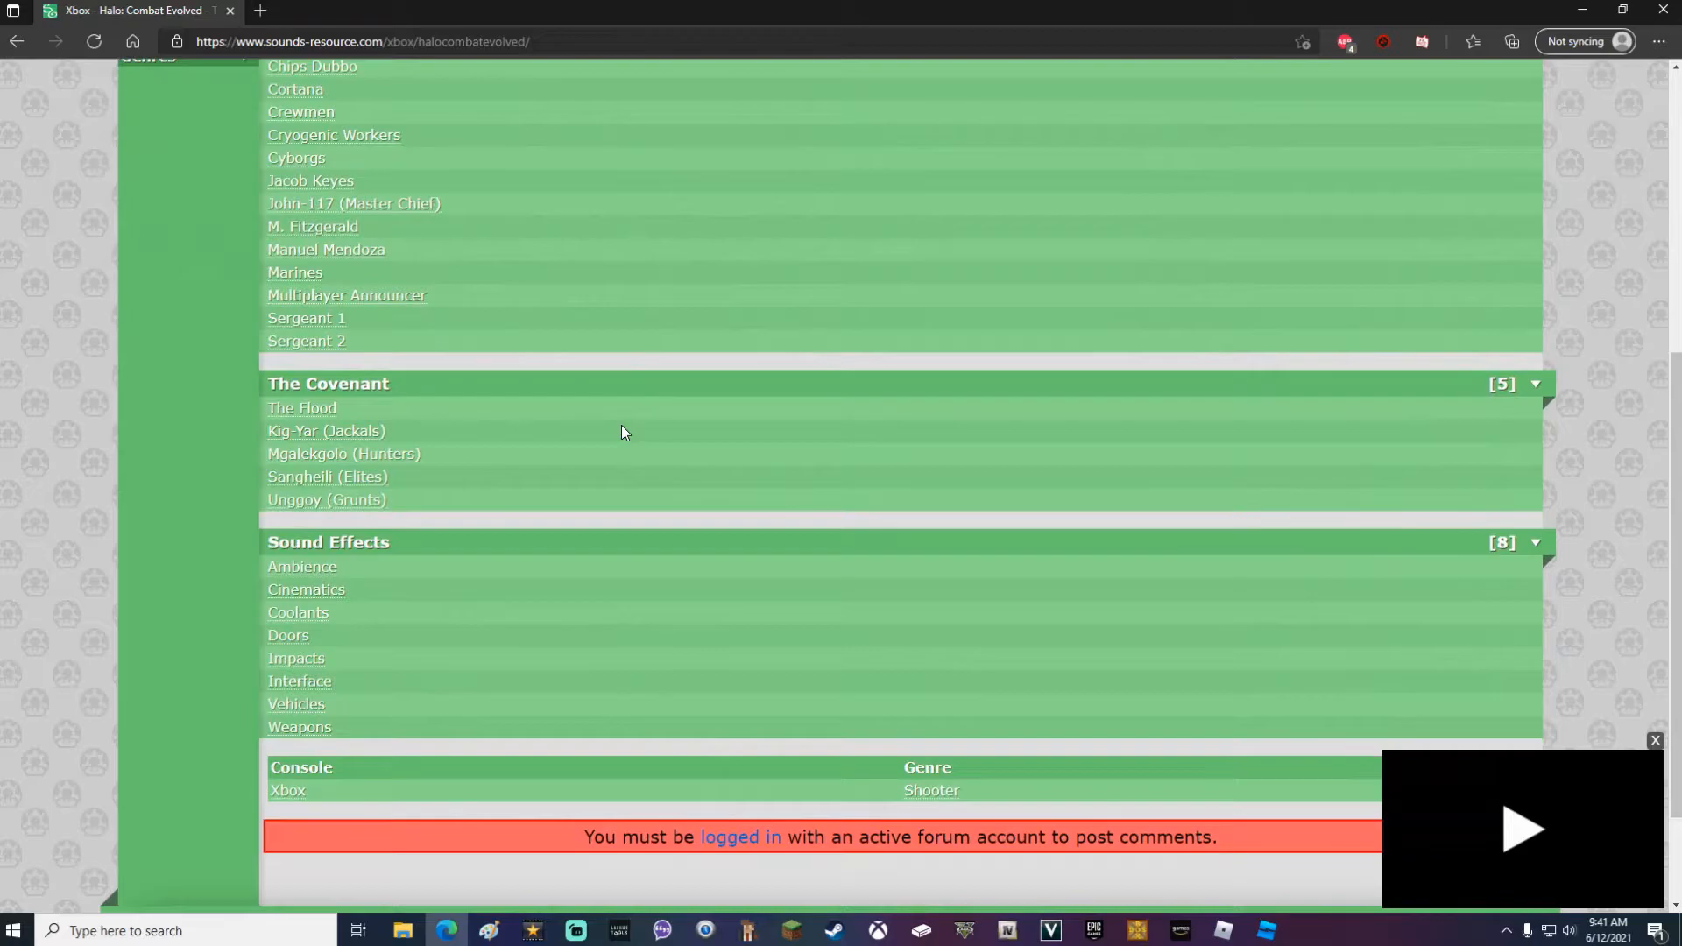
scroll(down, 3)
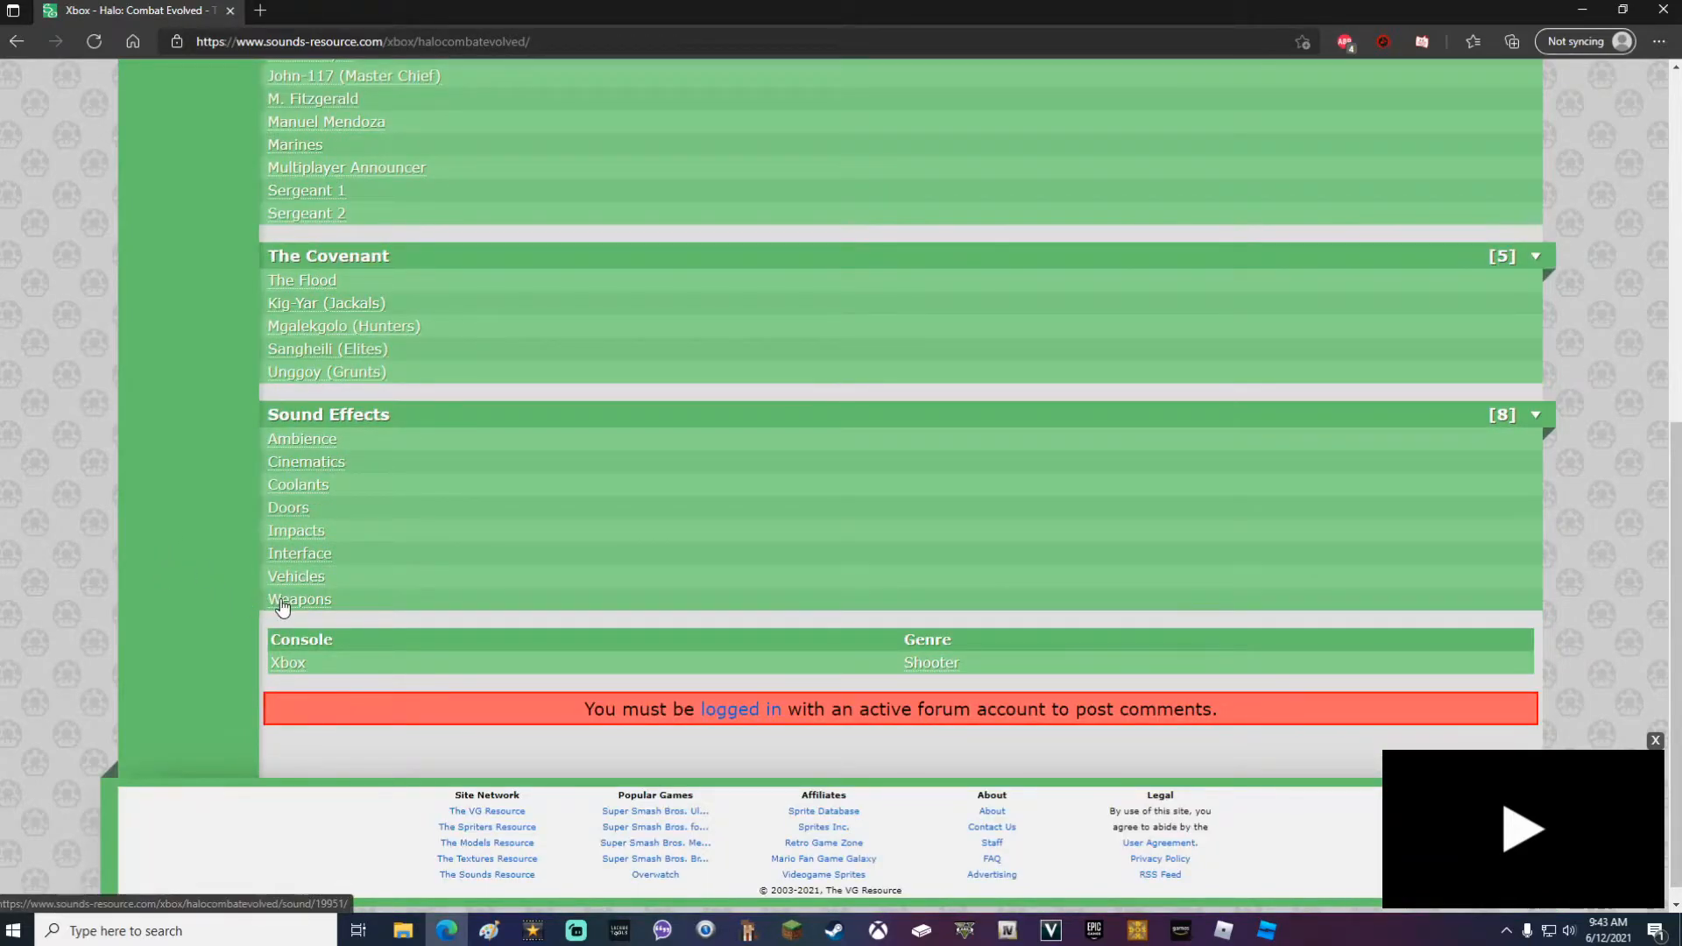
click(300, 599)
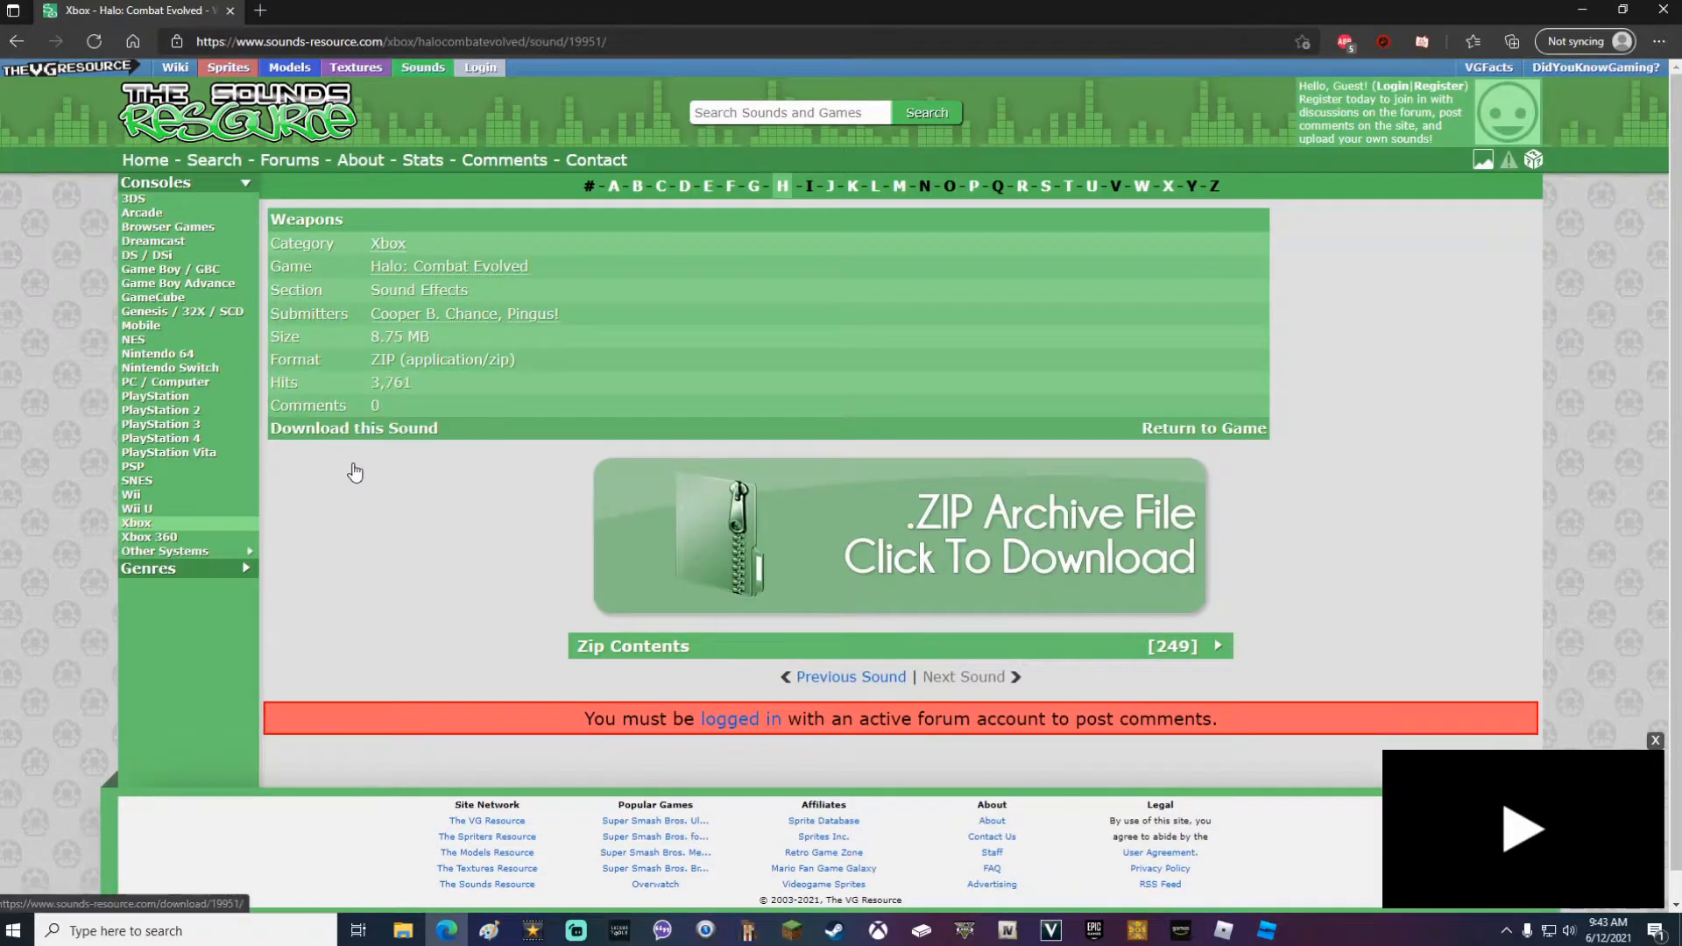
mouse_move(377, 436)
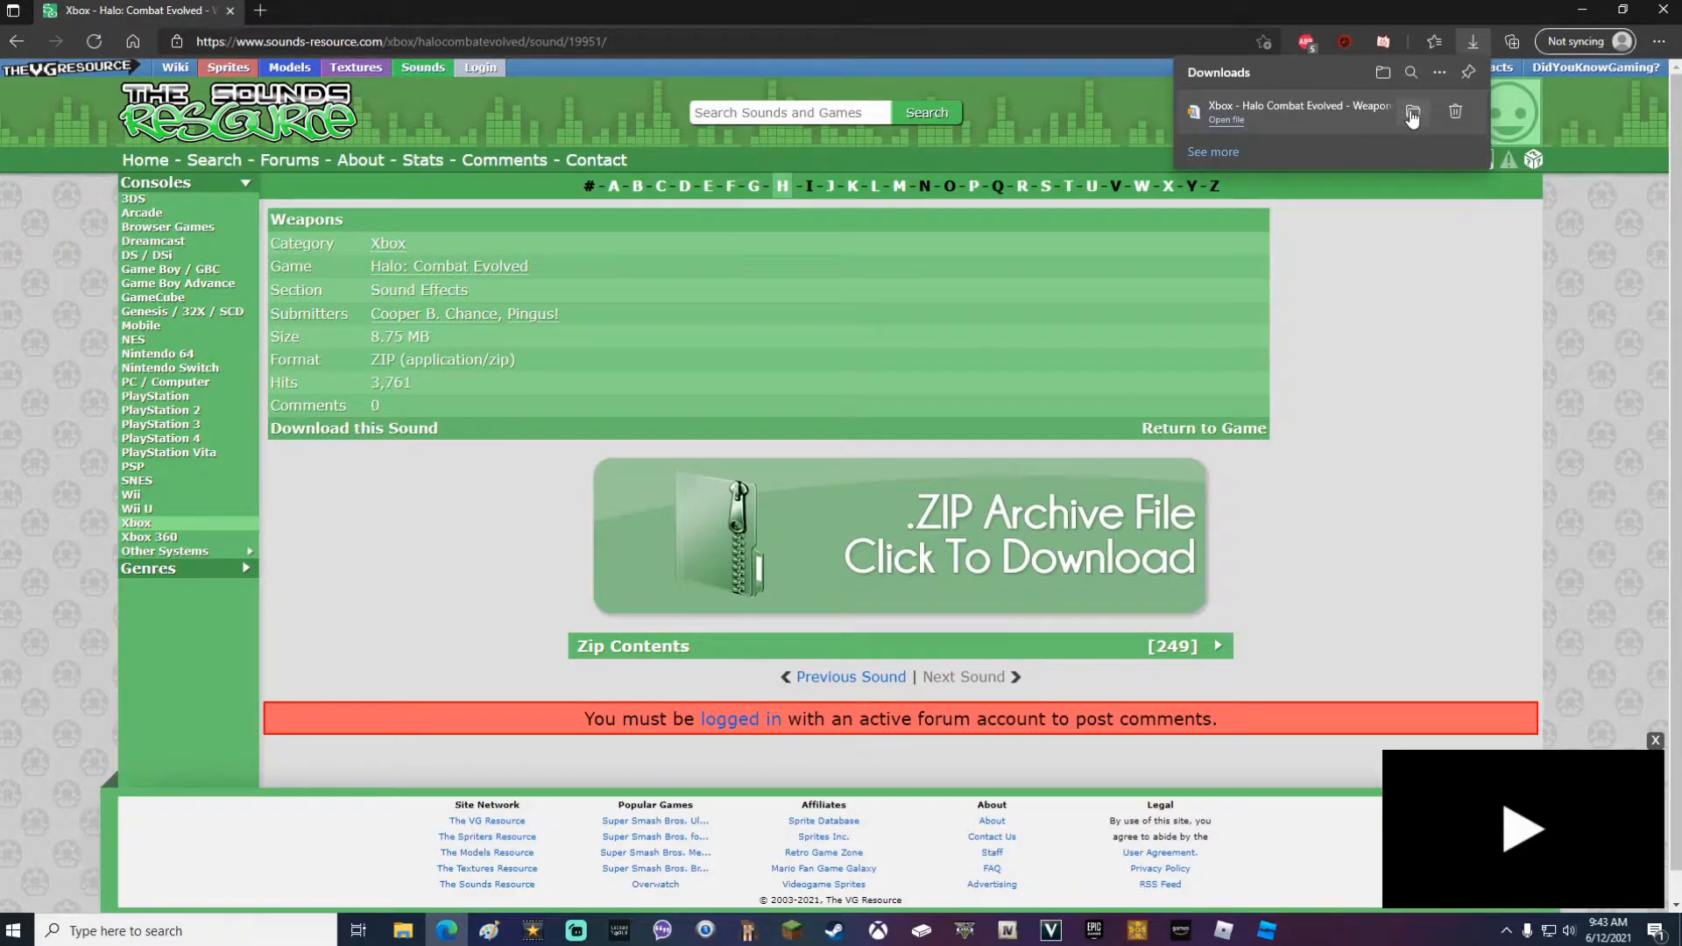
mouse_move(1413, 113)
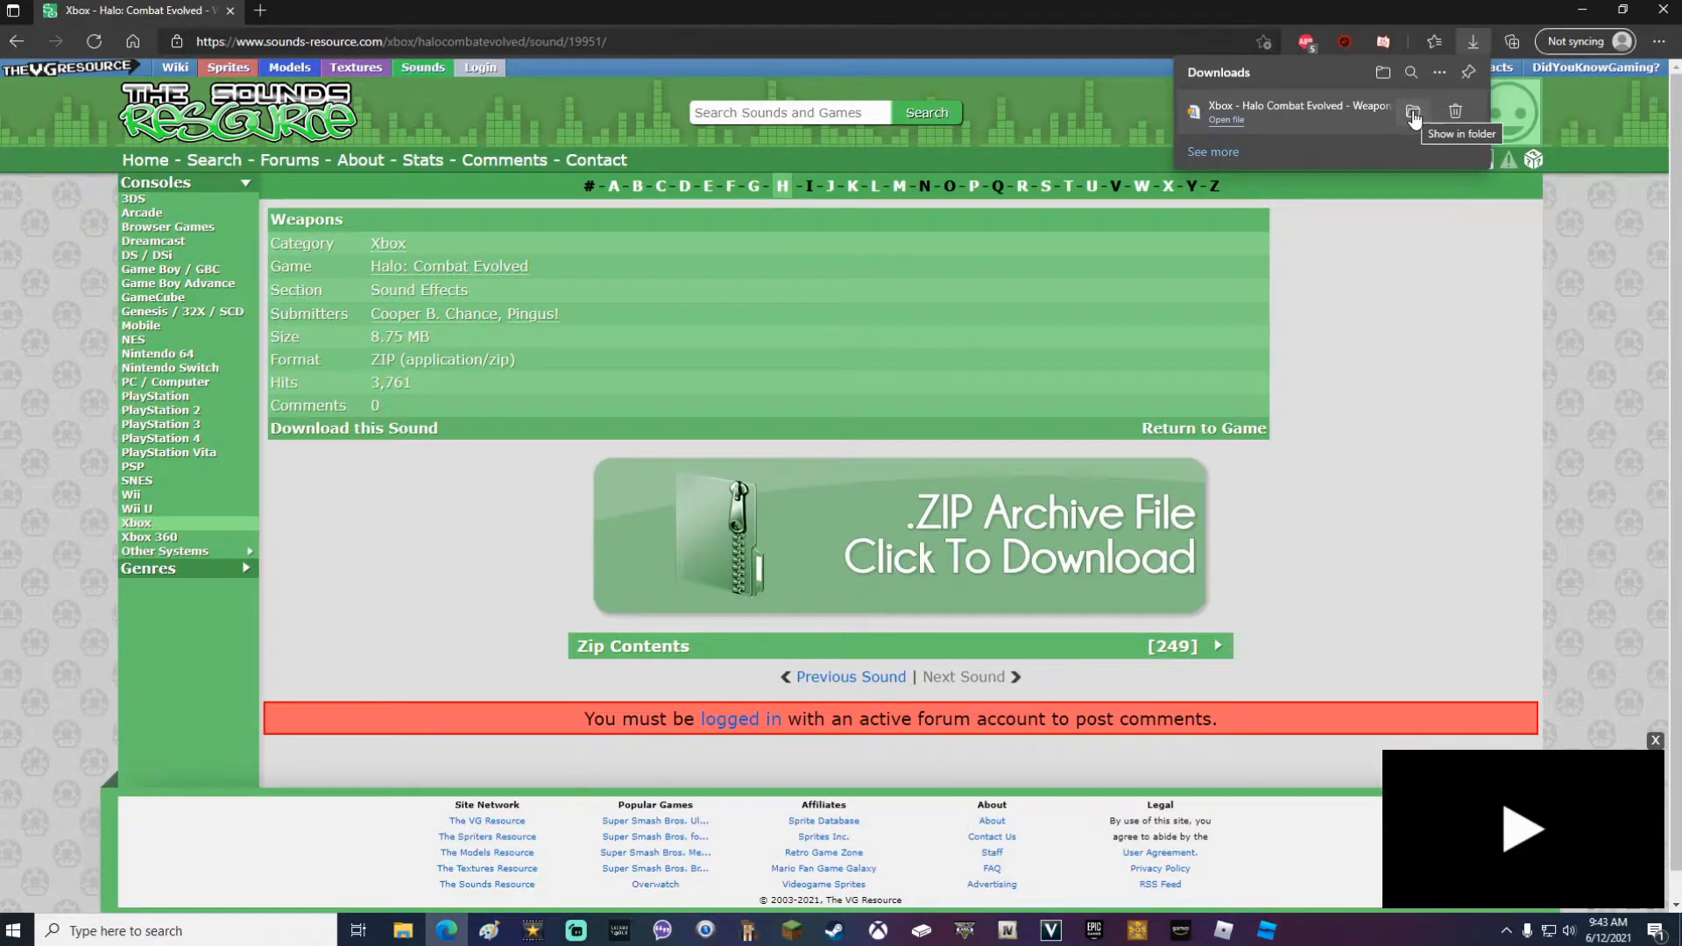
click(1414, 111)
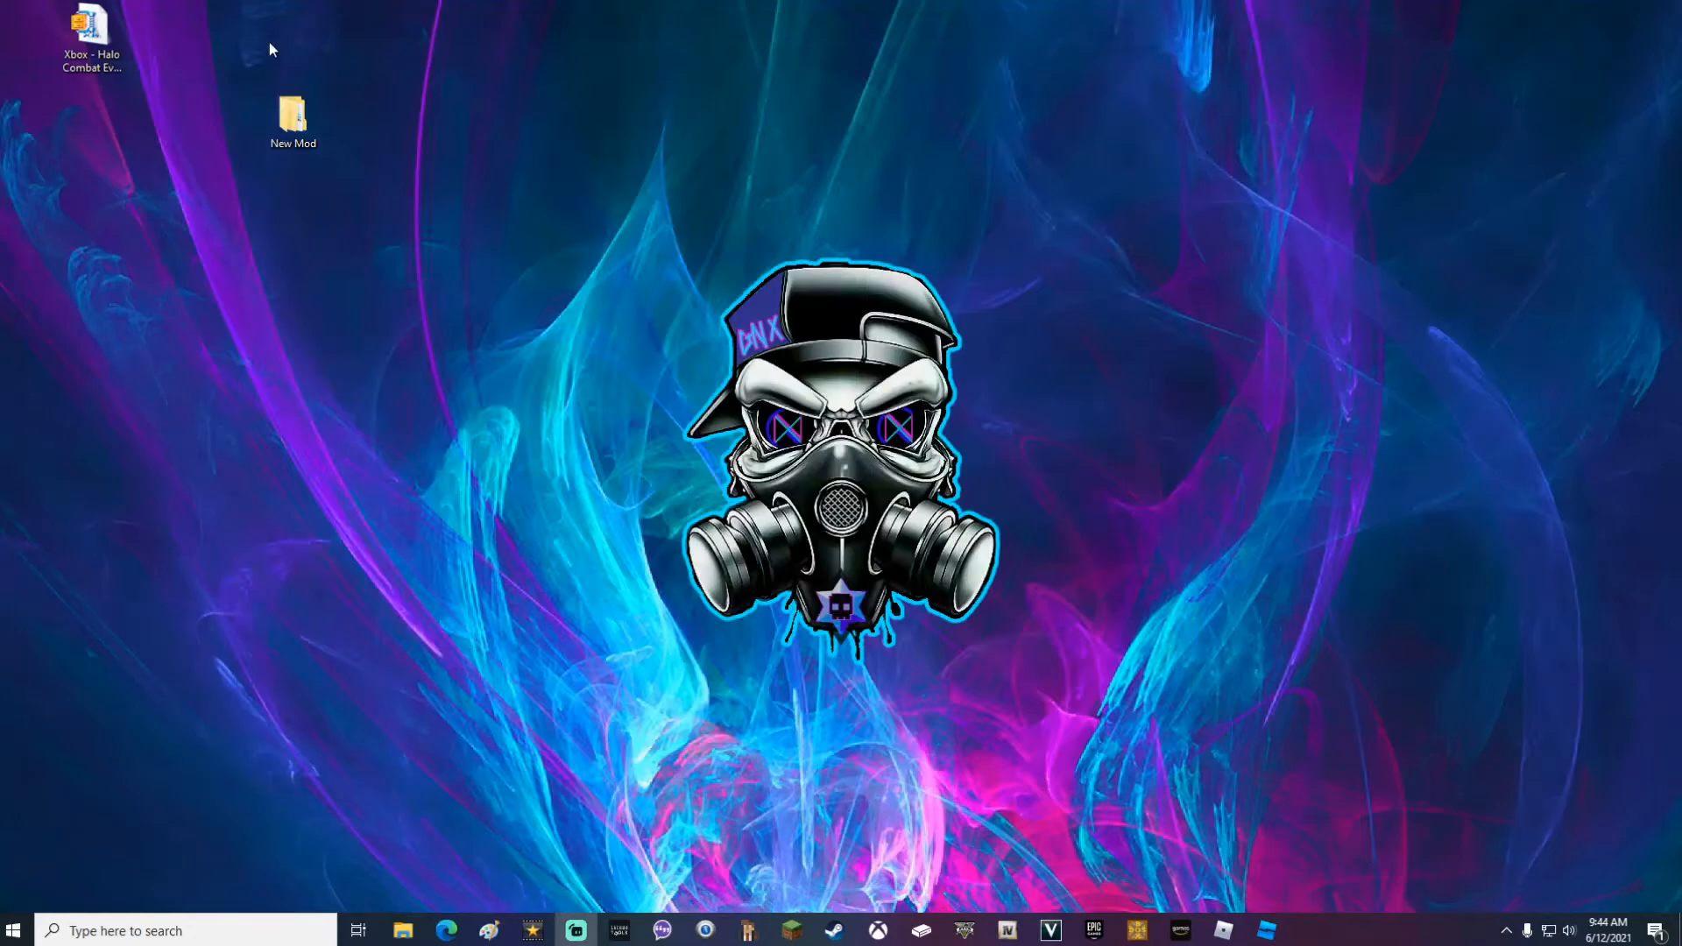
Move the Halo Weapons ZIP into New Mod and extract it as a weapons folder.
click(92, 38)
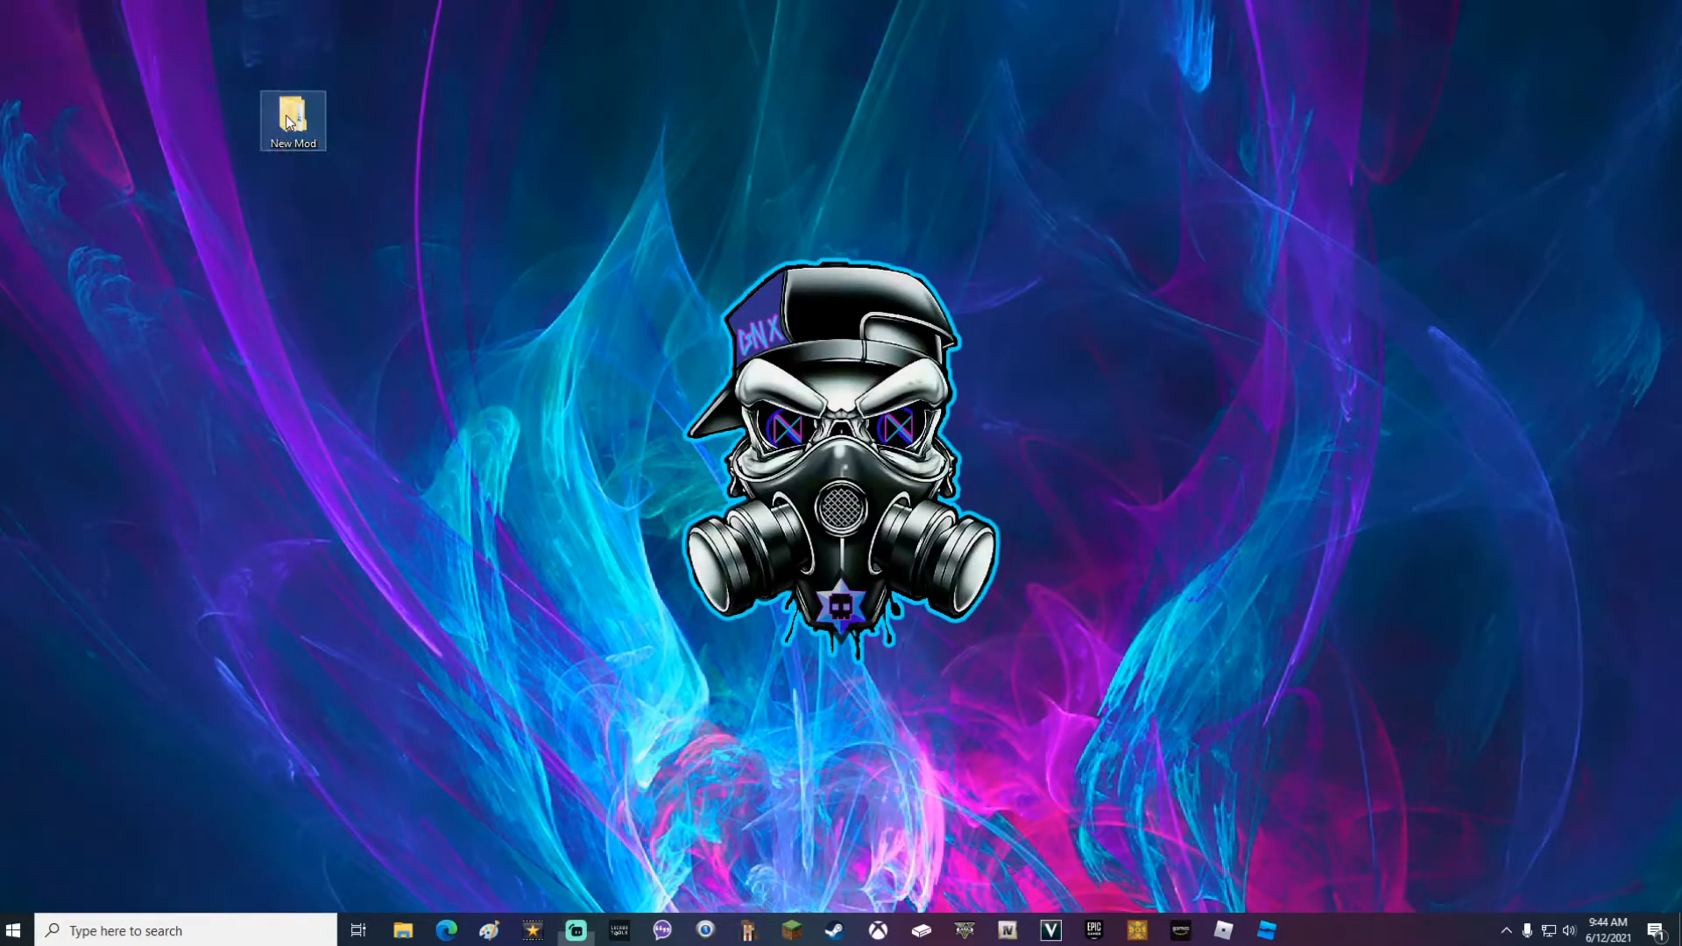
double_click(292, 113)
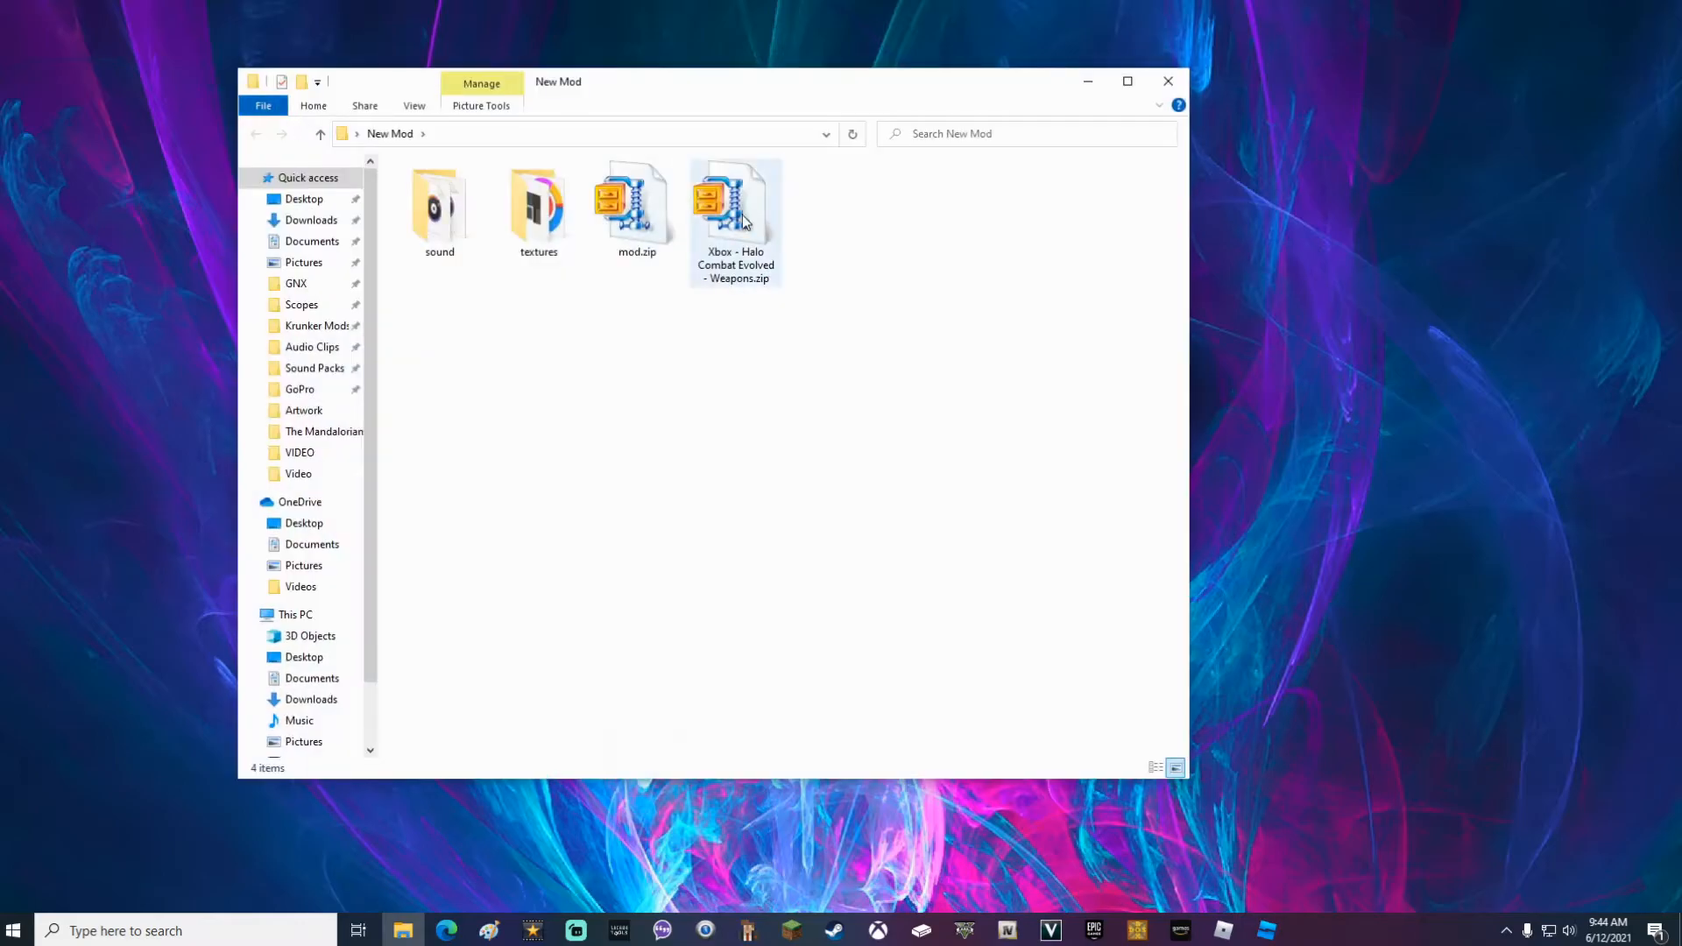
right_click(736, 204)
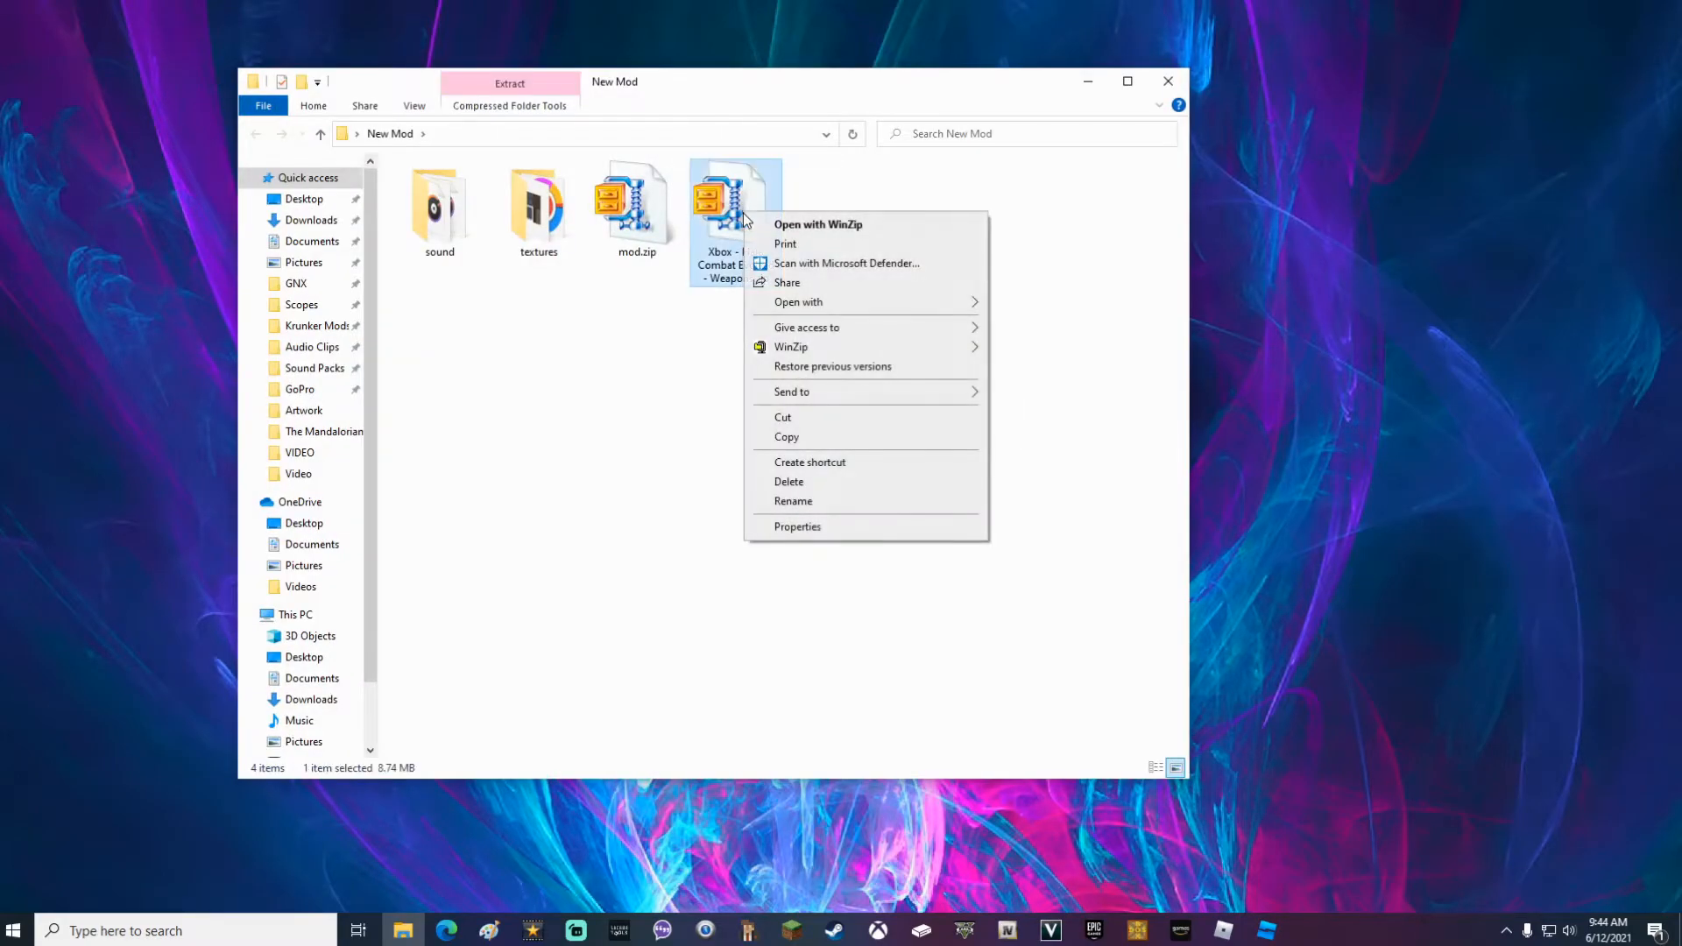
mouse_move(791, 347)
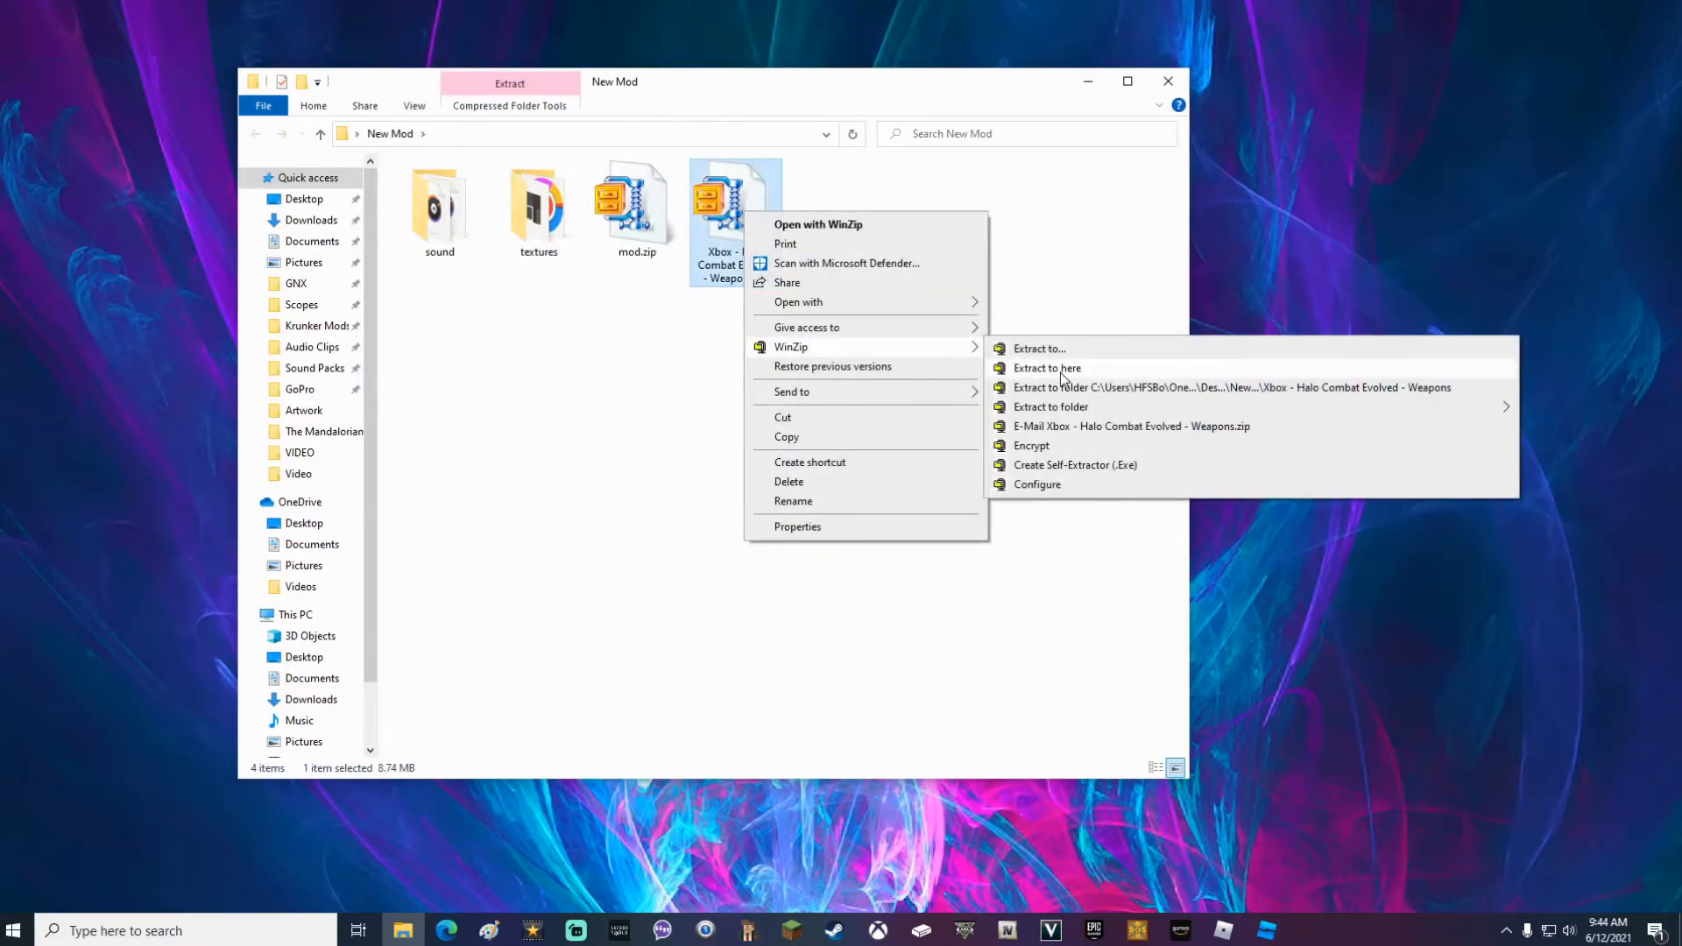
click(1046, 368)
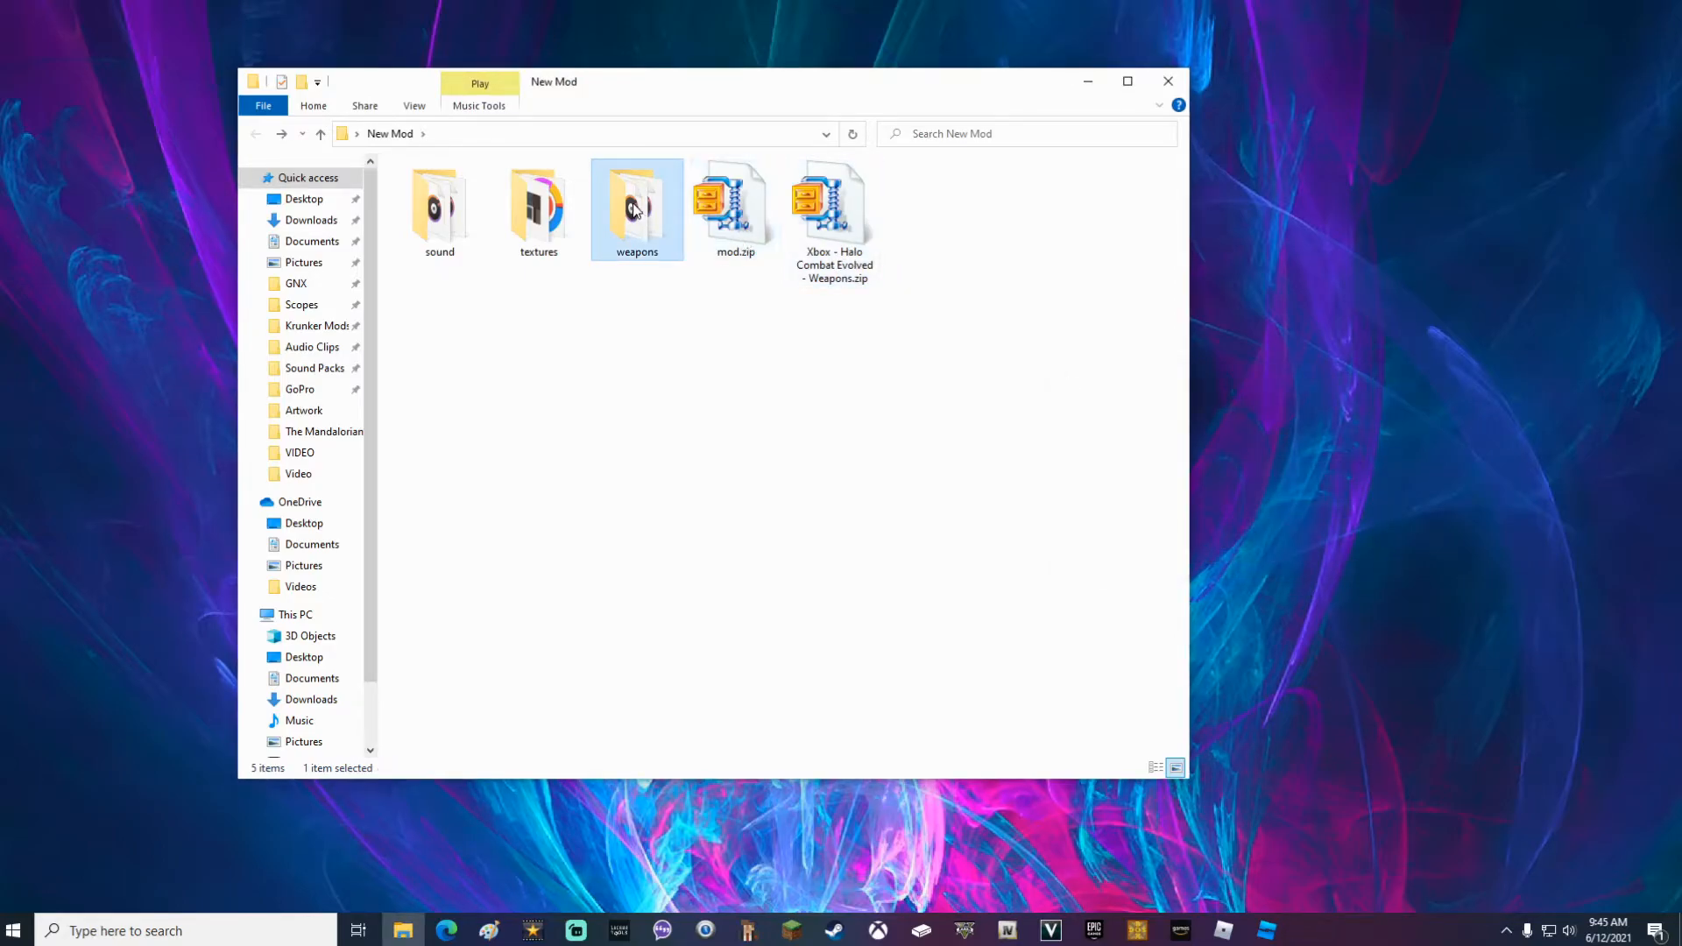
Open the extracted weapons folder and scroll through its 249 Halo WAV sounds.
double_click(636, 204)
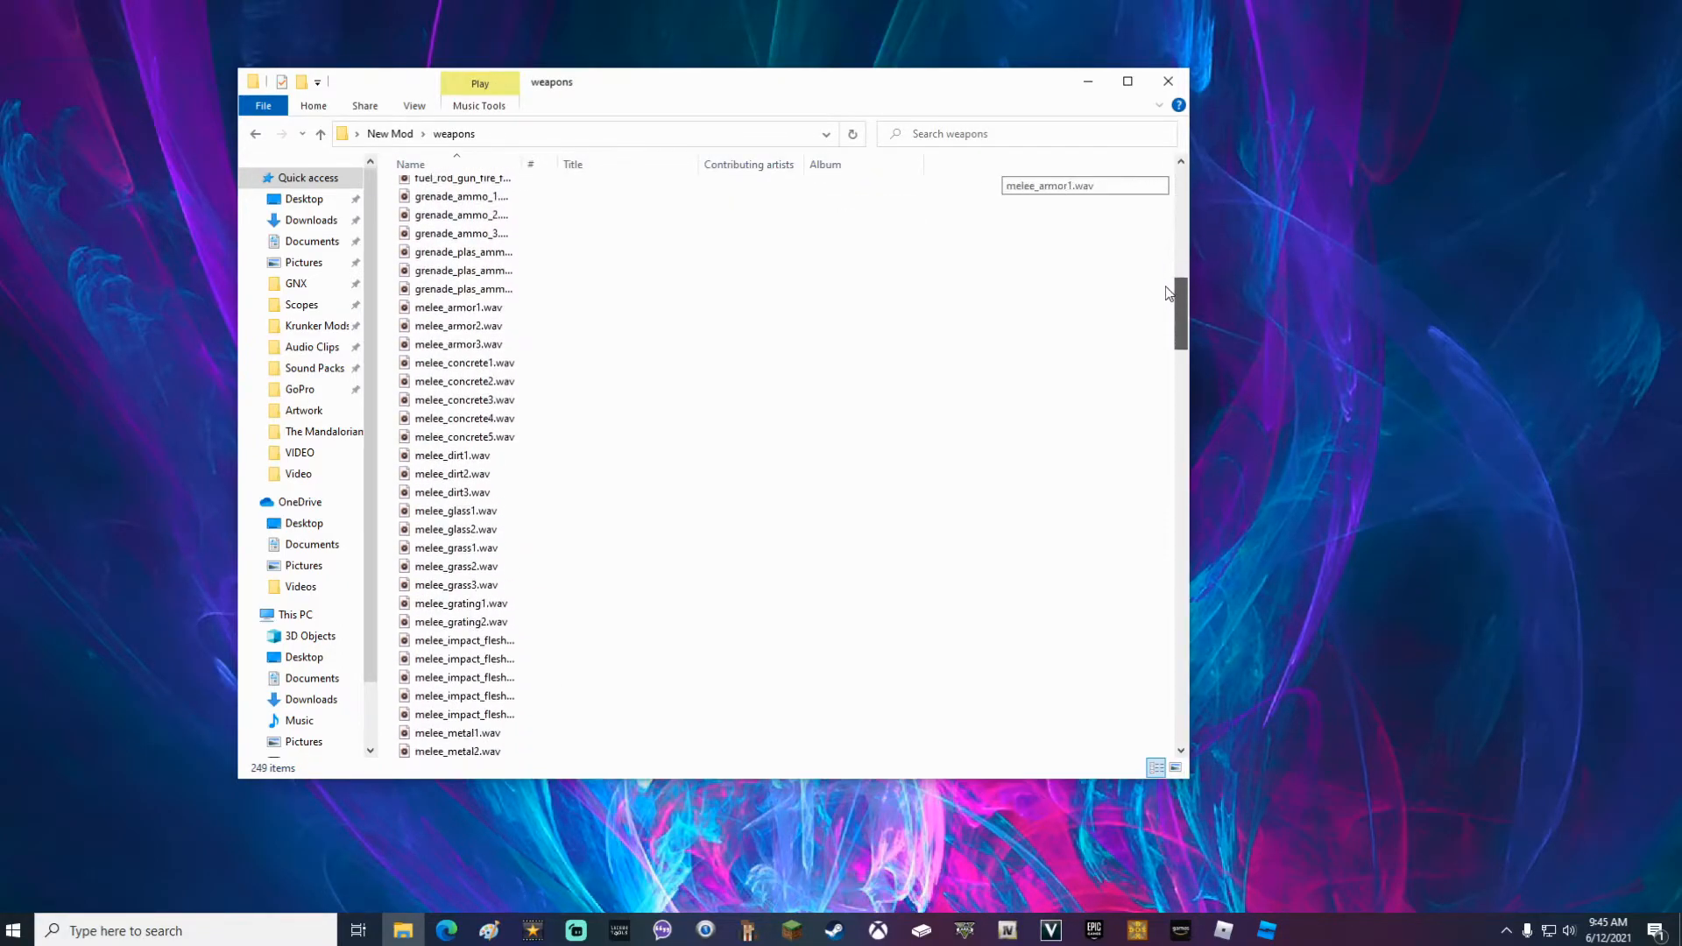
scroll(down, 3)
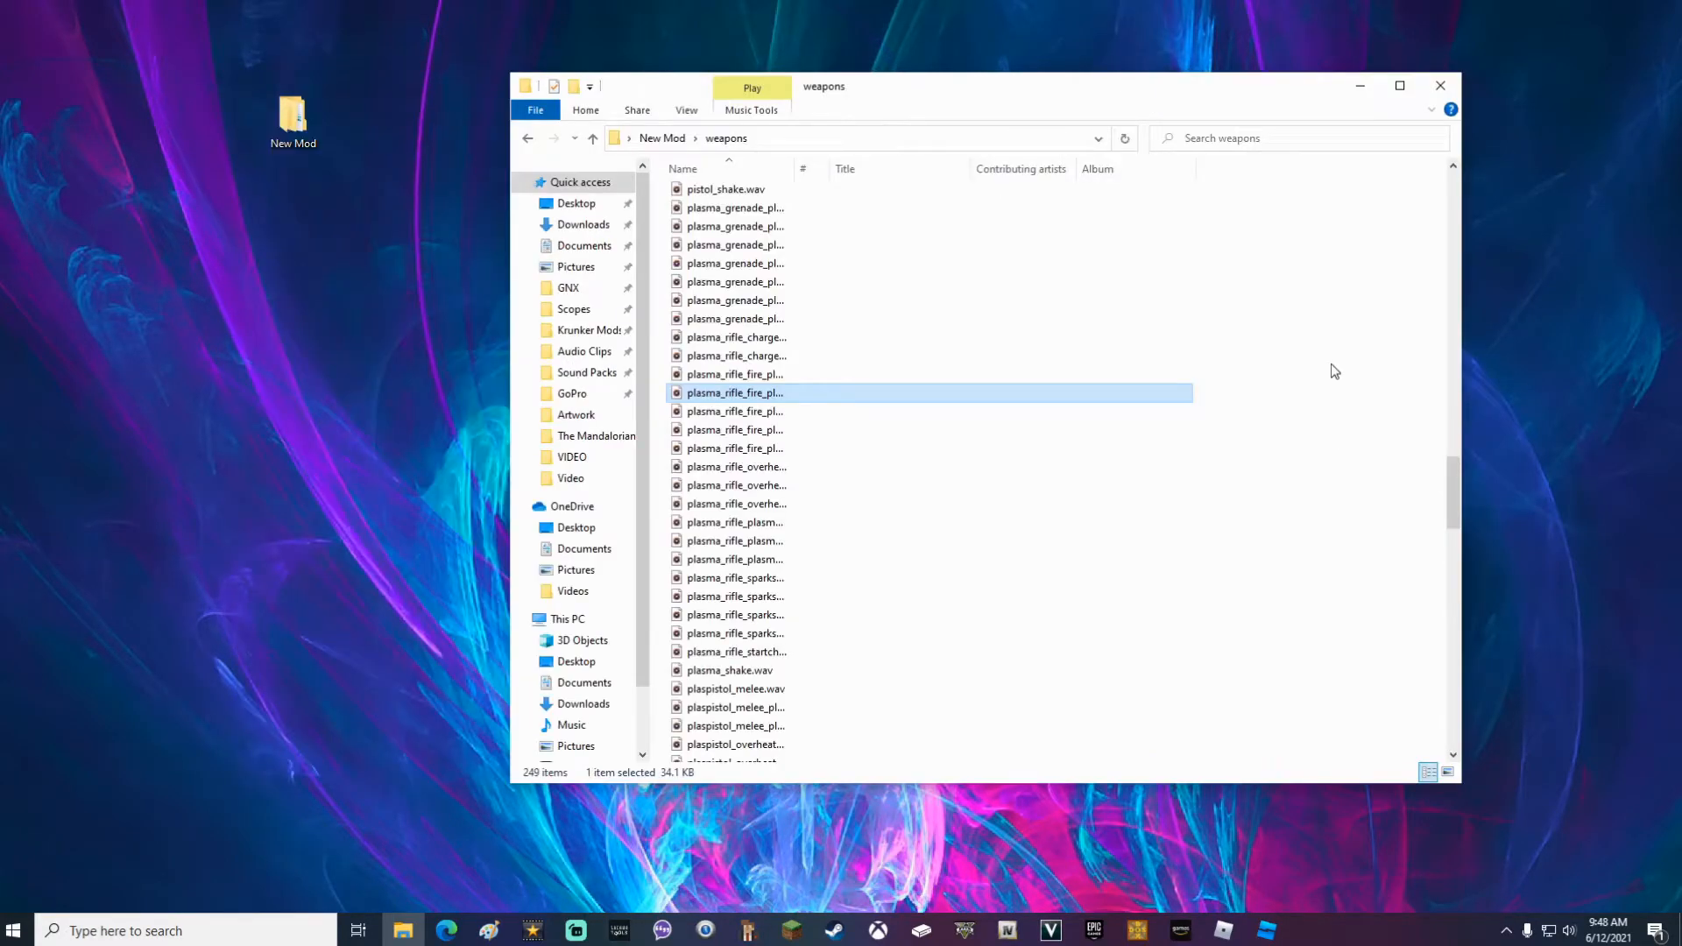
mouse_move(1325, 369)
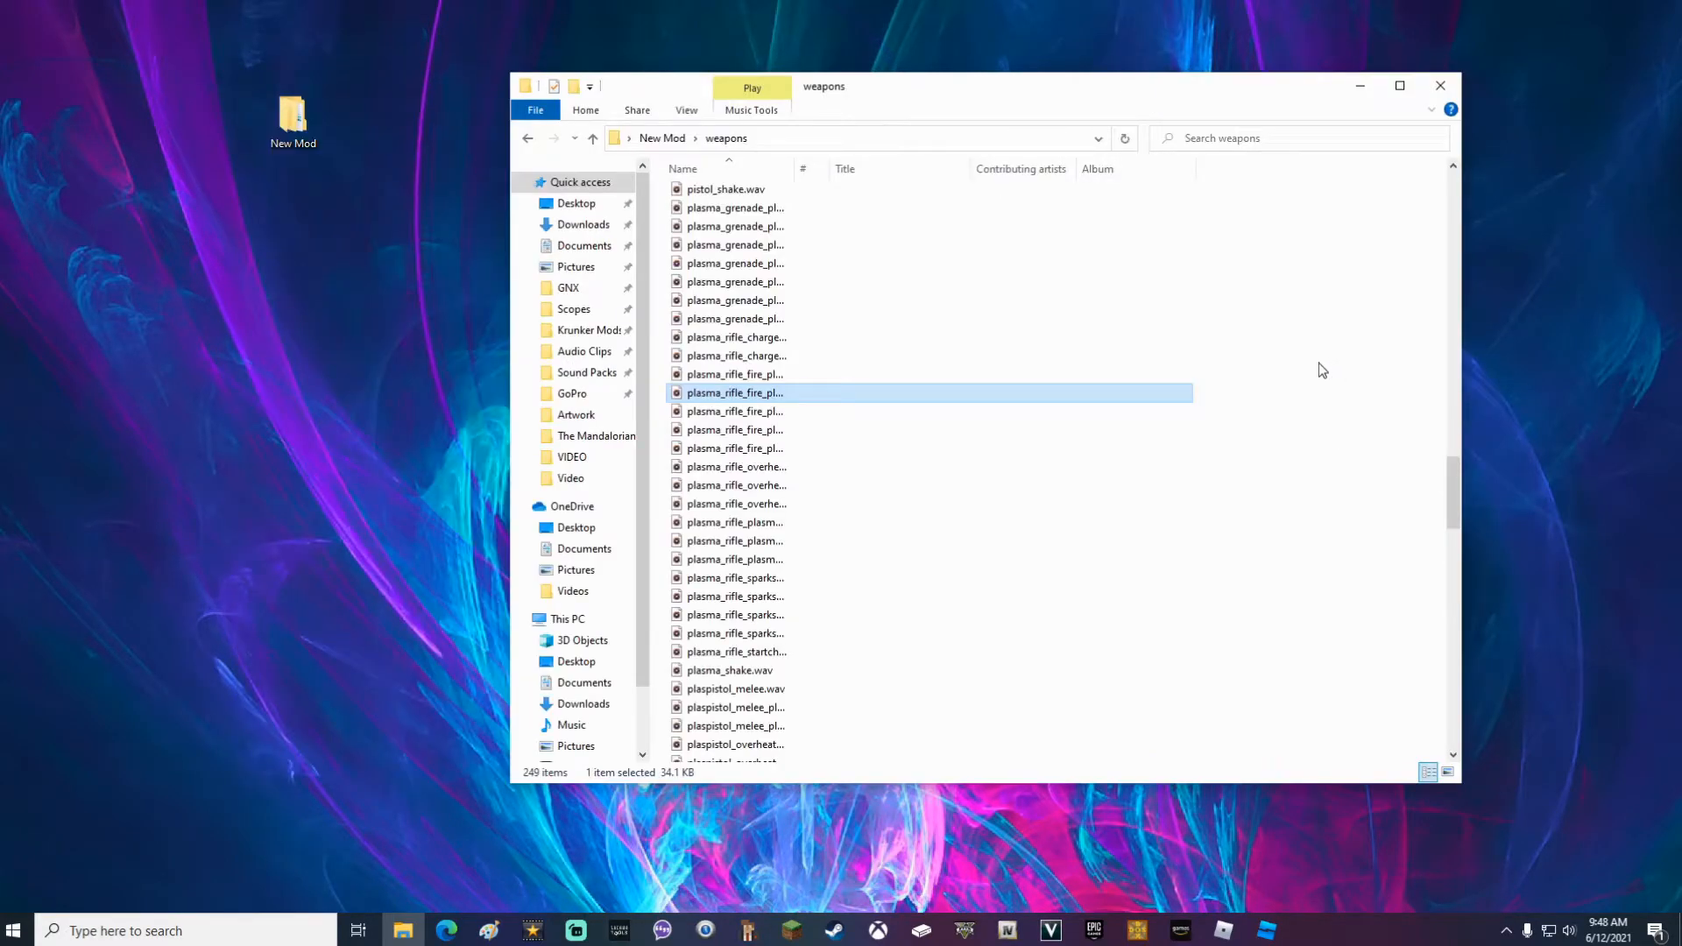
mouse_move(1305, 381)
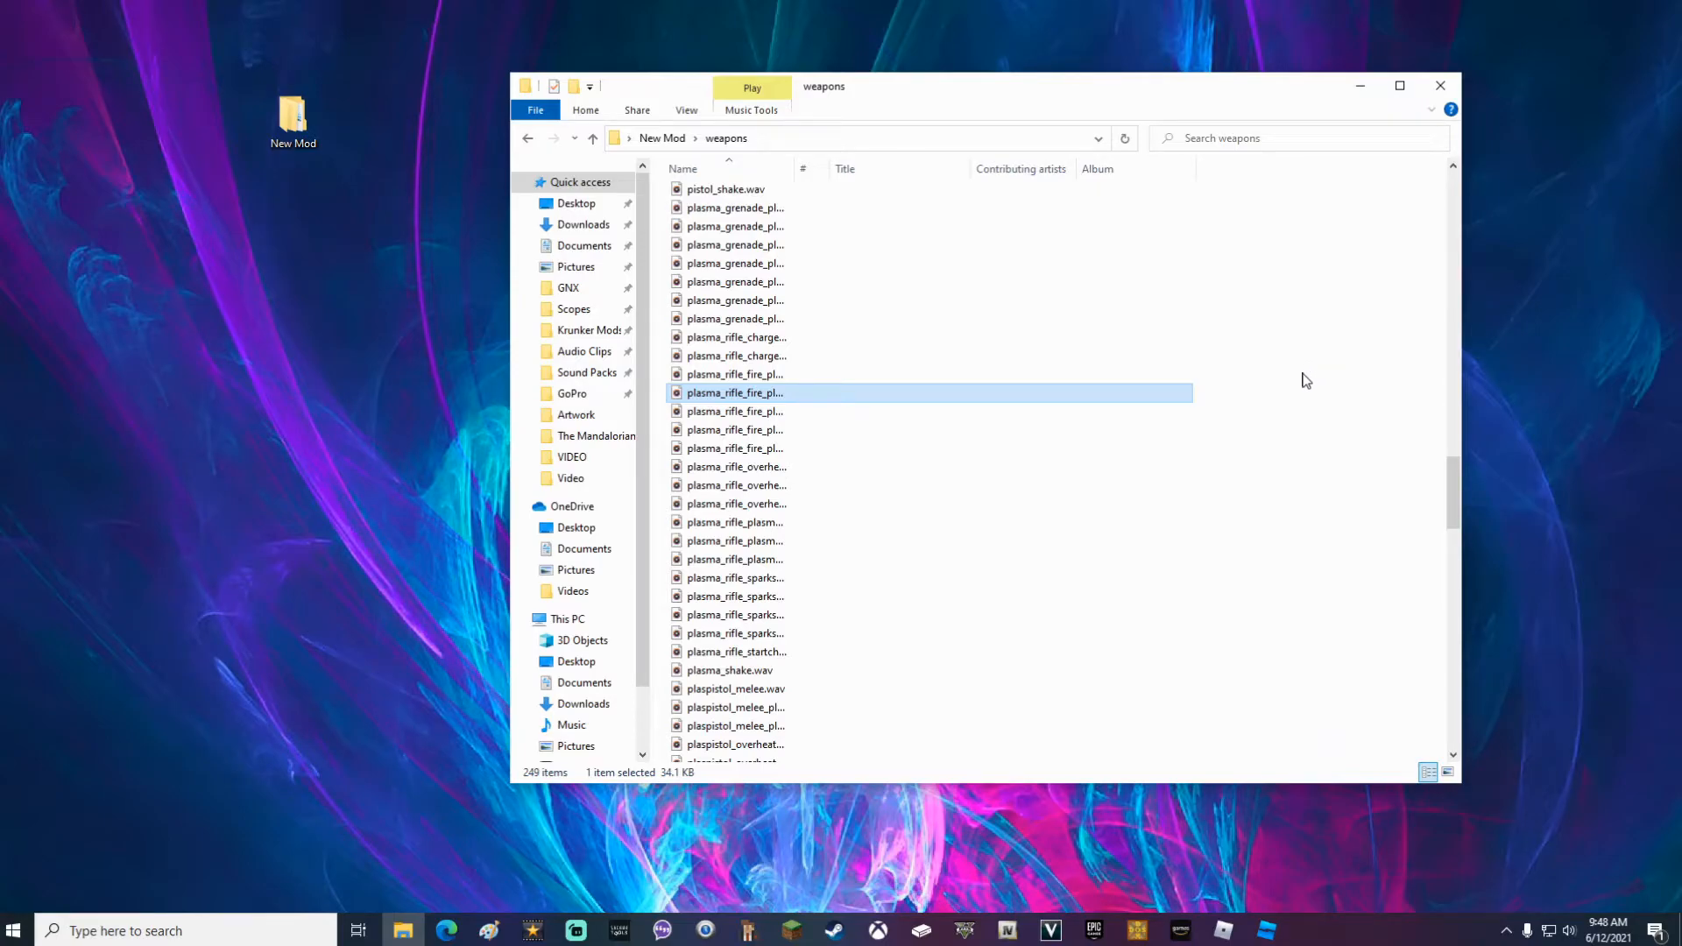
mouse_move(1298, 376)
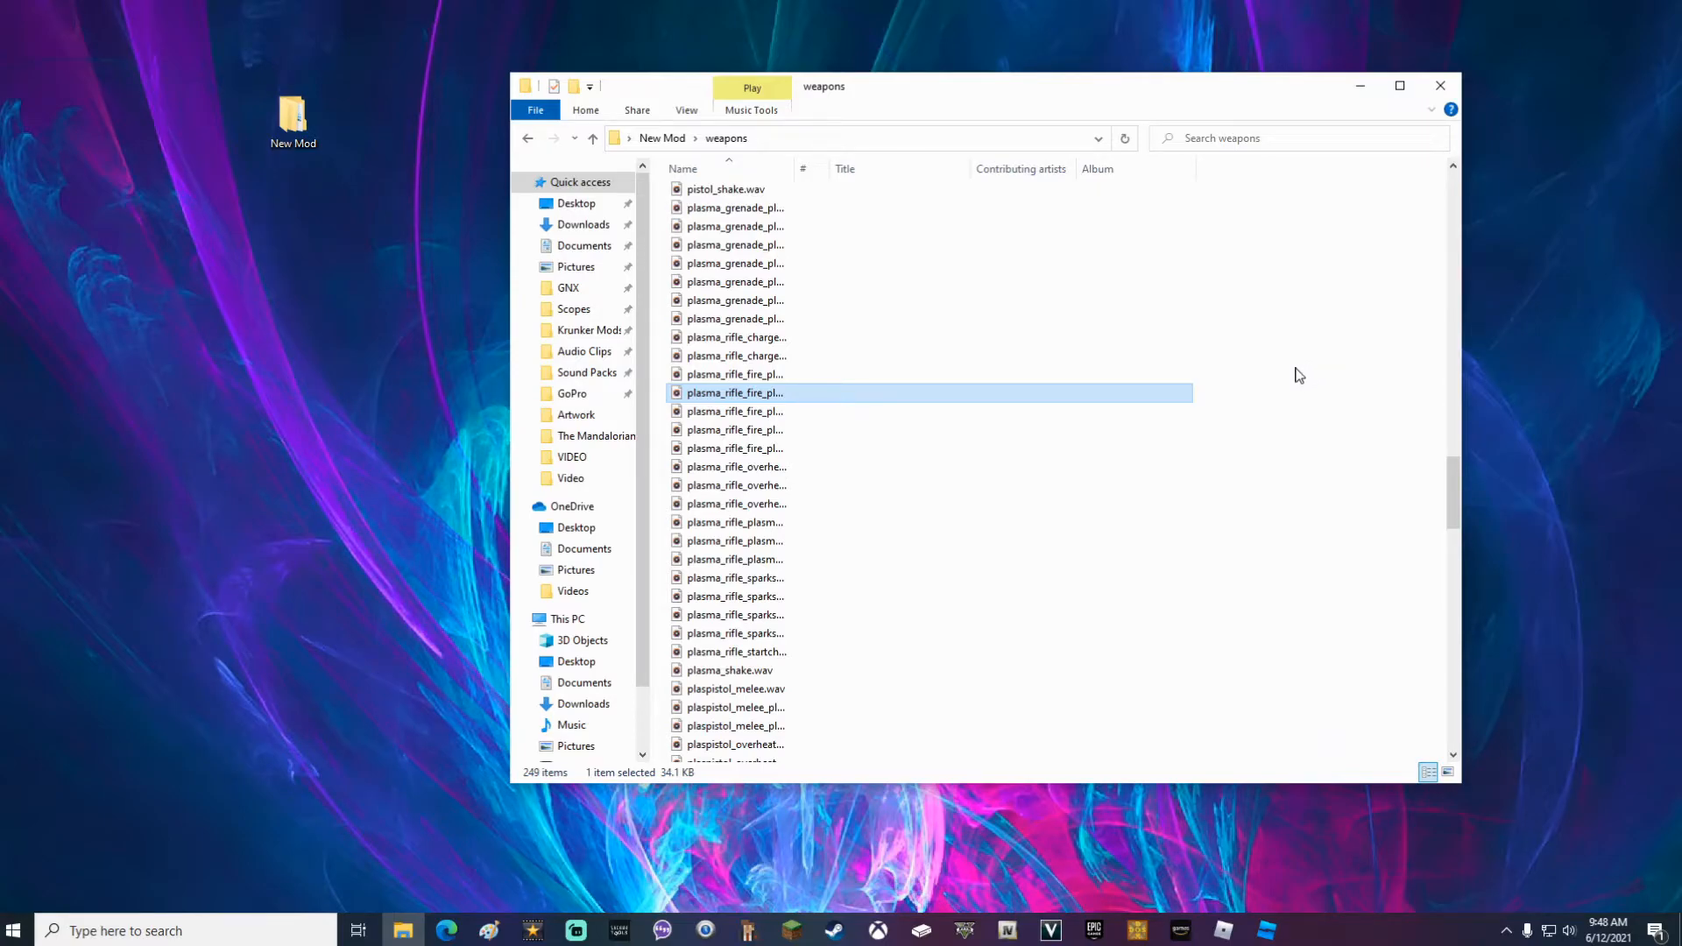
mouse_move(1320, 352)
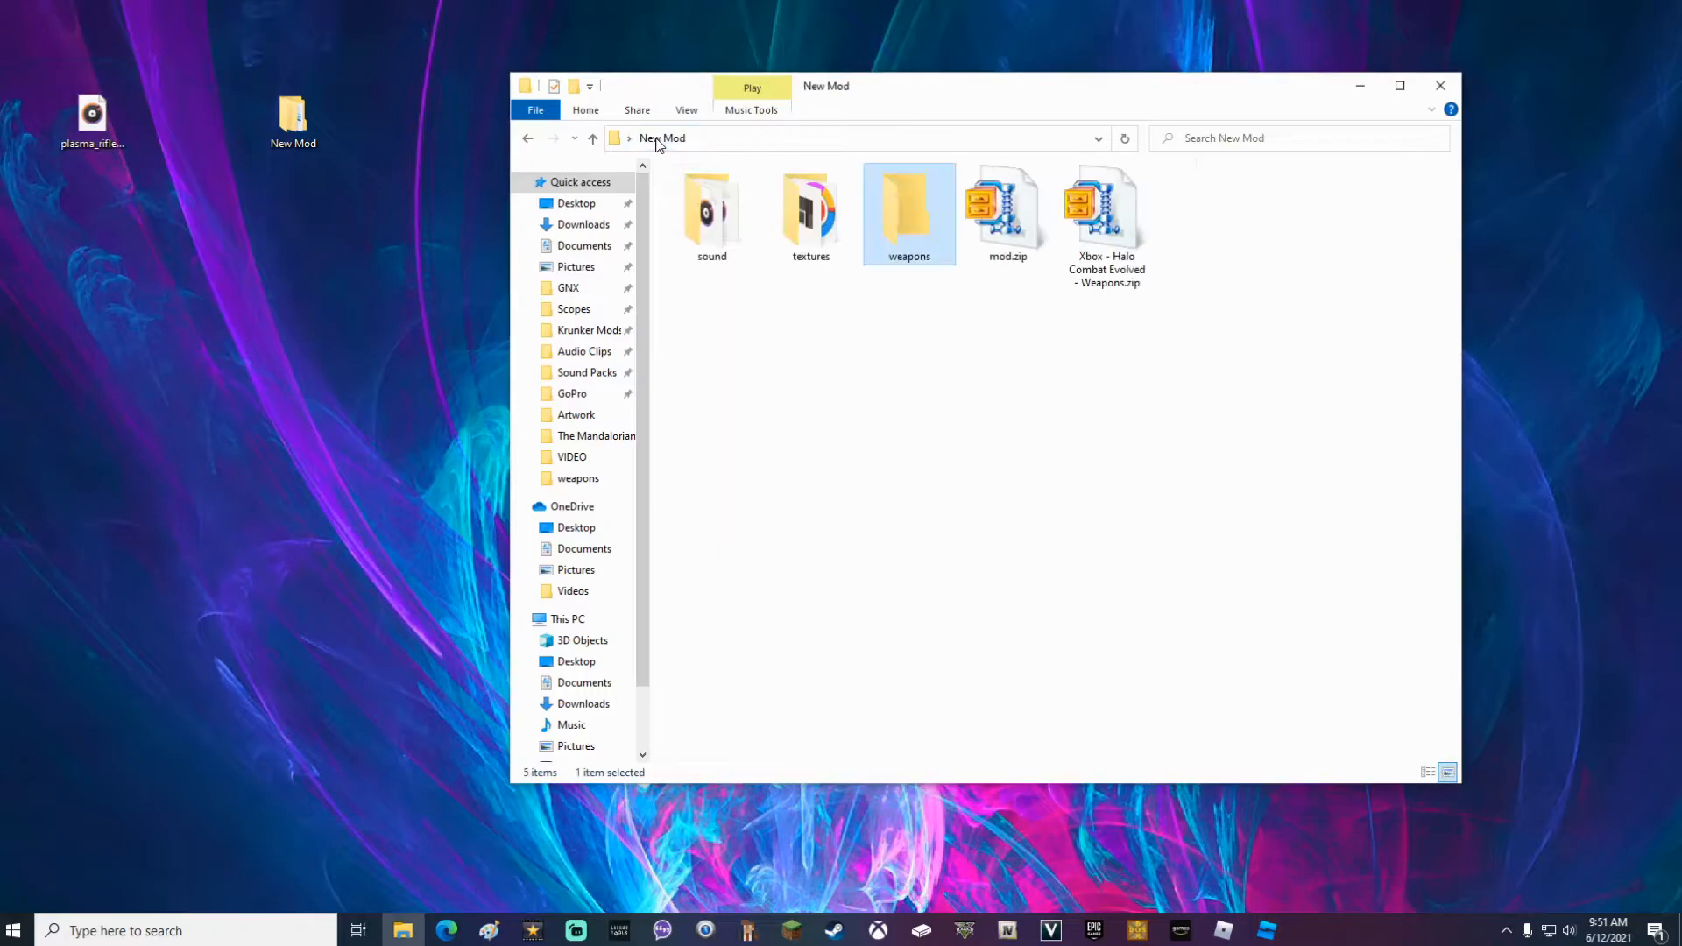
double_click(711, 210)
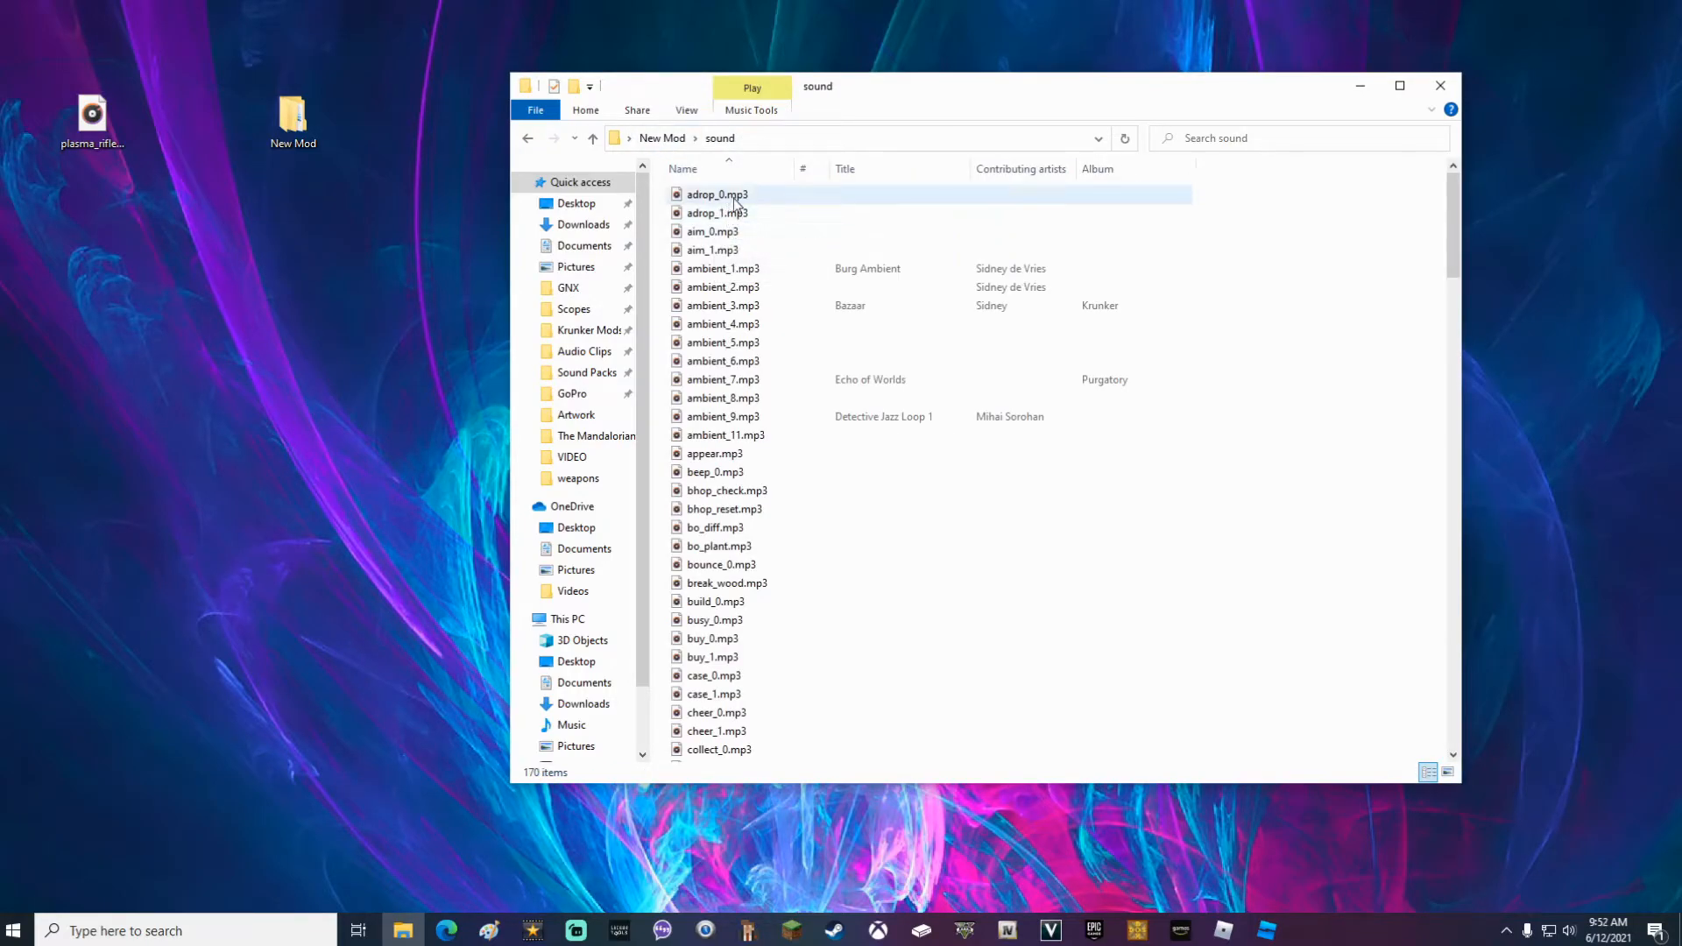
mouse_move(730, 341)
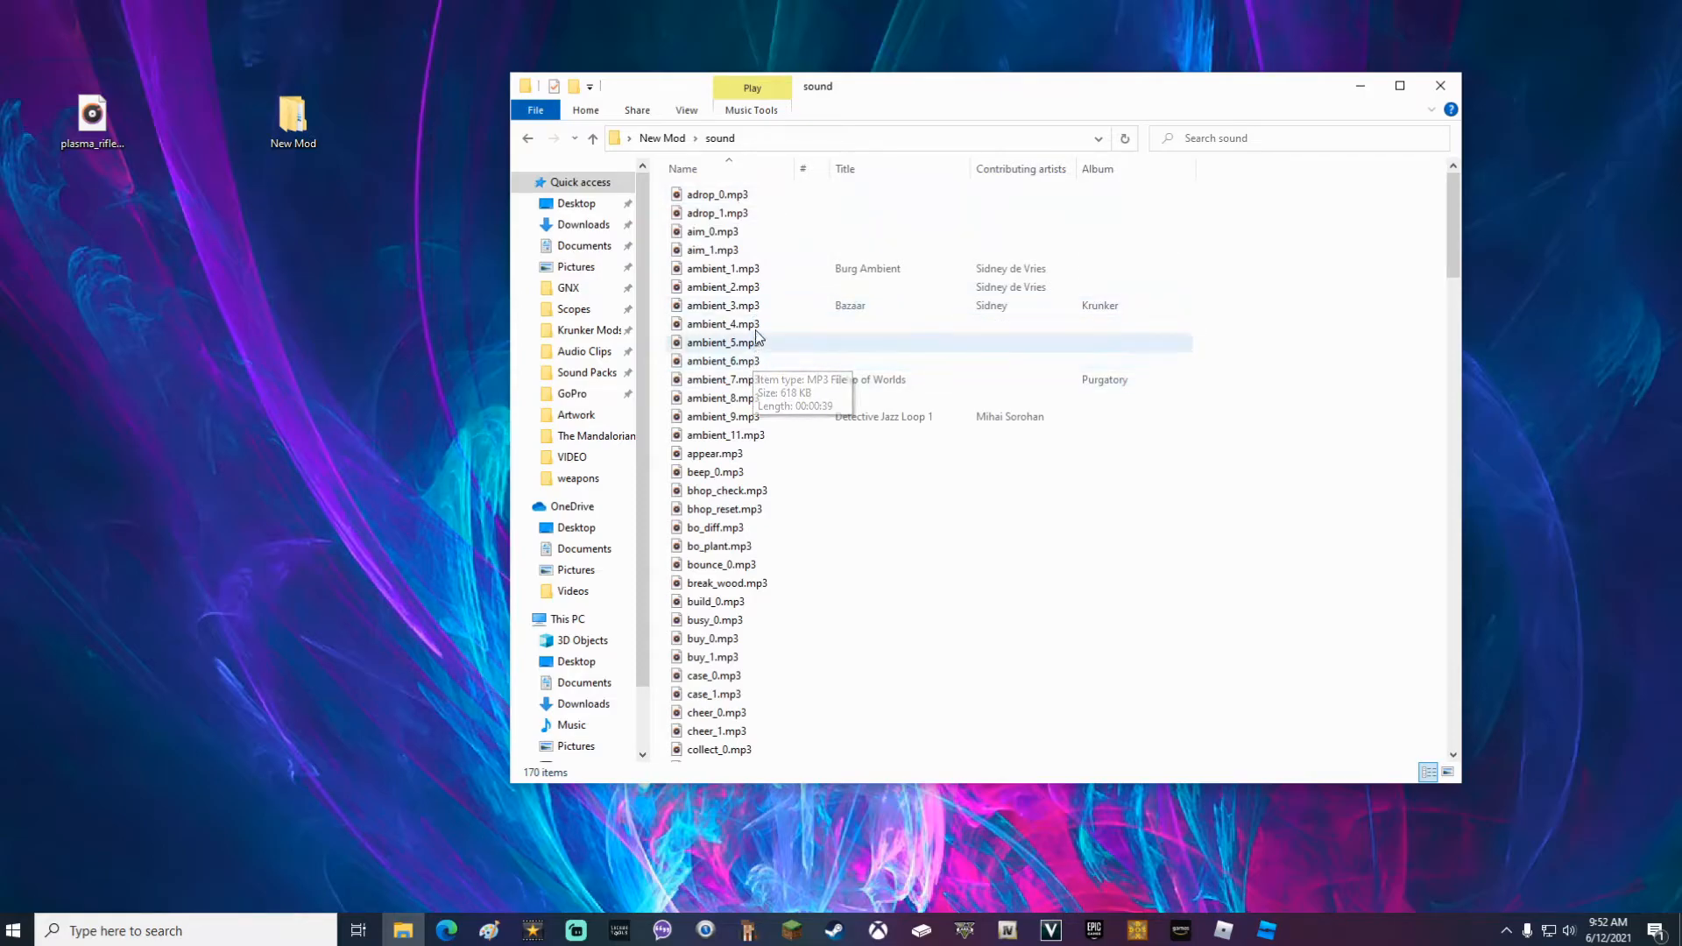
mouse_move(716, 212)
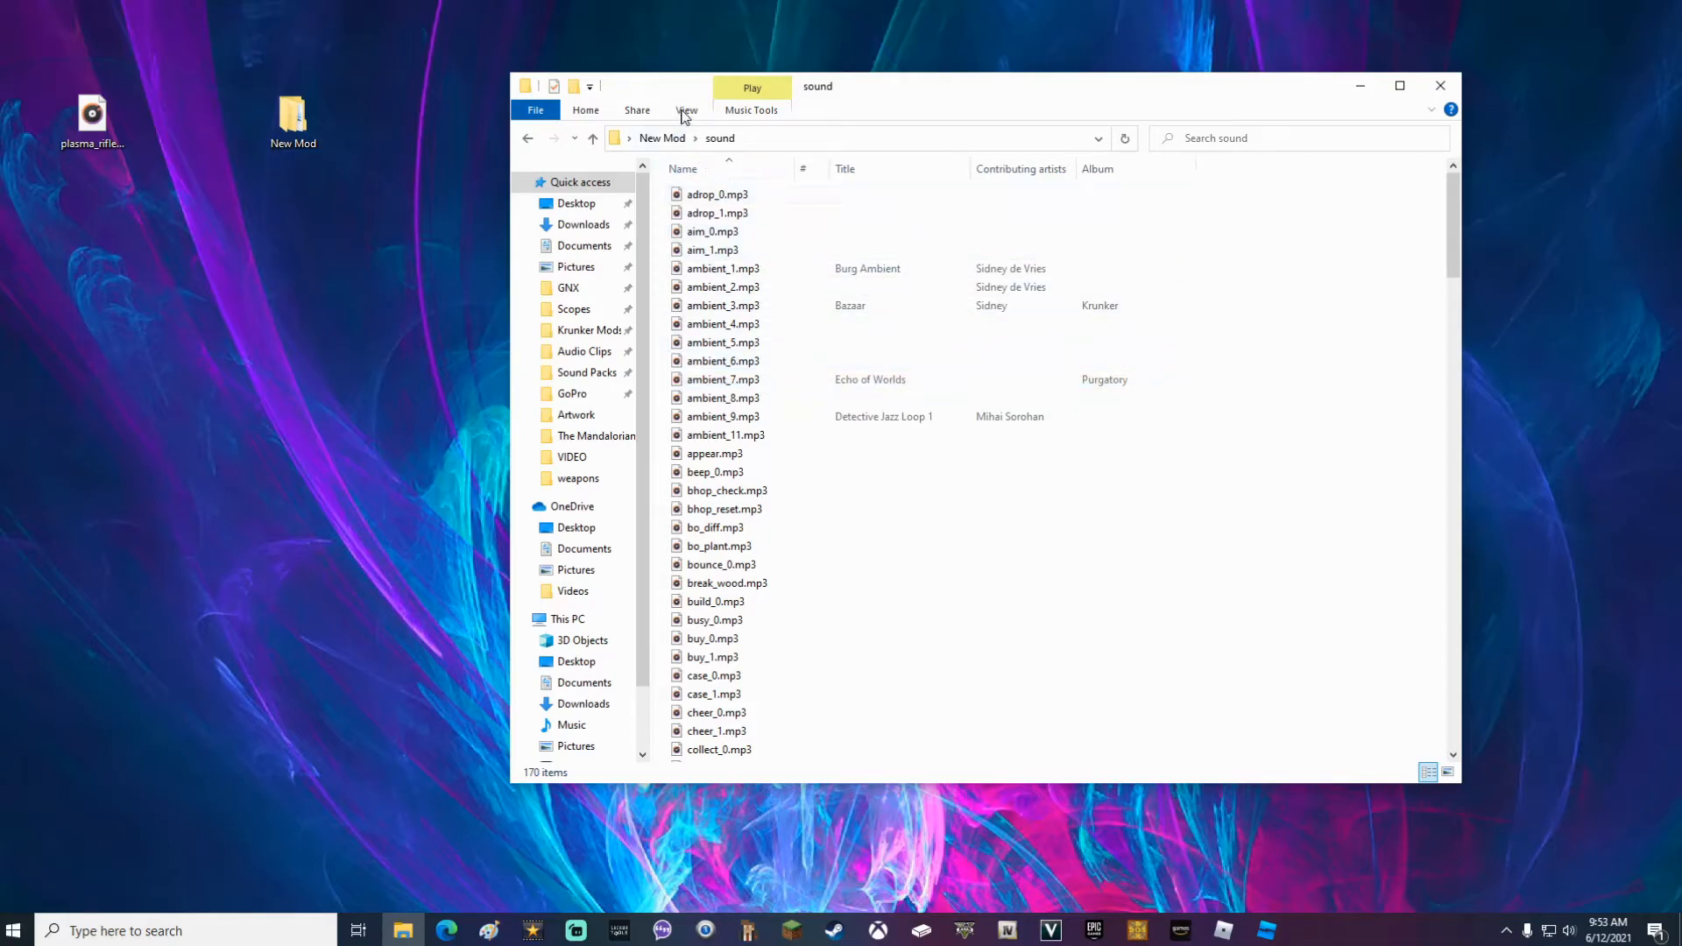
click(685, 110)
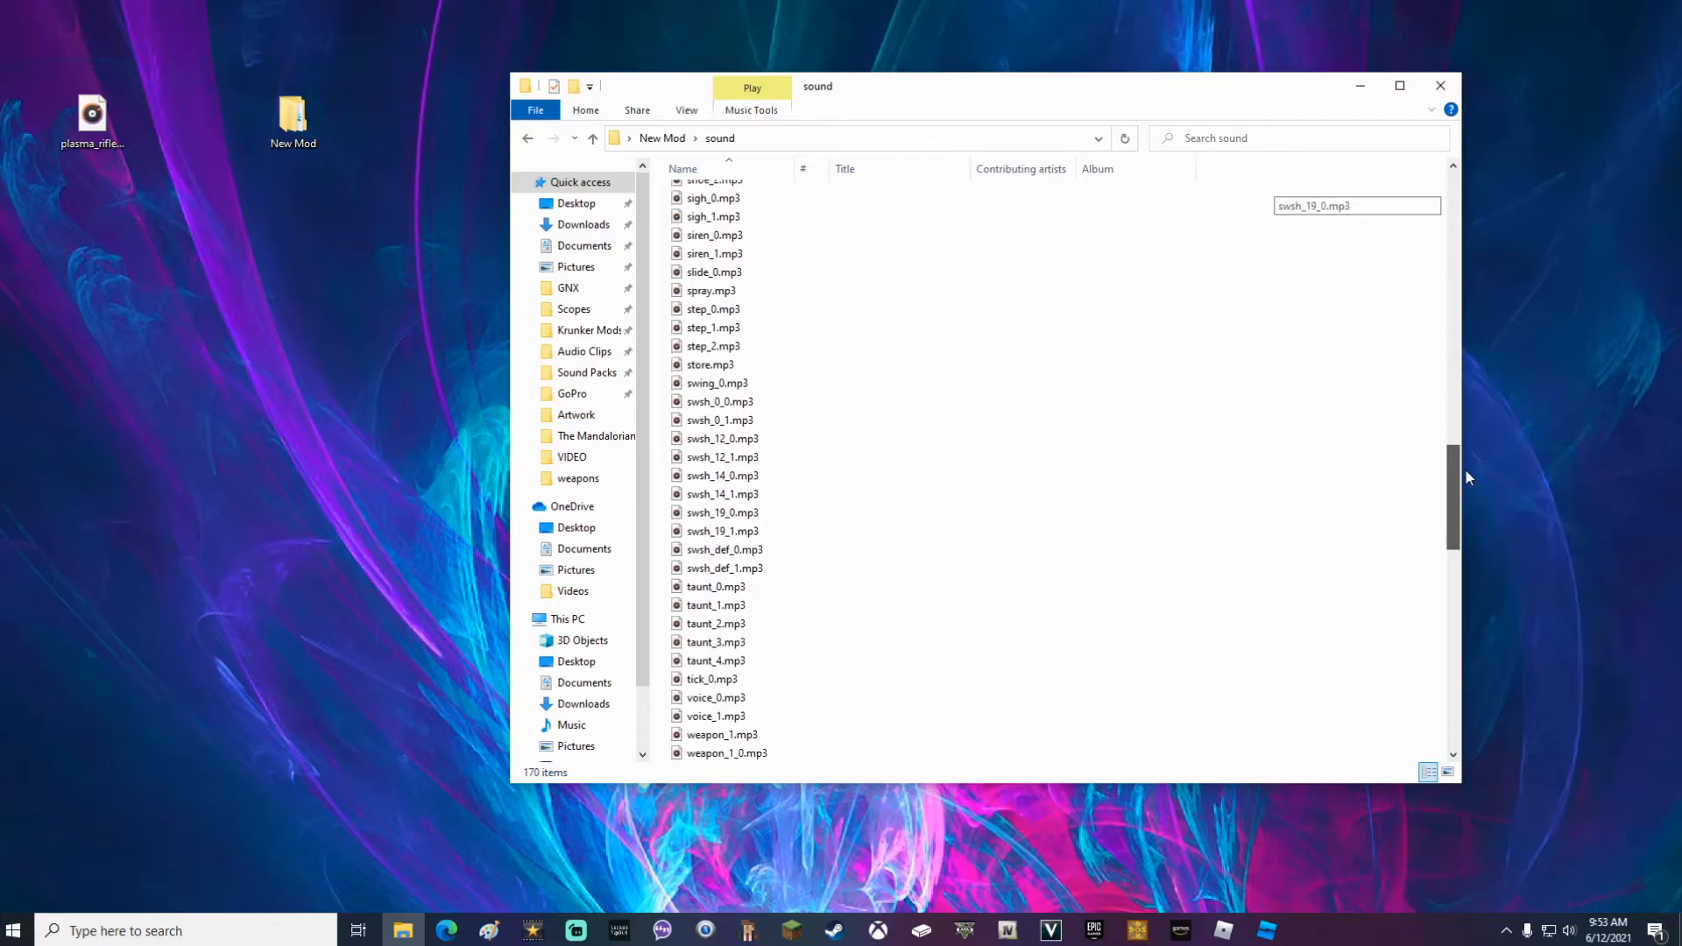
scroll(down, 3)
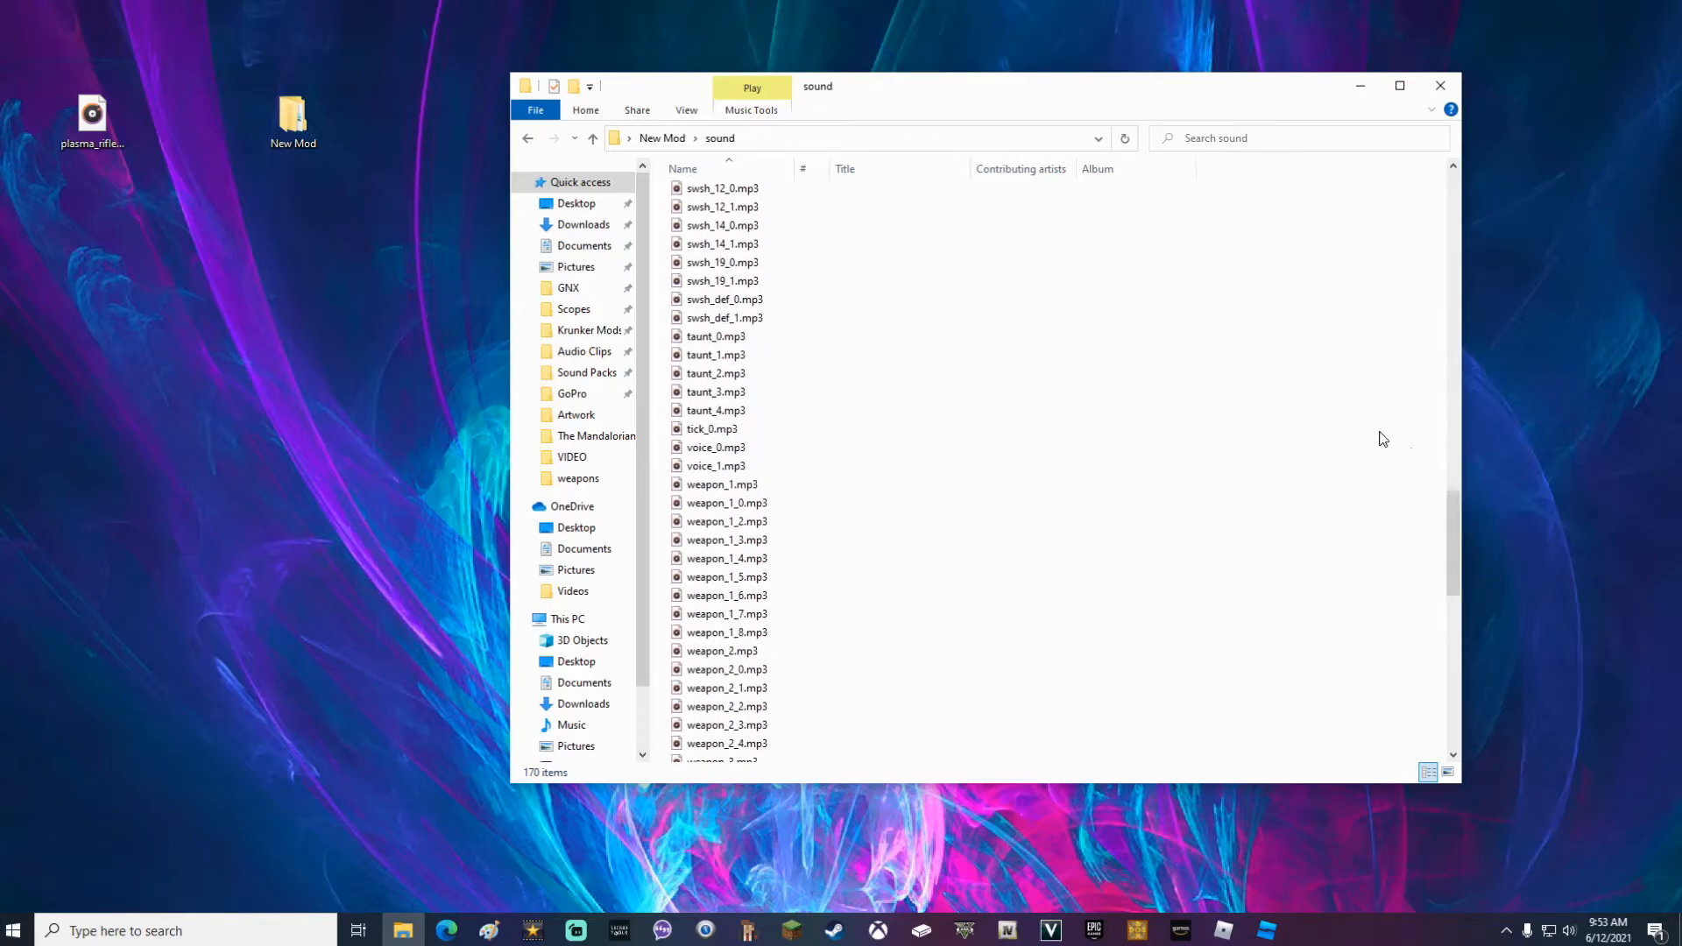
click(716, 391)
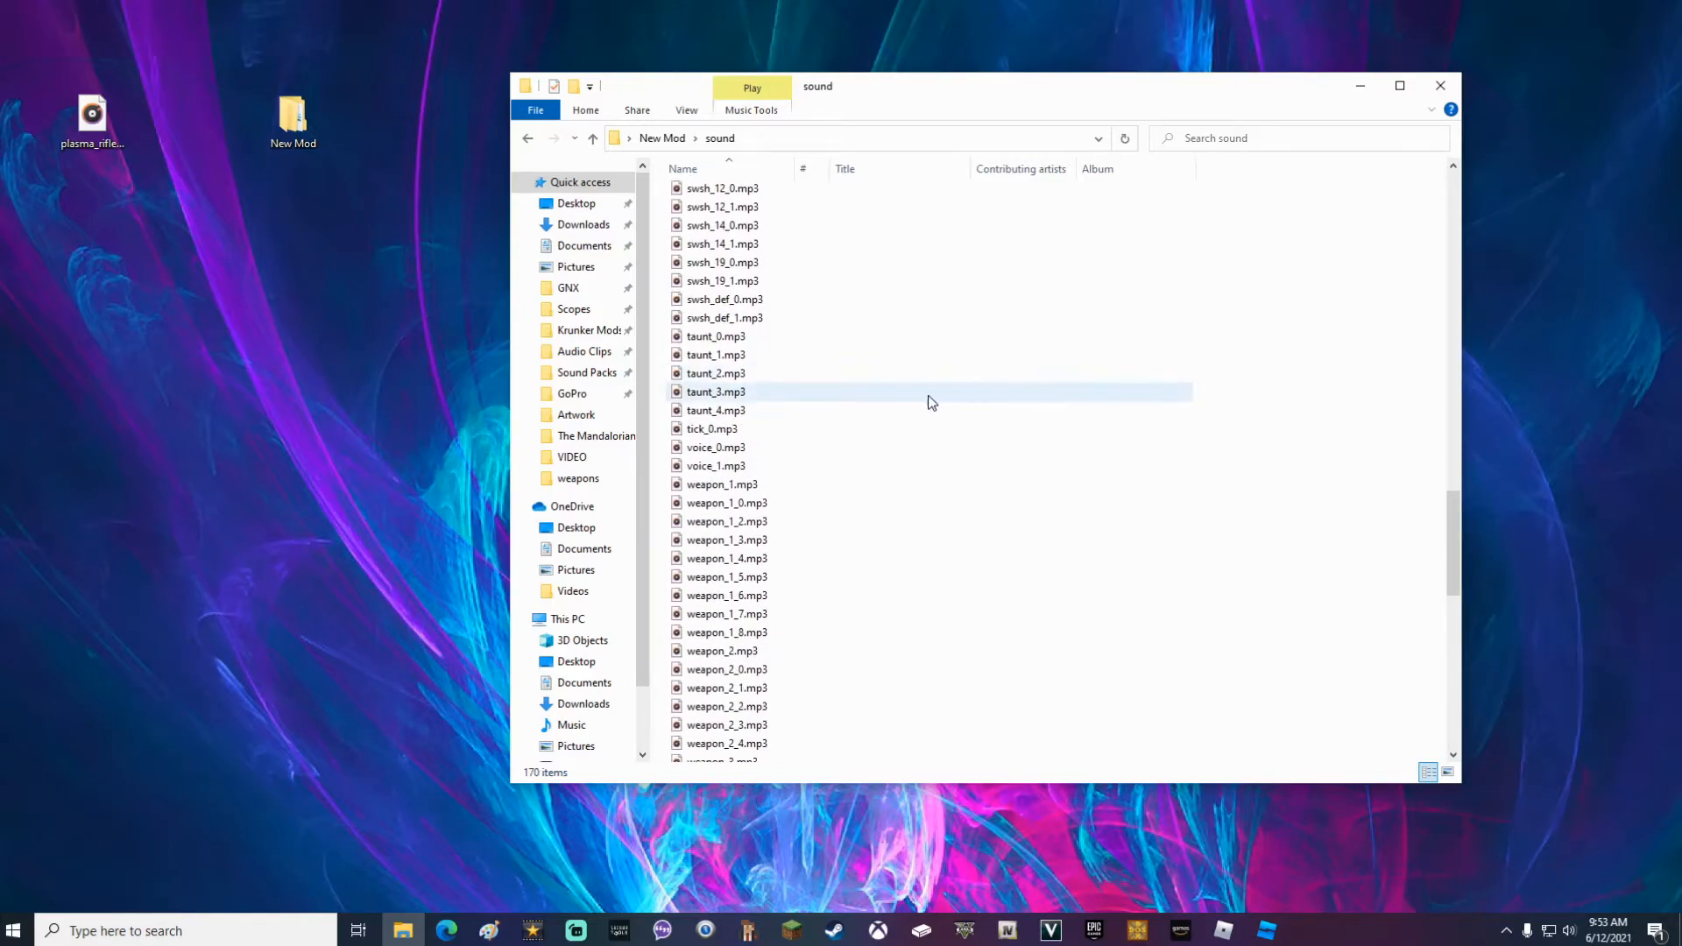
click(721, 483)
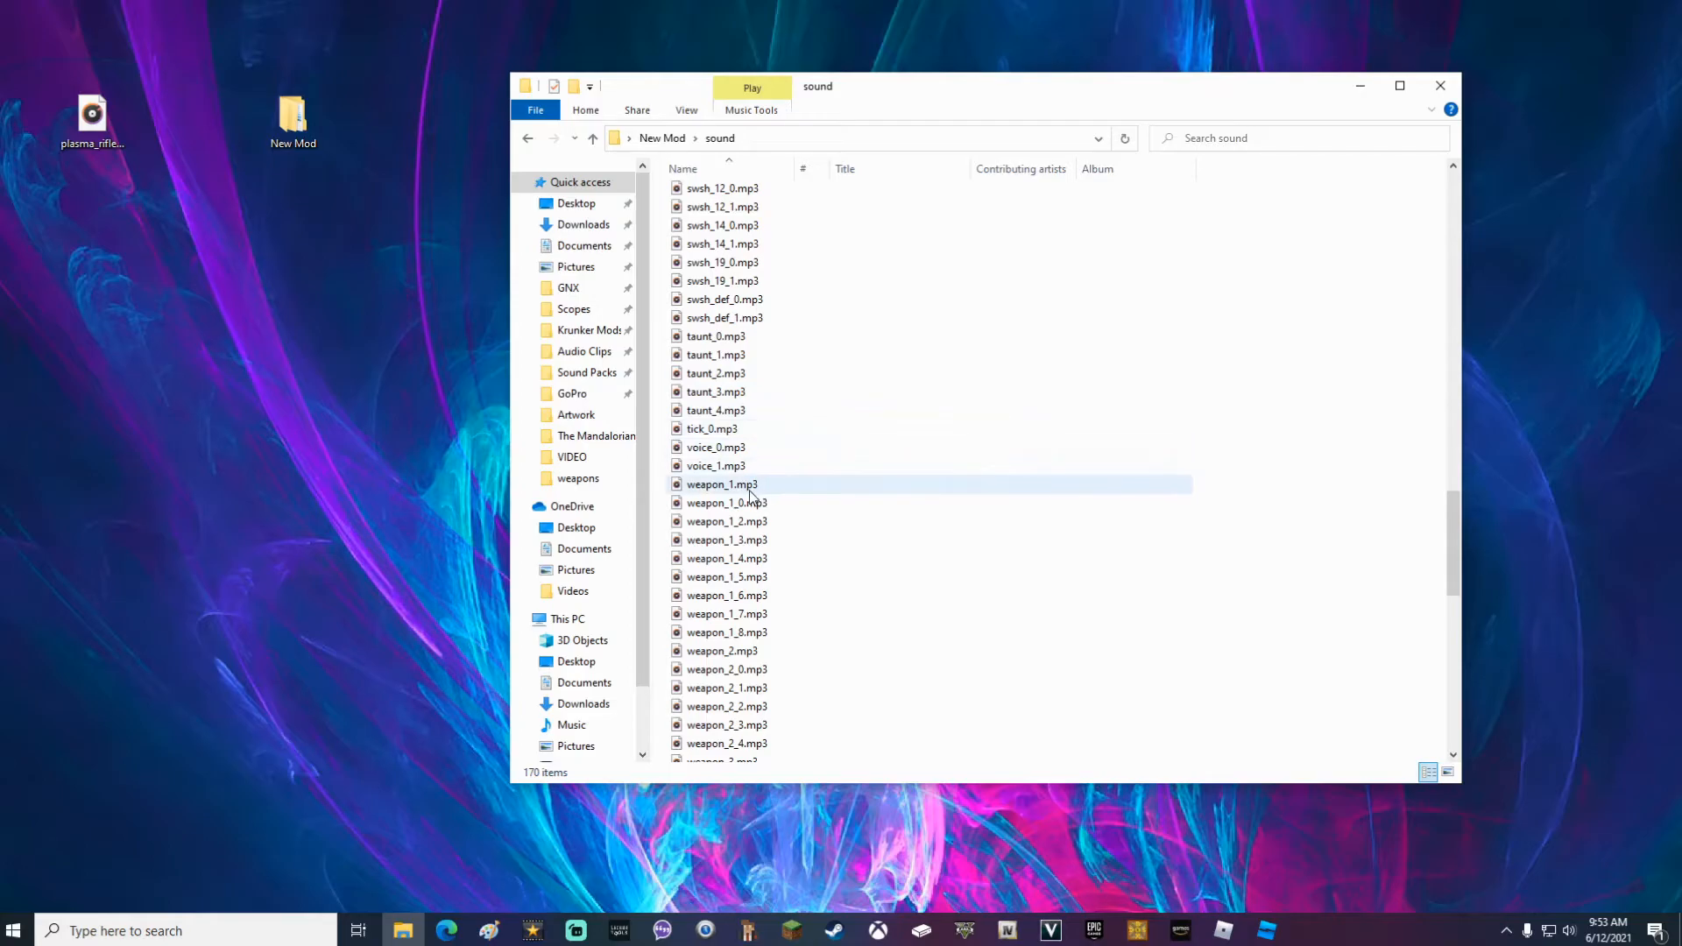
scroll(down, 3)
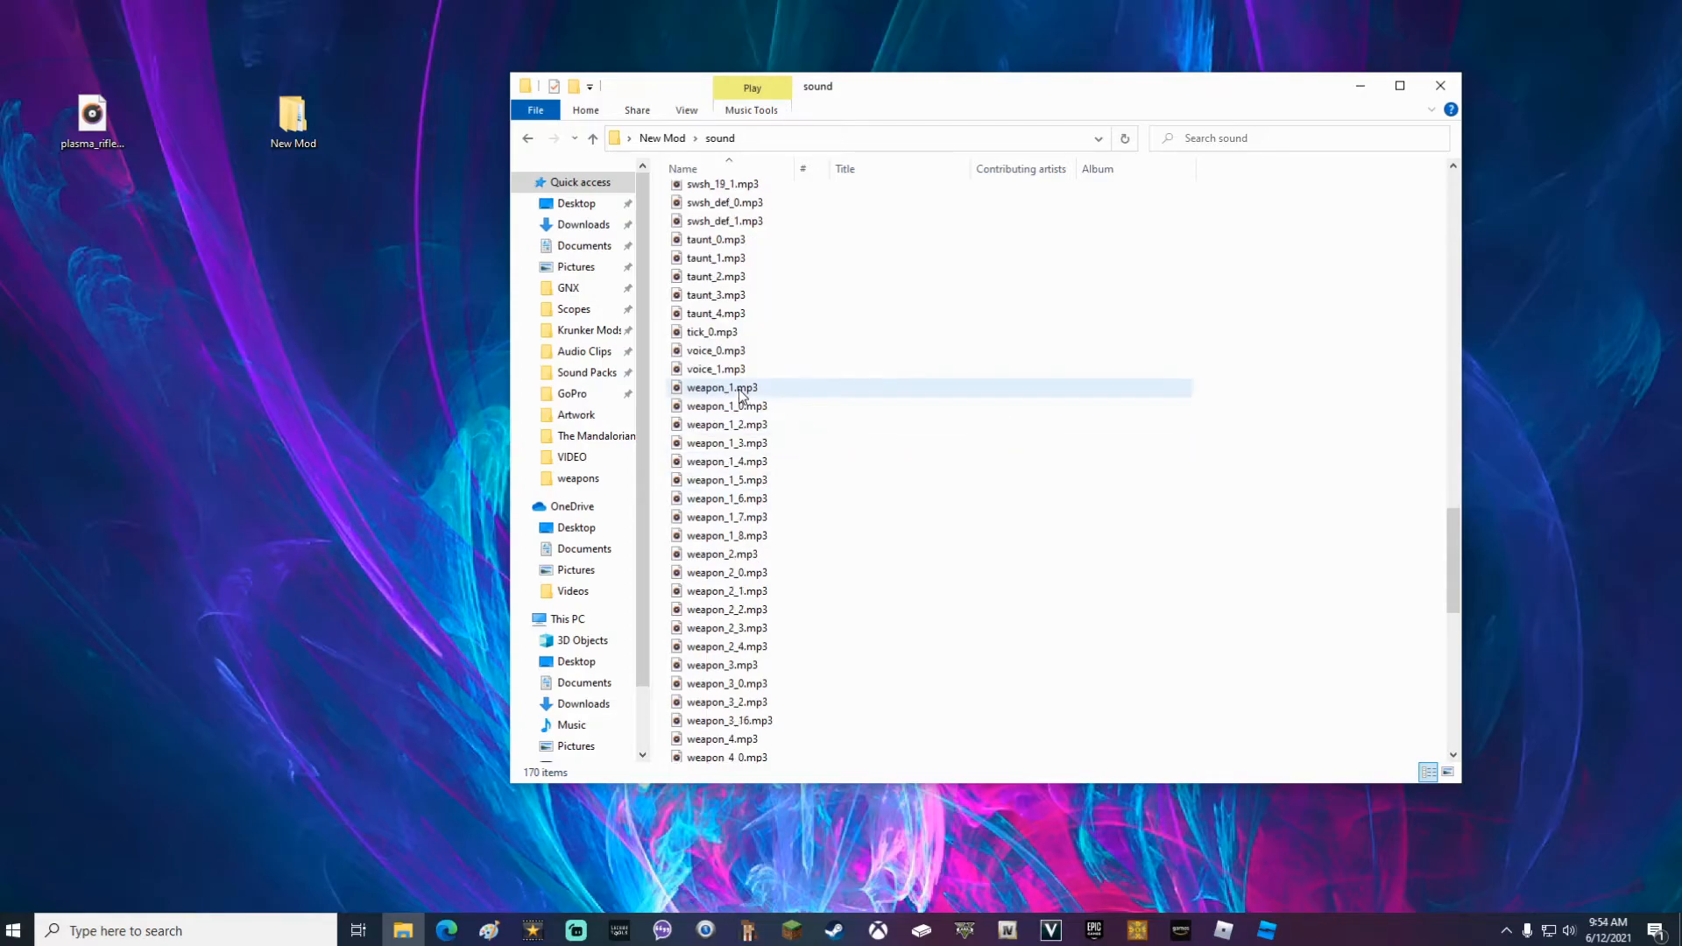
mouse_move(722, 387)
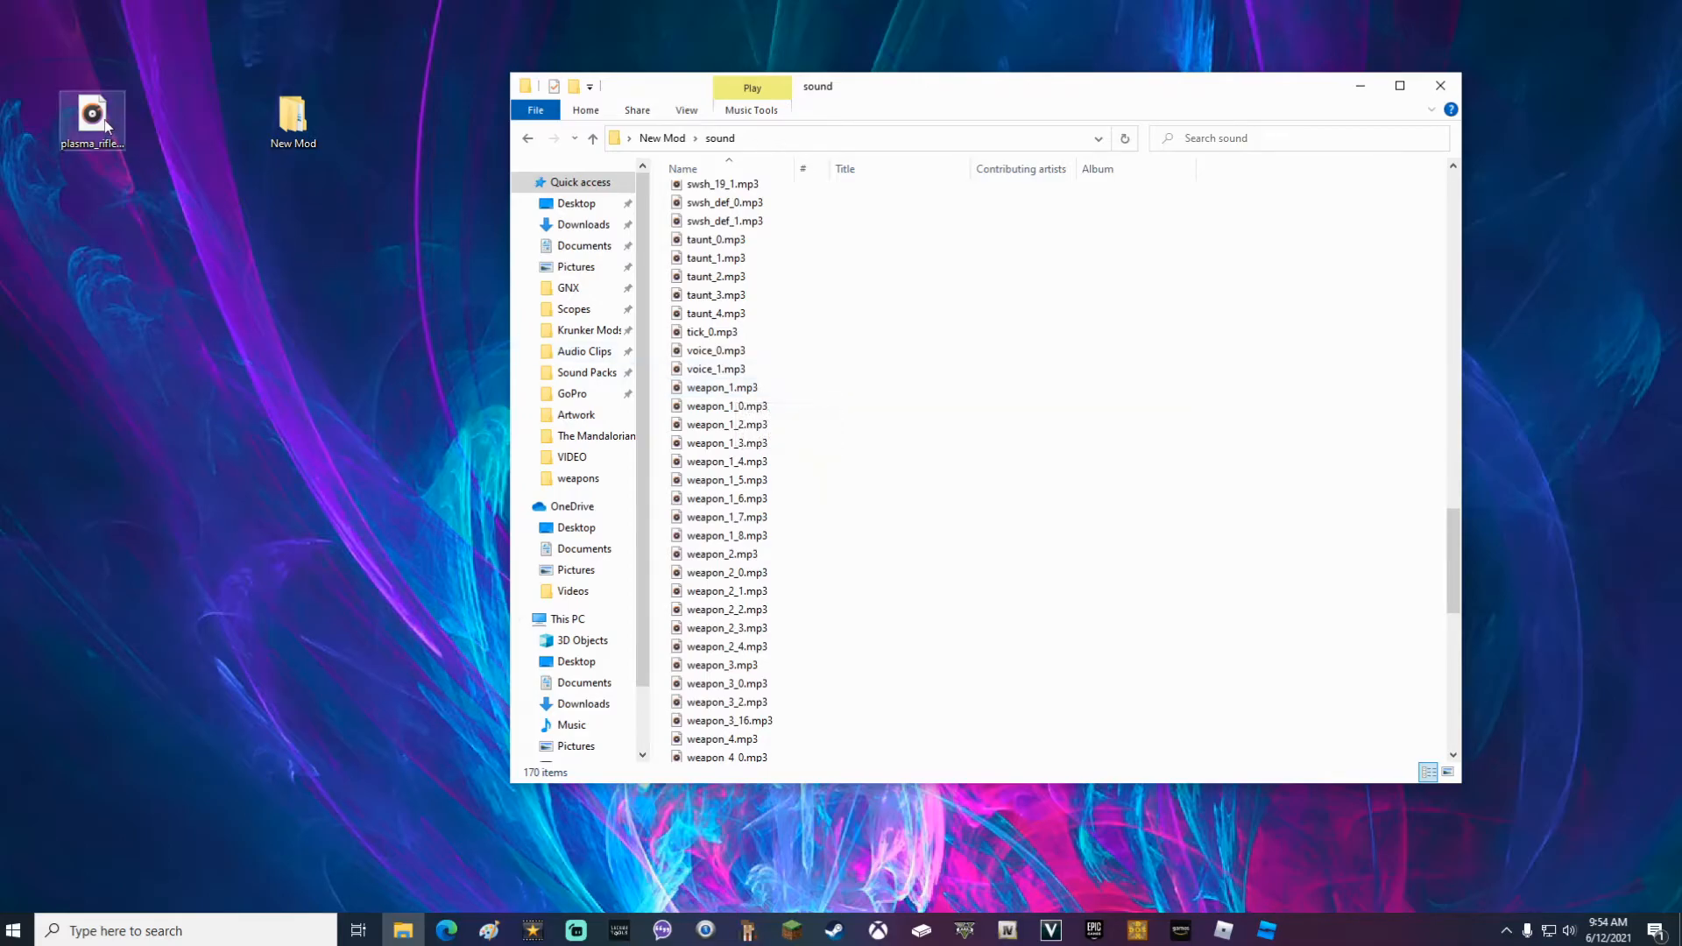
mouse_move(96, 114)
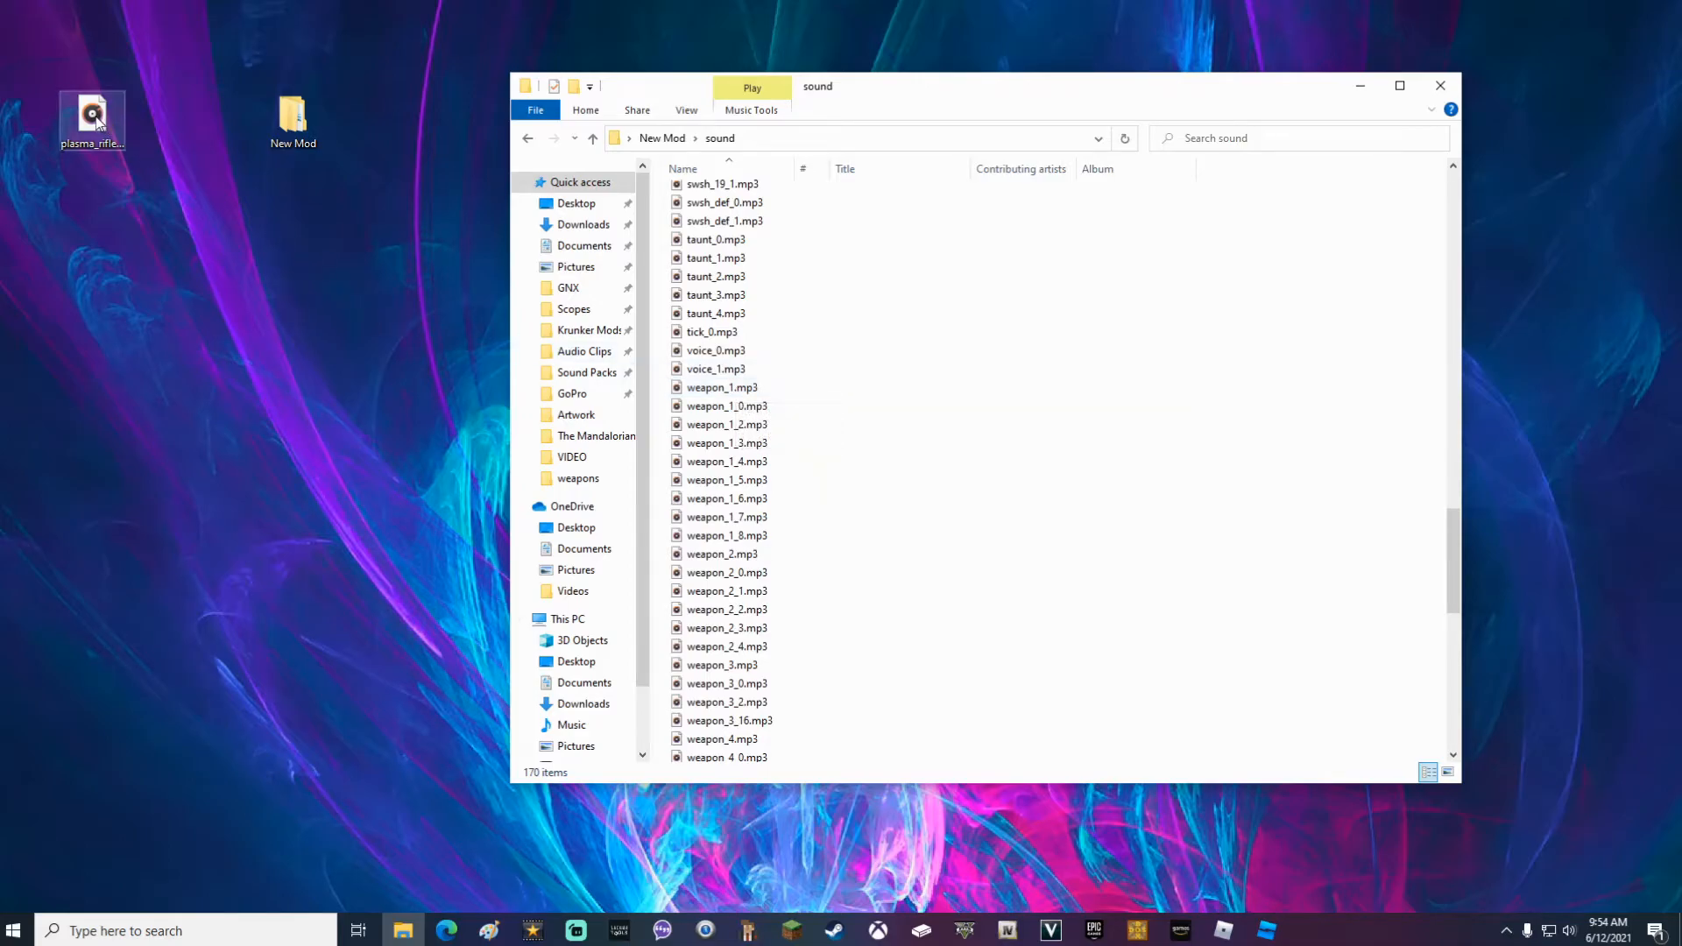
Rename the plasma rifle sound to weapon_1.mp3 and replace the original in the sound folder.
right_click(91, 118)
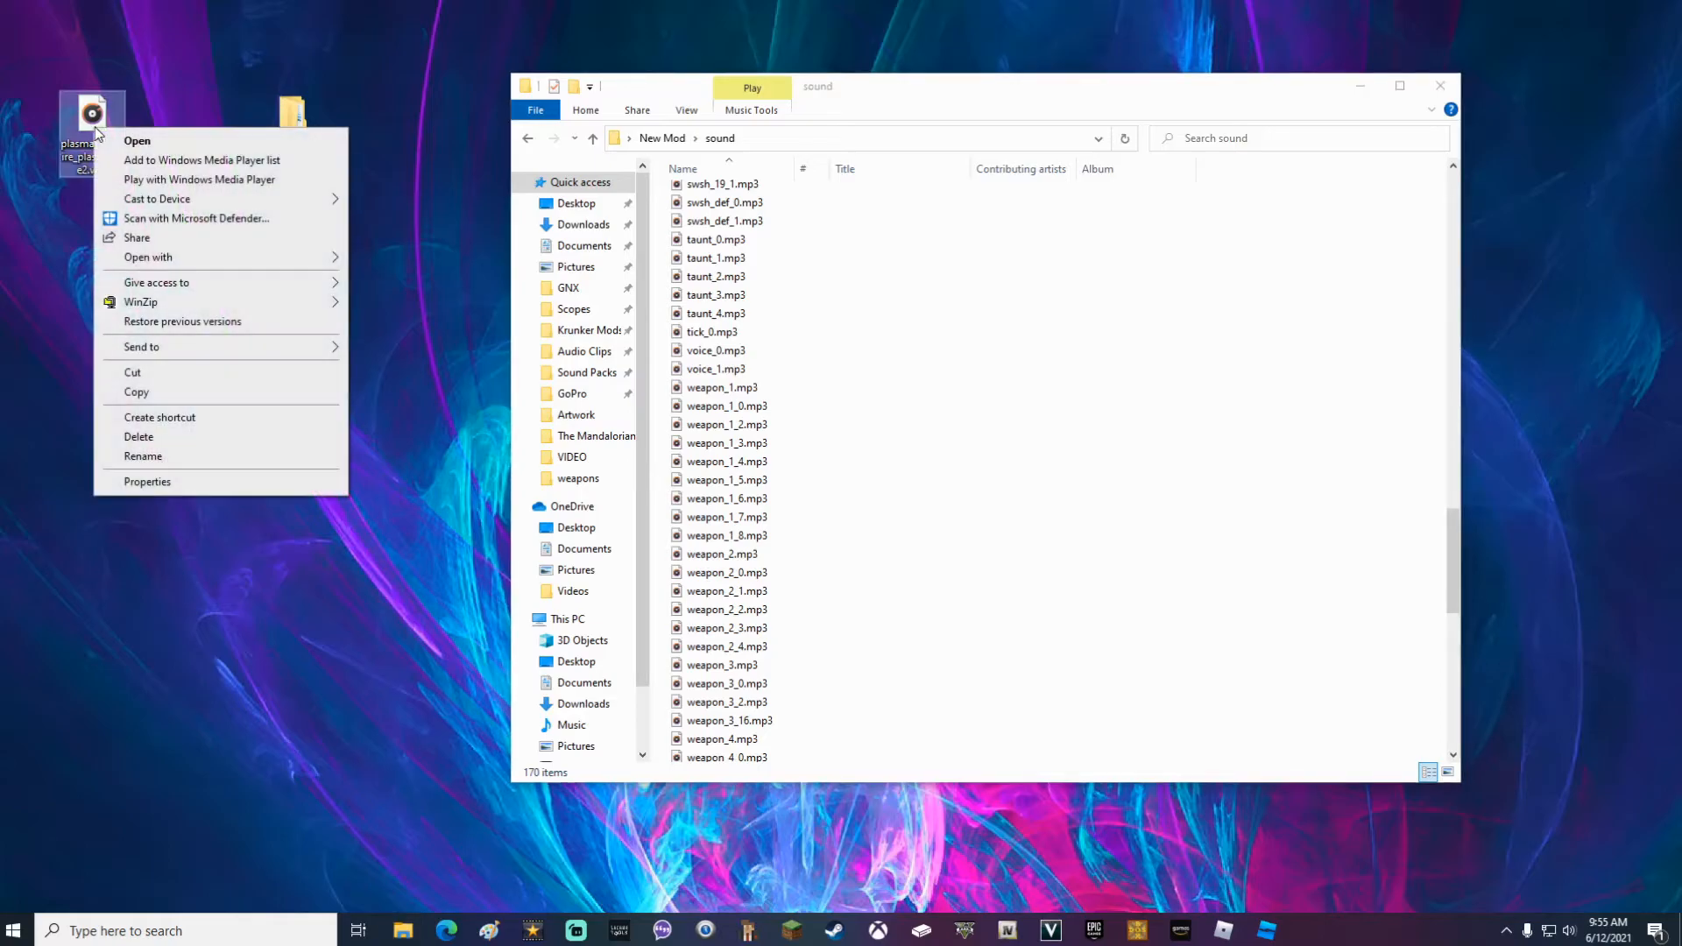
click(143, 456)
text(weapon_1.mp3)
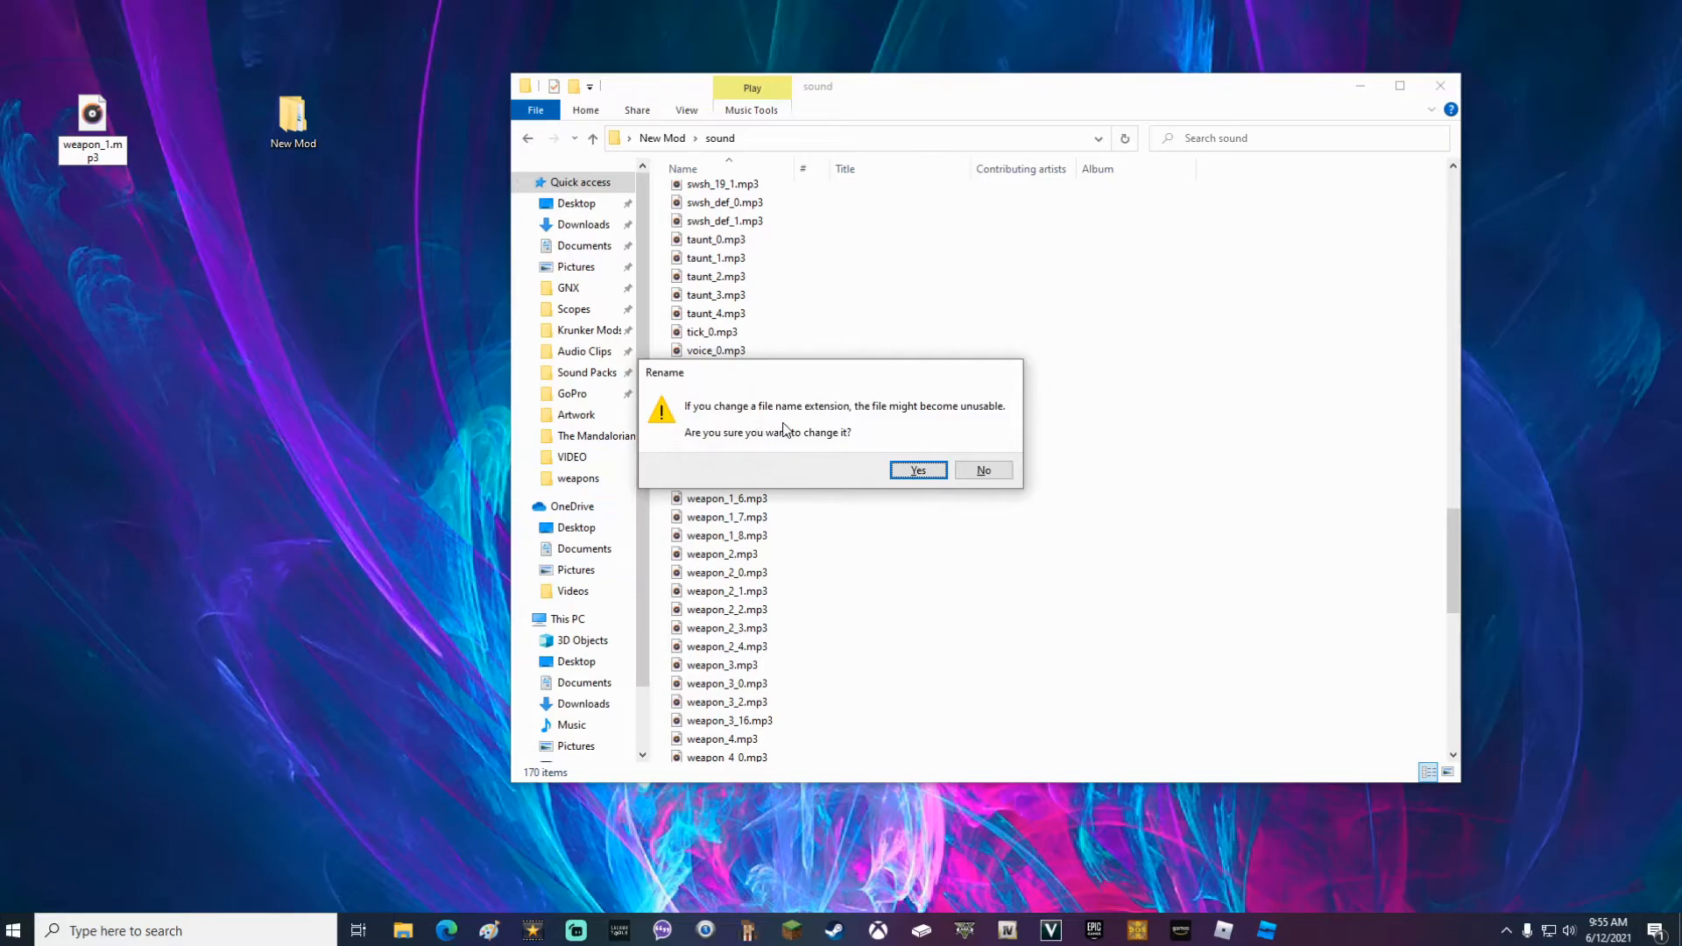
click(917, 470)
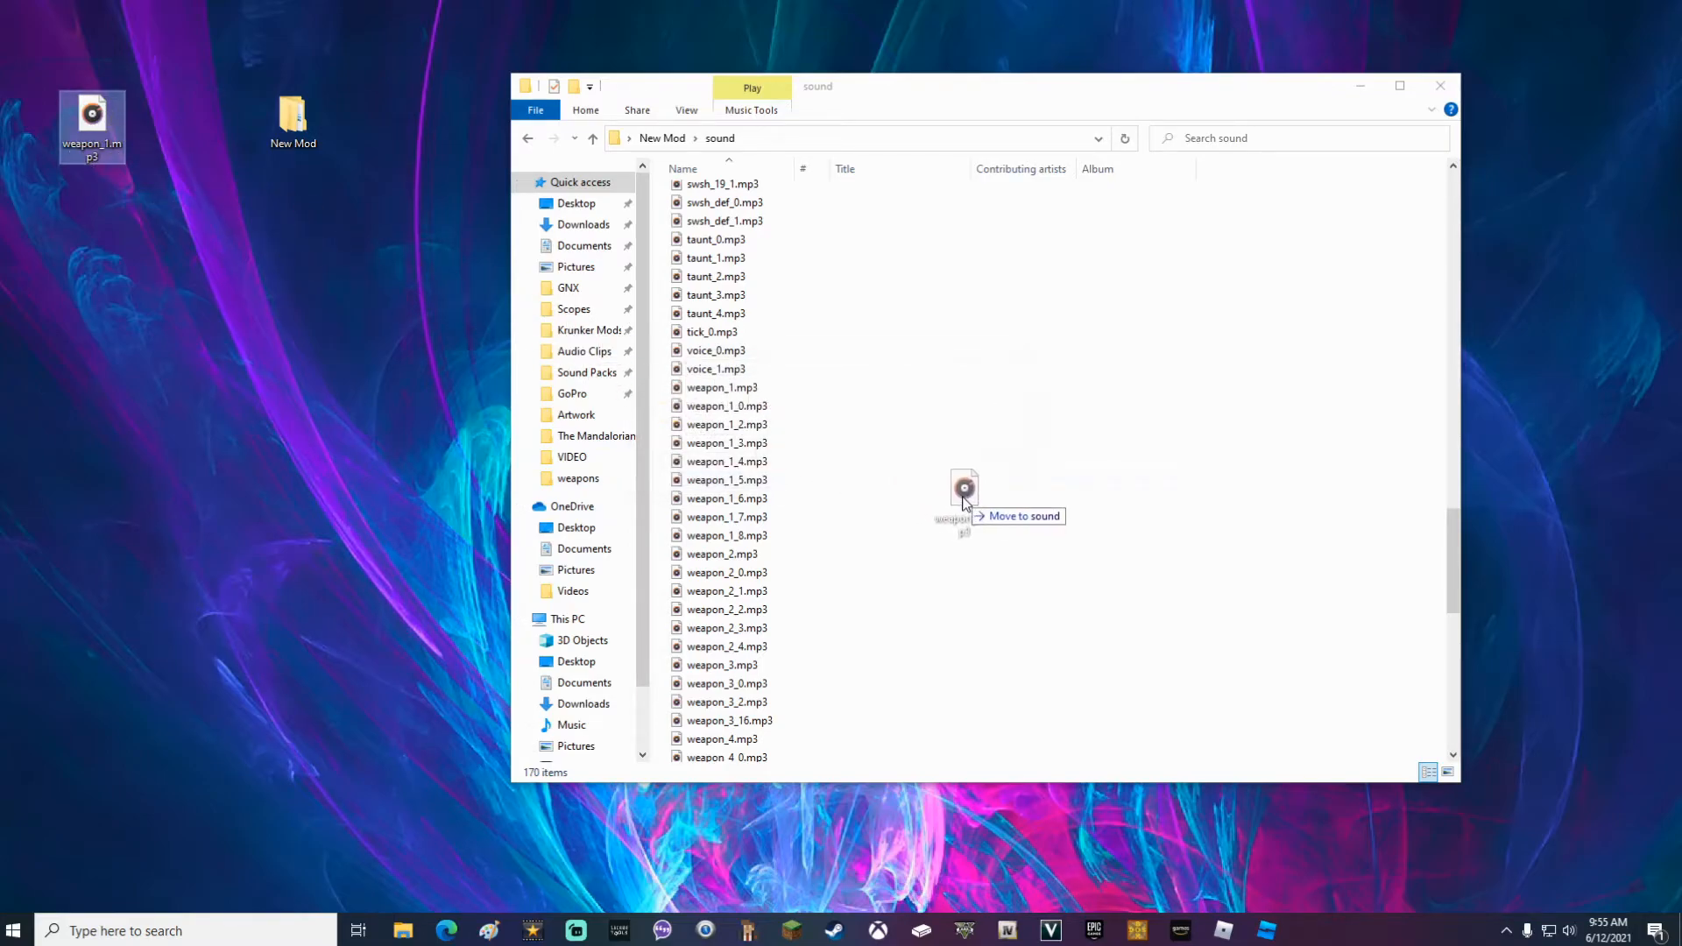
drag(91, 116, 962, 493)
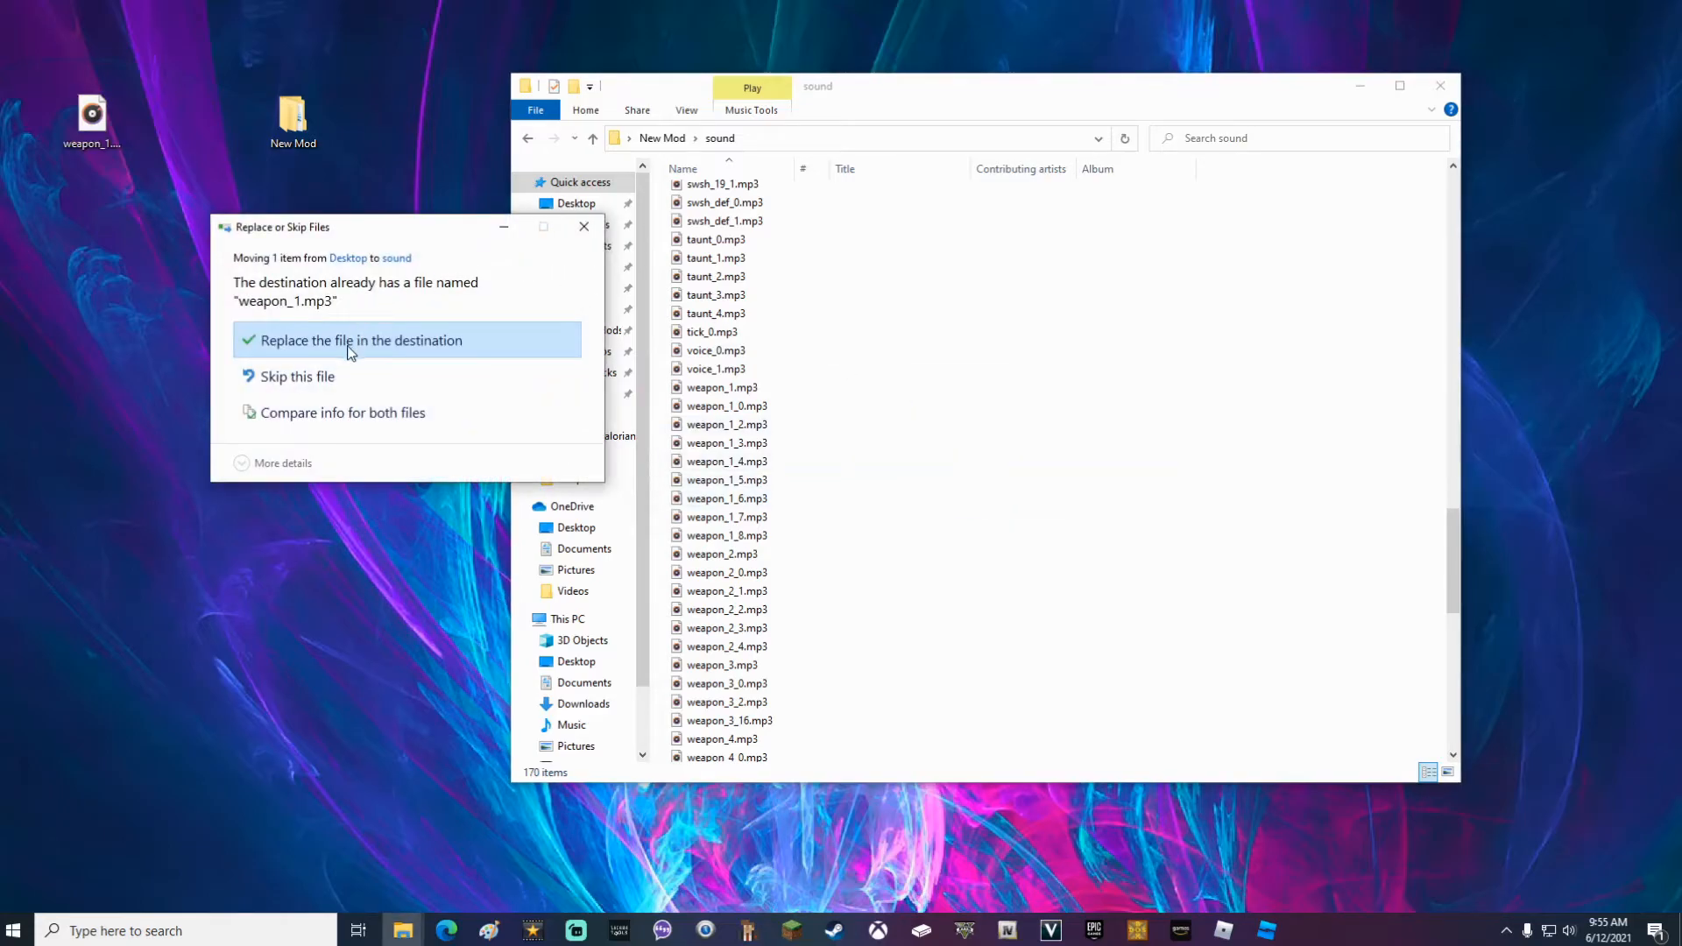
click(362, 340)
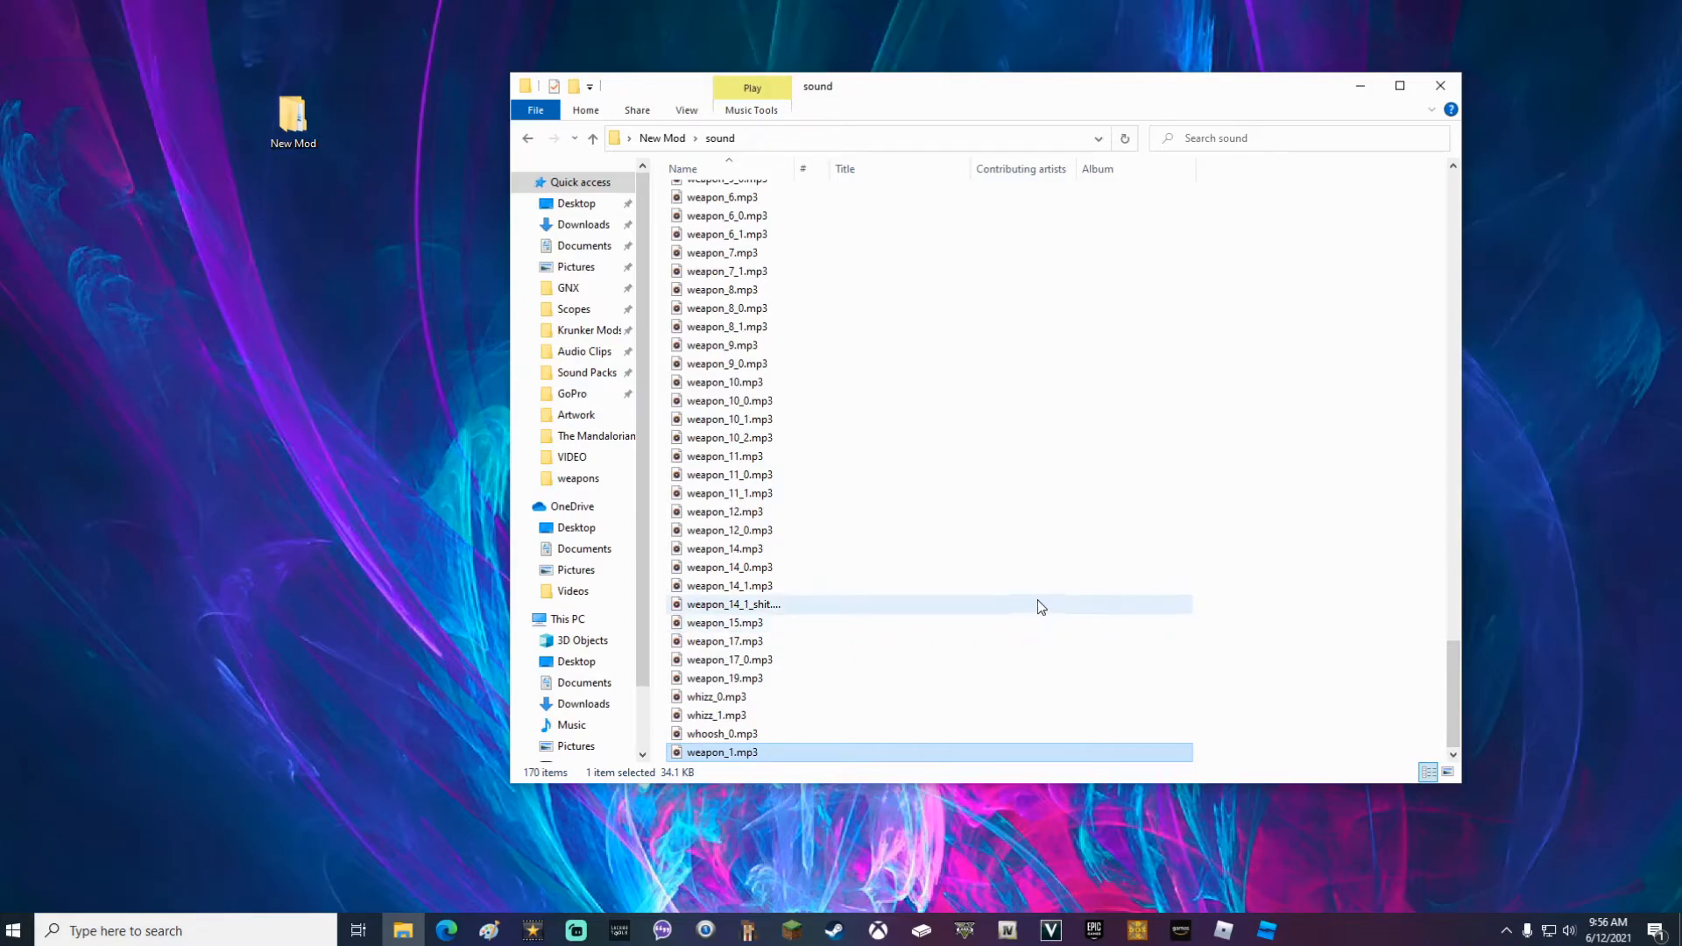
mouse_move(1018, 542)
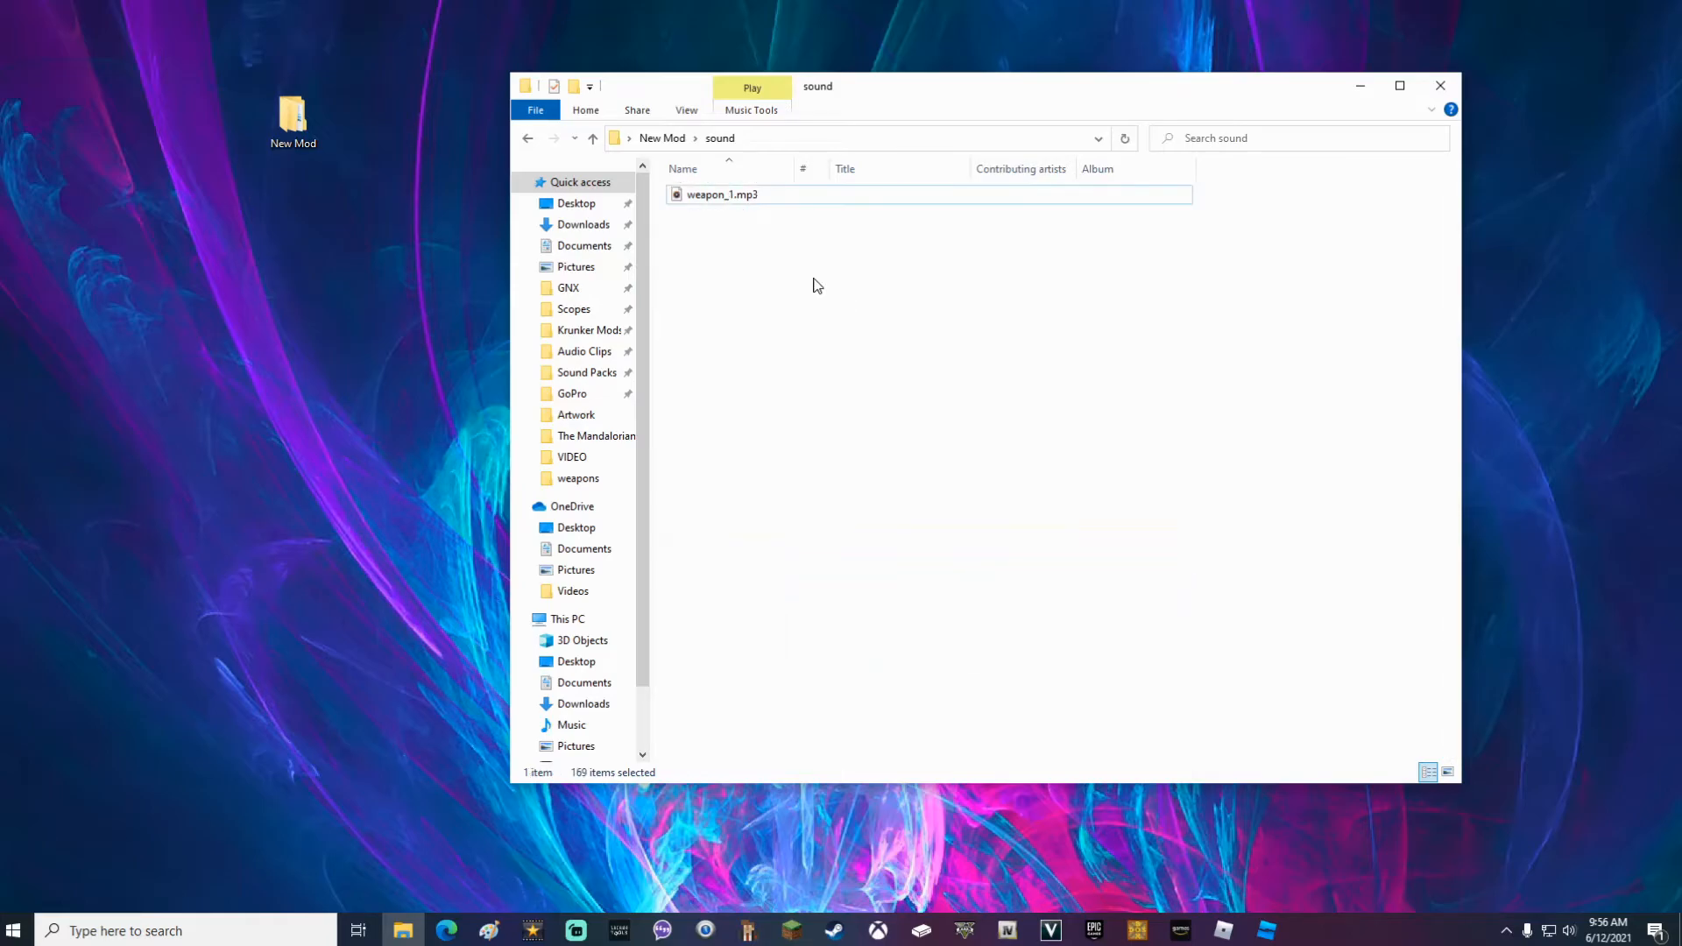
mouse_move(736, 226)
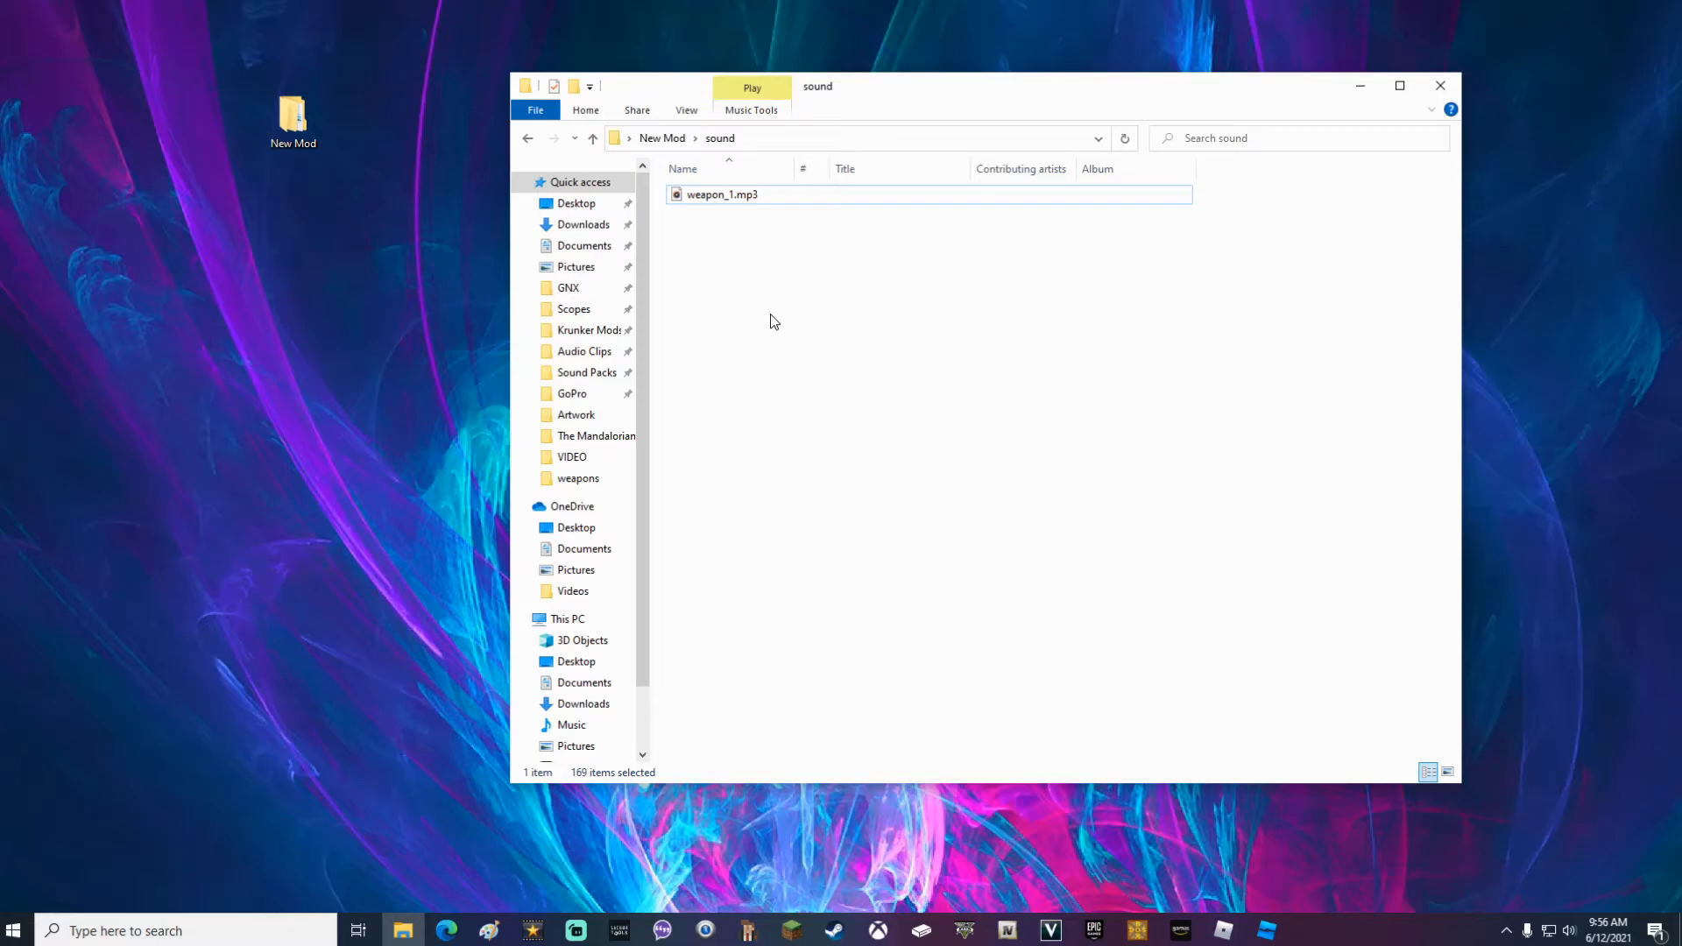
Go back to New Mod and bring up the compress options for its folders.
click(662, 138)
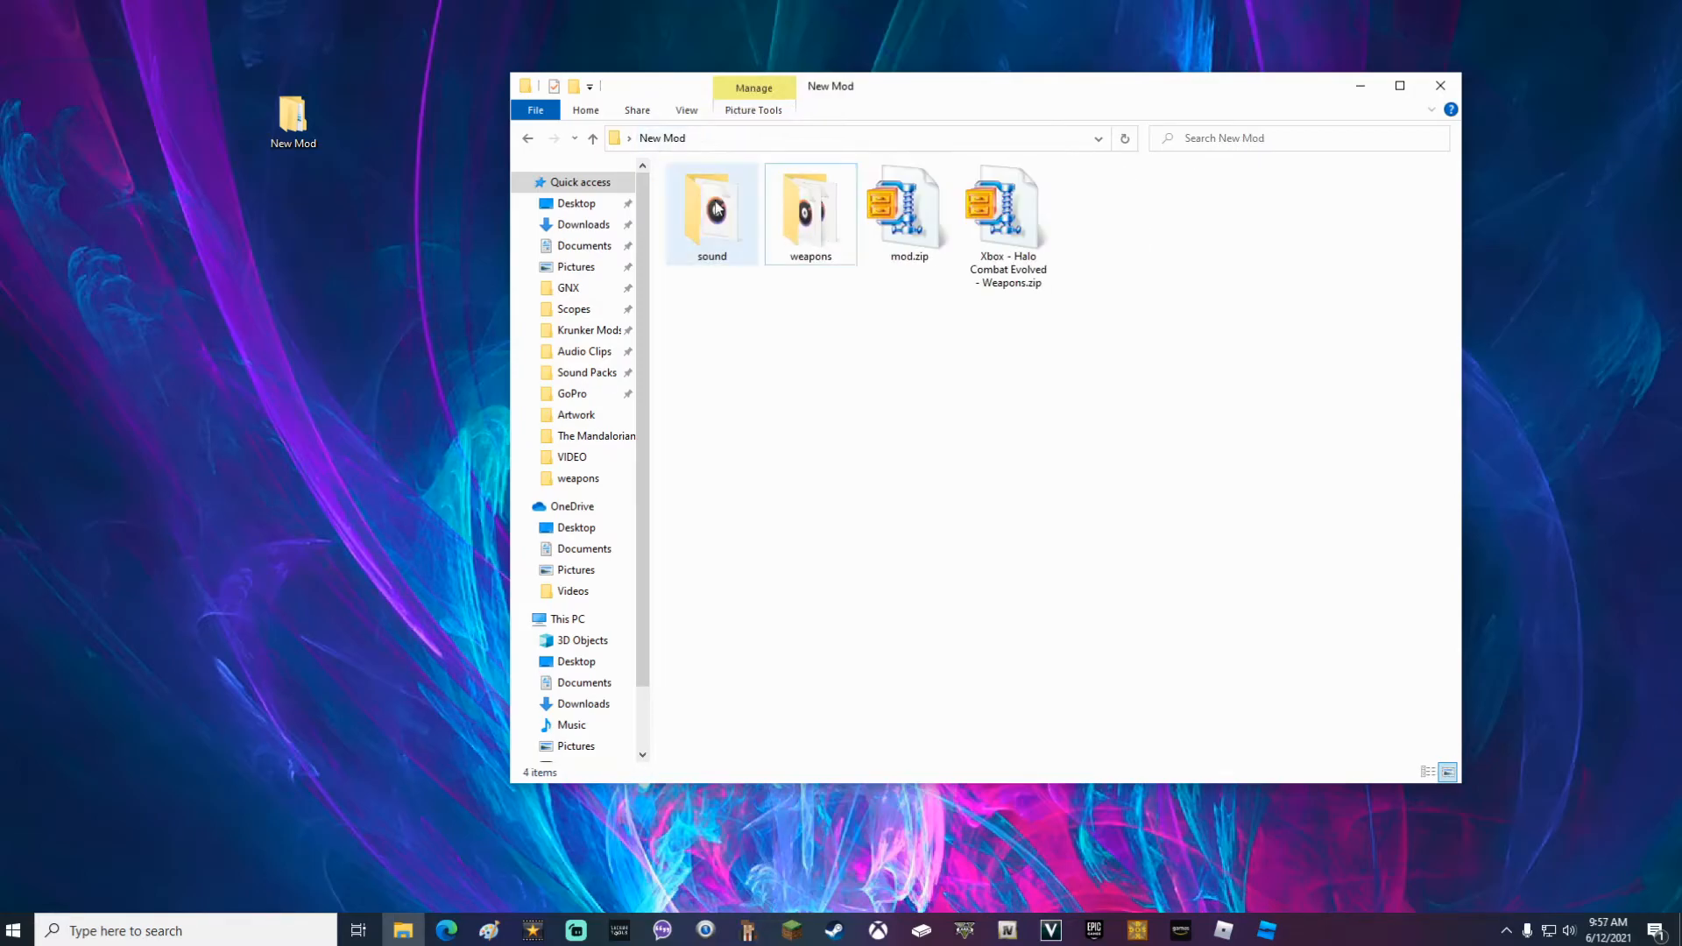
right_click(712, 210)
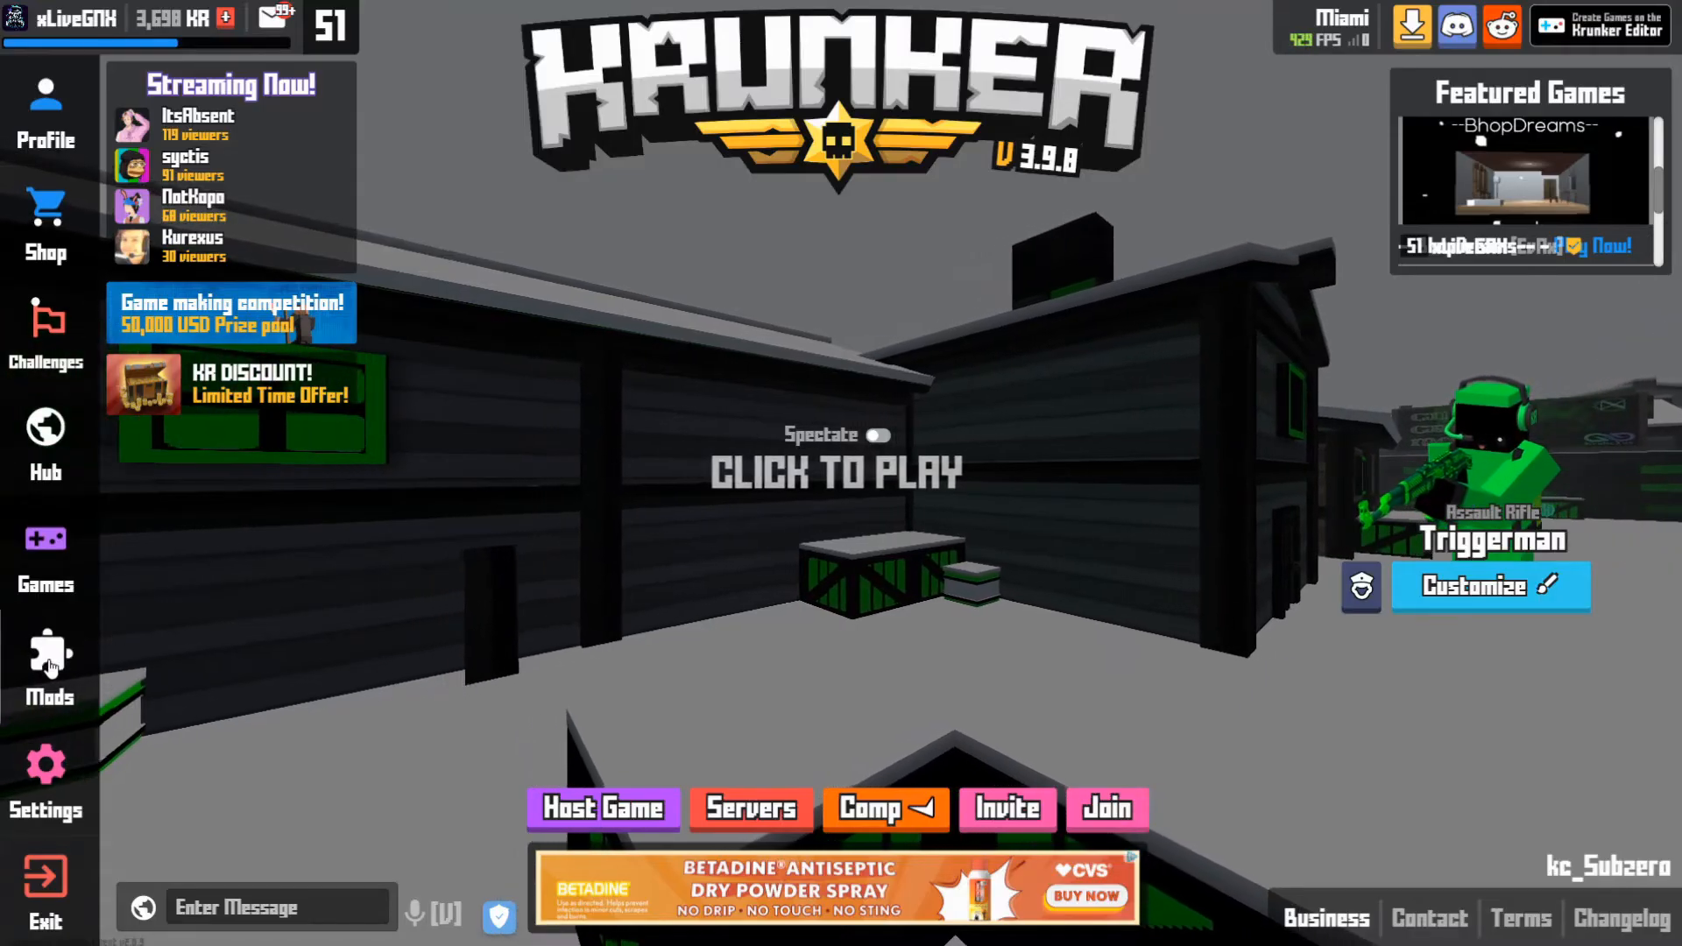
Upload NewMod.zip to Krunker Hub and publish it as the mod NewSniperSound.
click(44, 665)
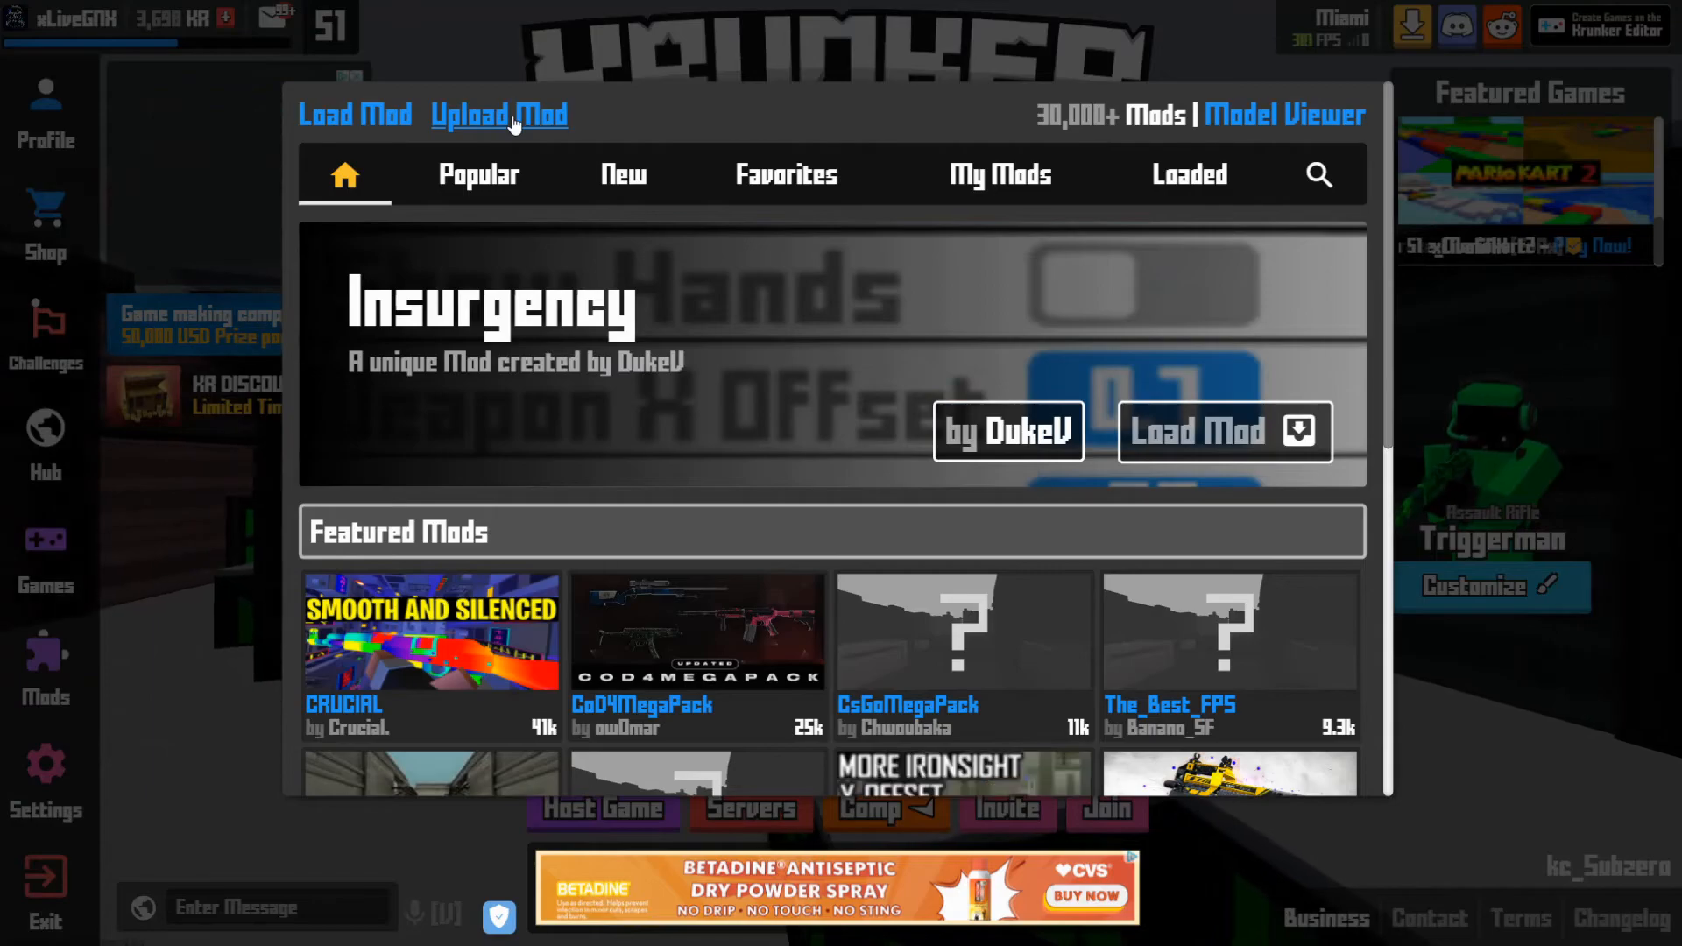
click(499, 115)
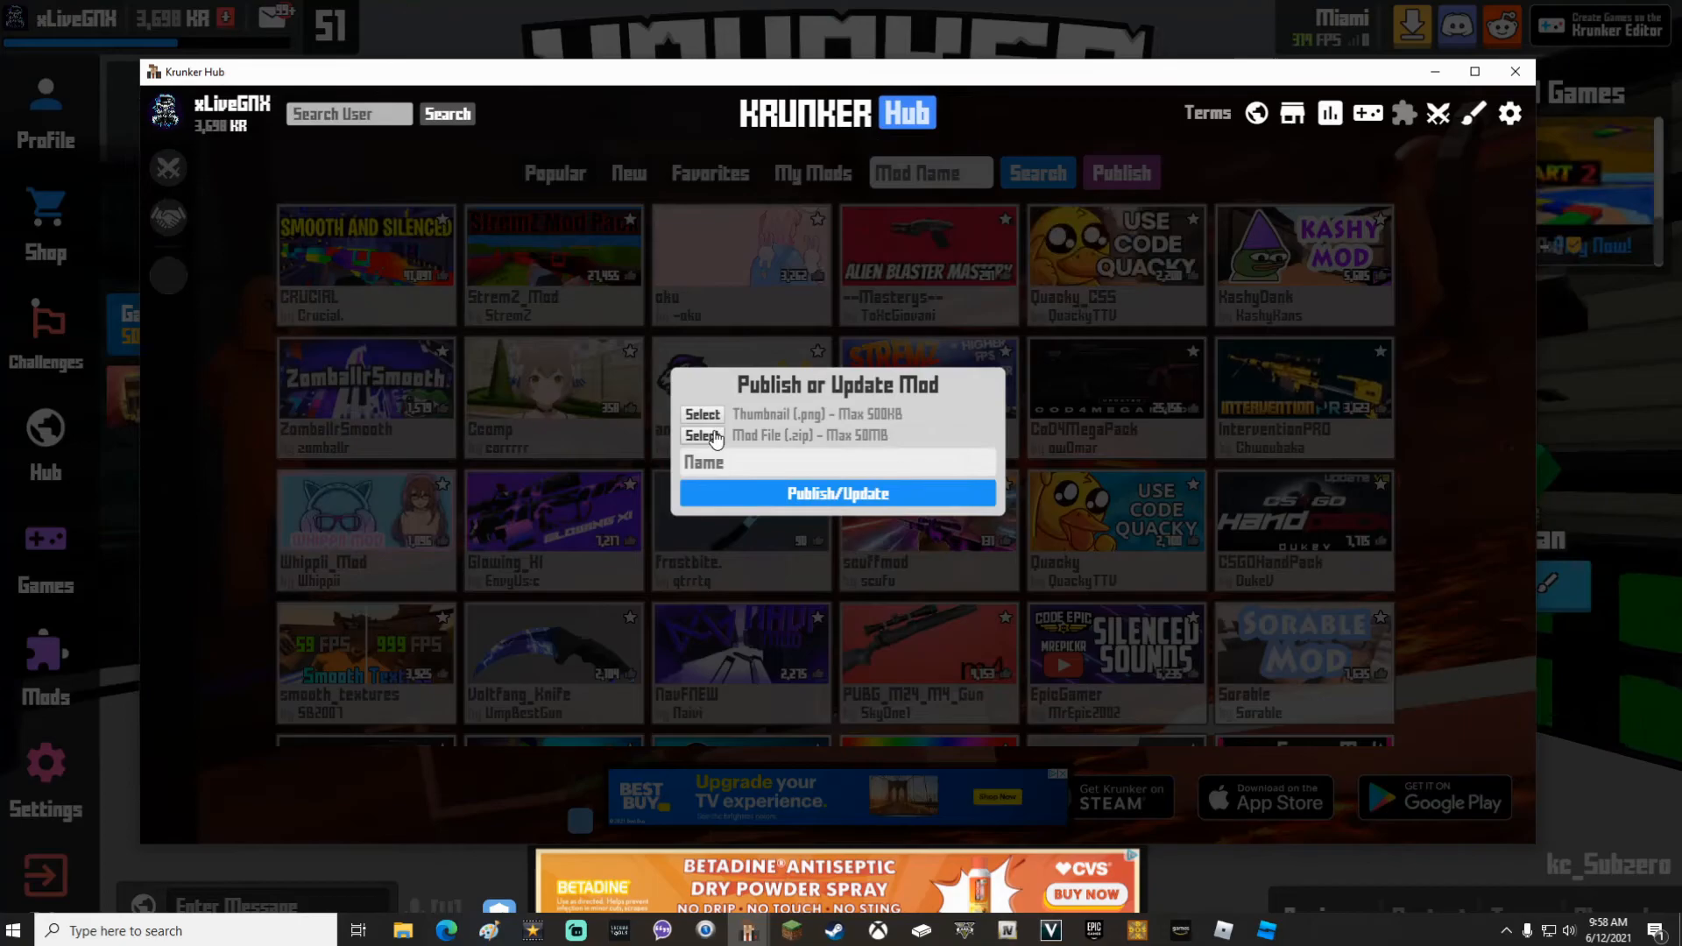
click(702, 435)
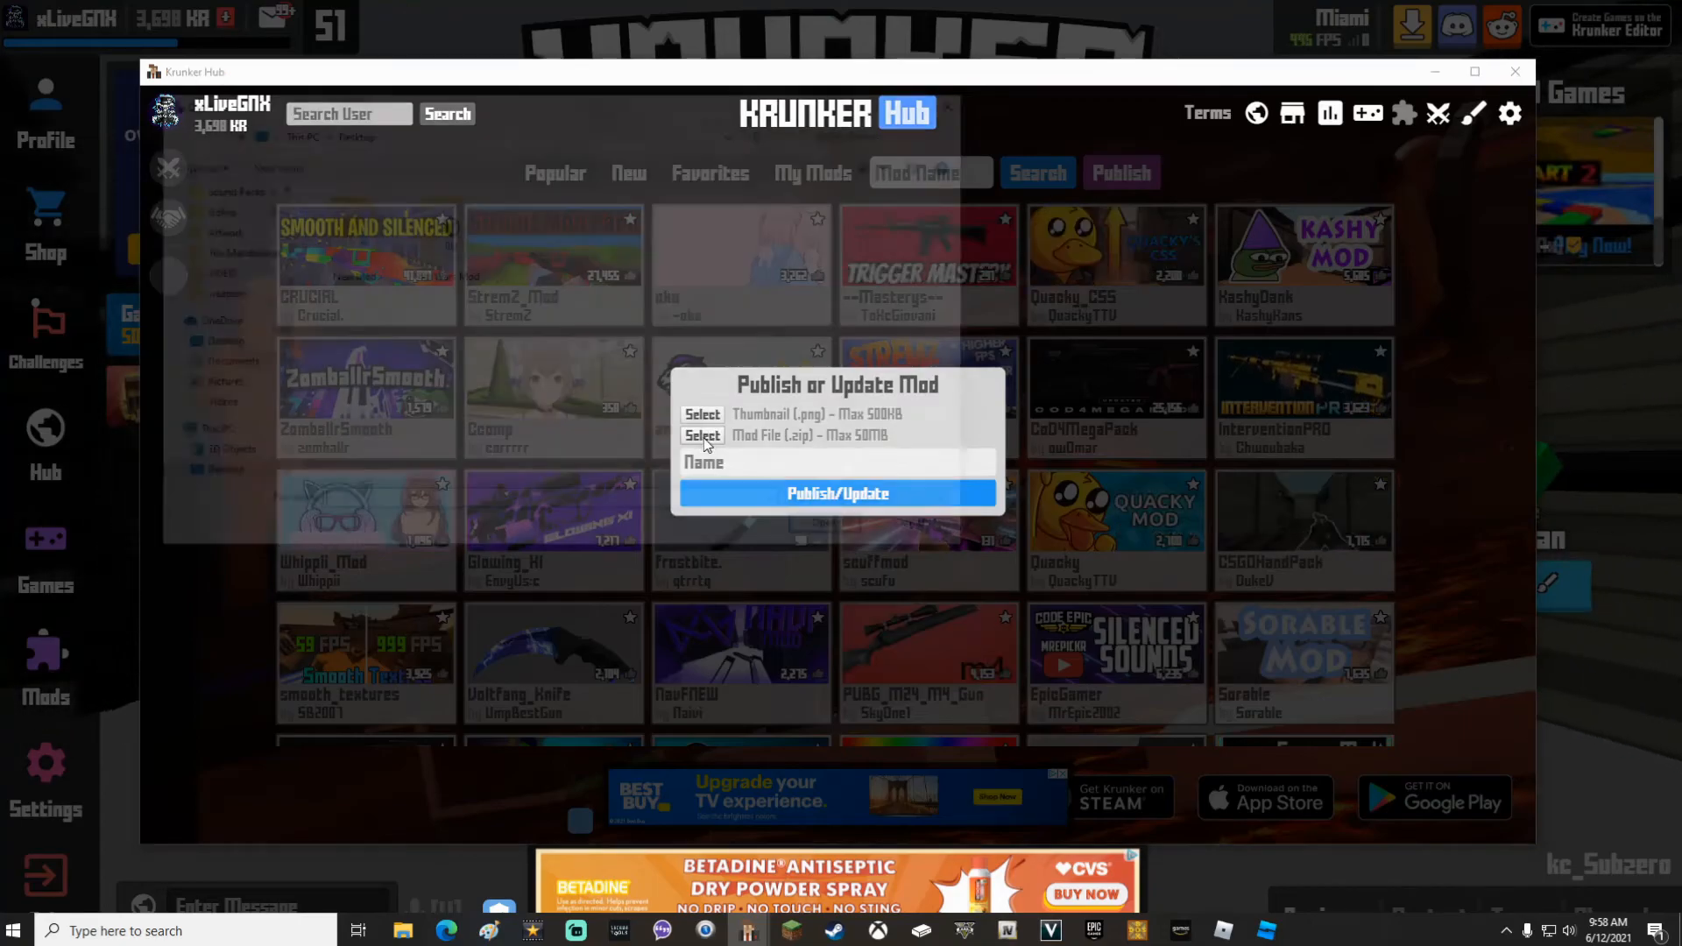
click(702, 435)
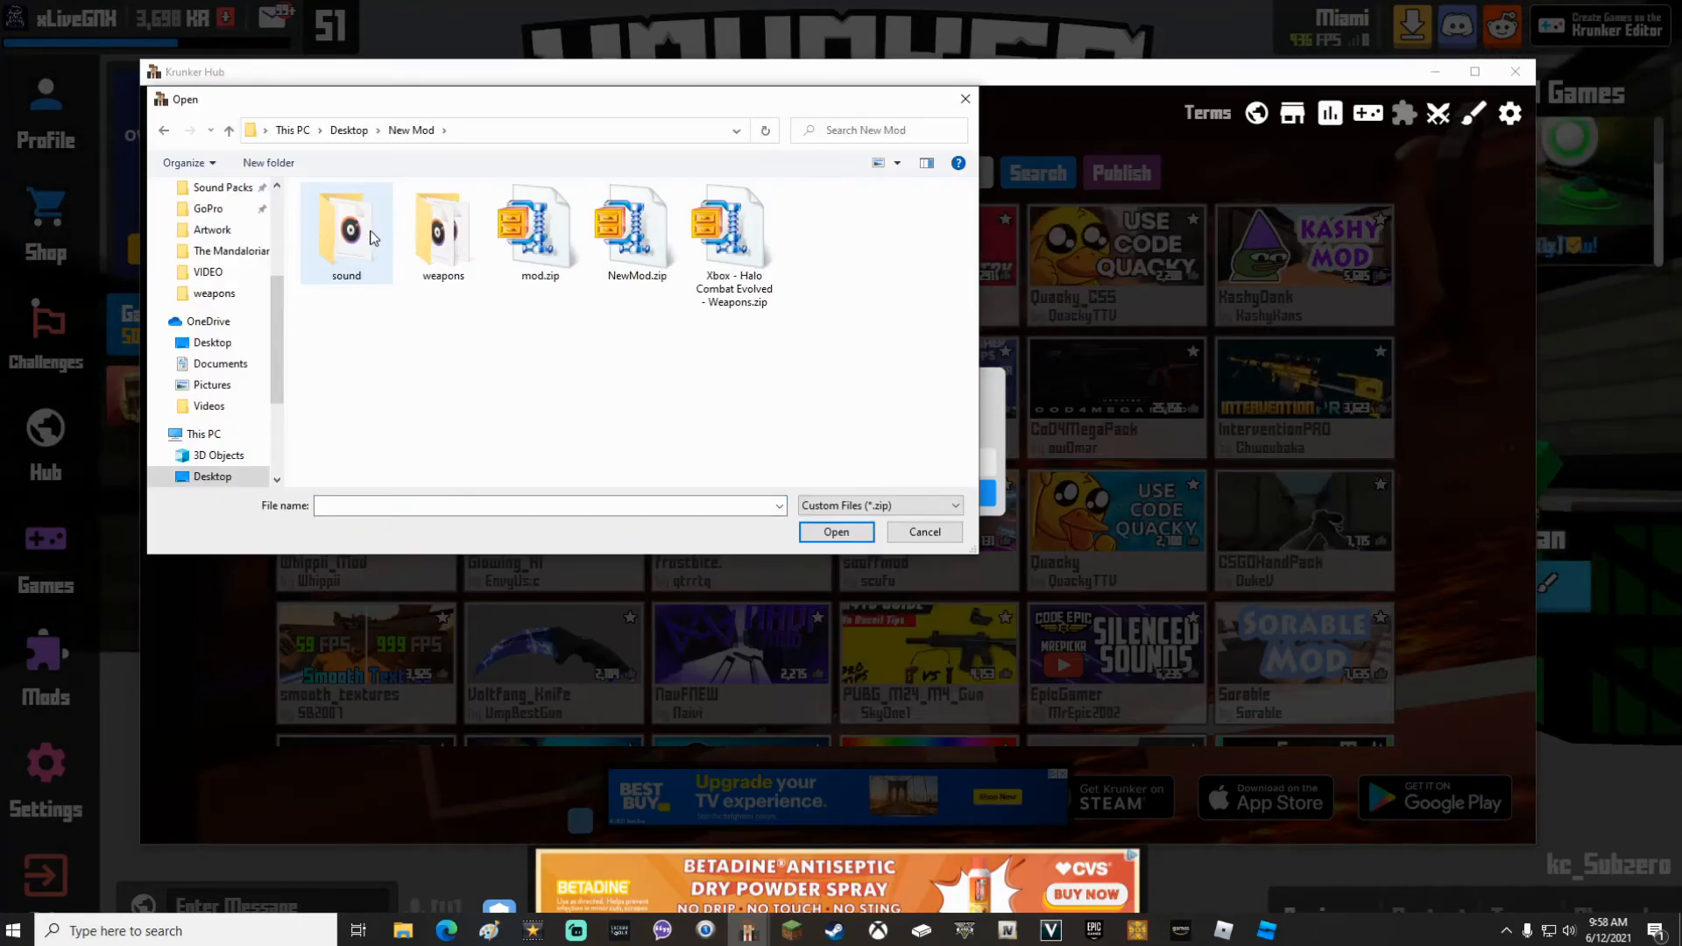
mouse_move(636, 220)
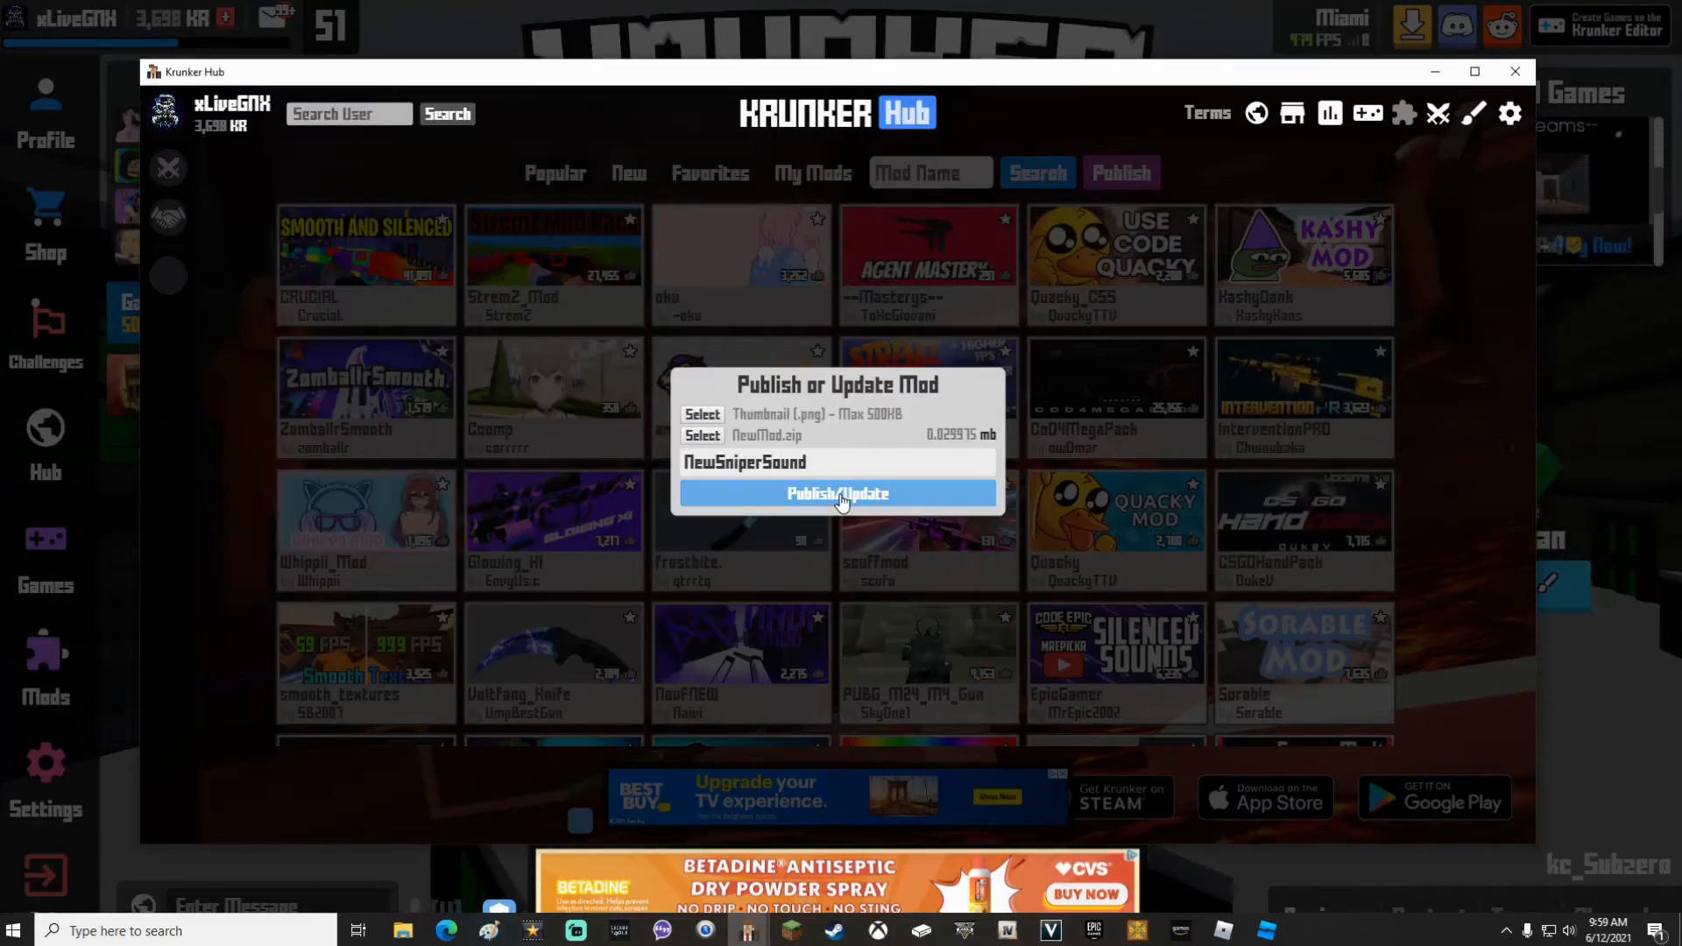
click(837, 493)
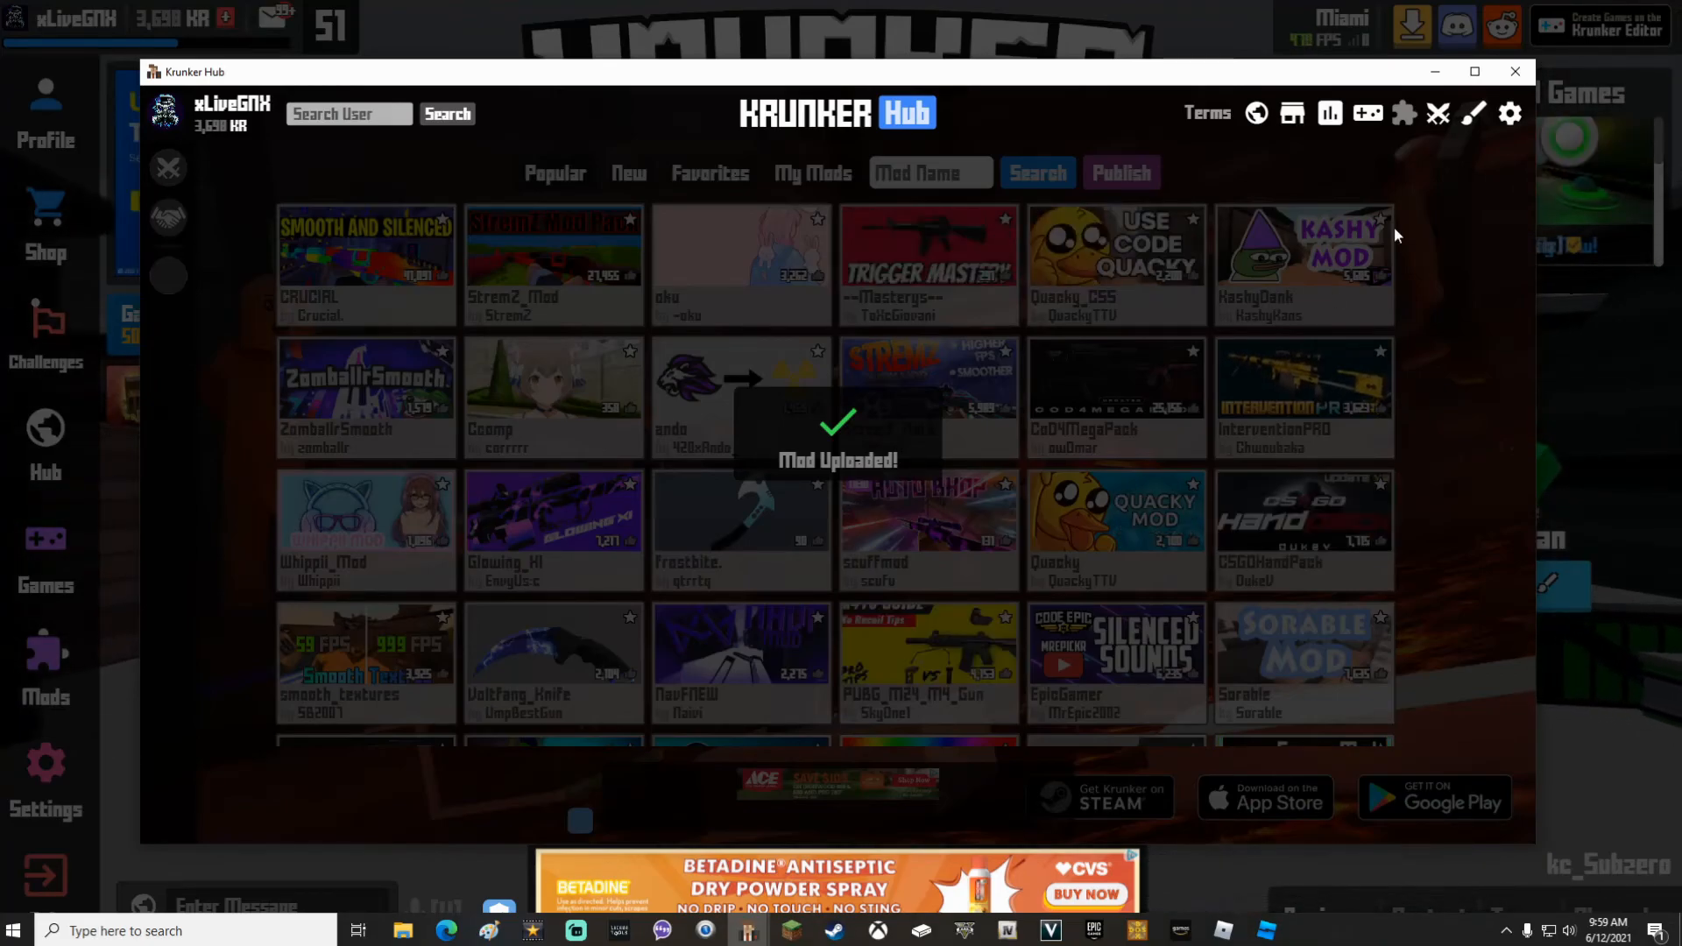
From My Mods, load NewSniperSound and join the Capture the Flag match on Kanji.
click(1514, 71)
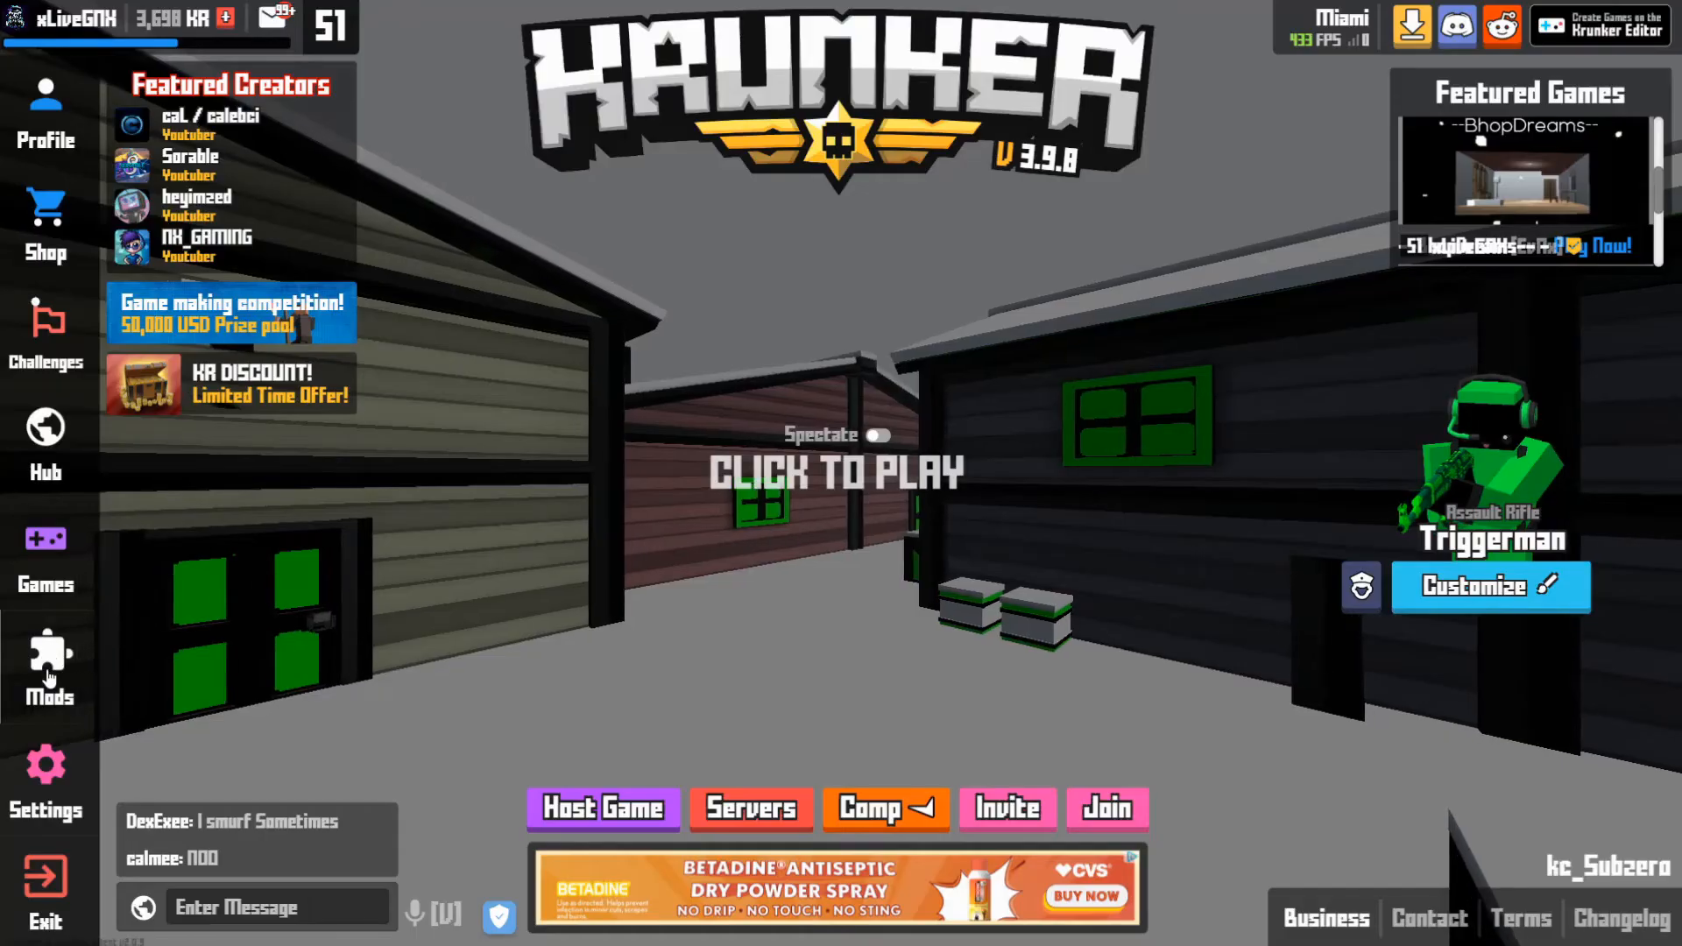
click(47, 665)
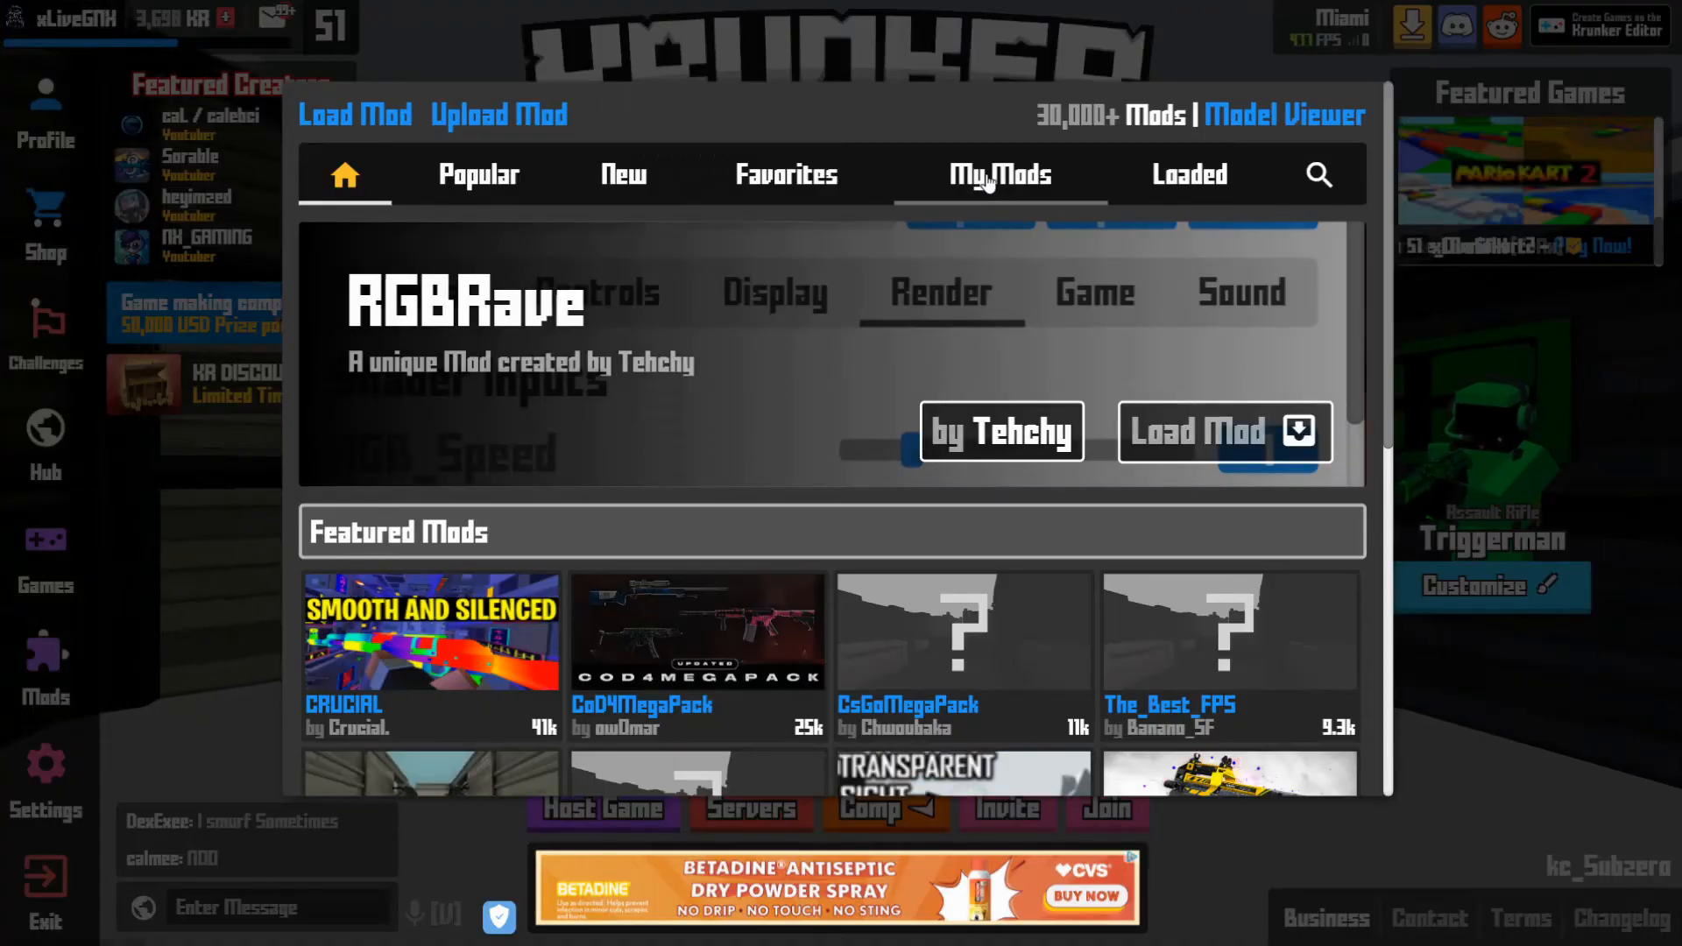
click(997, 173)
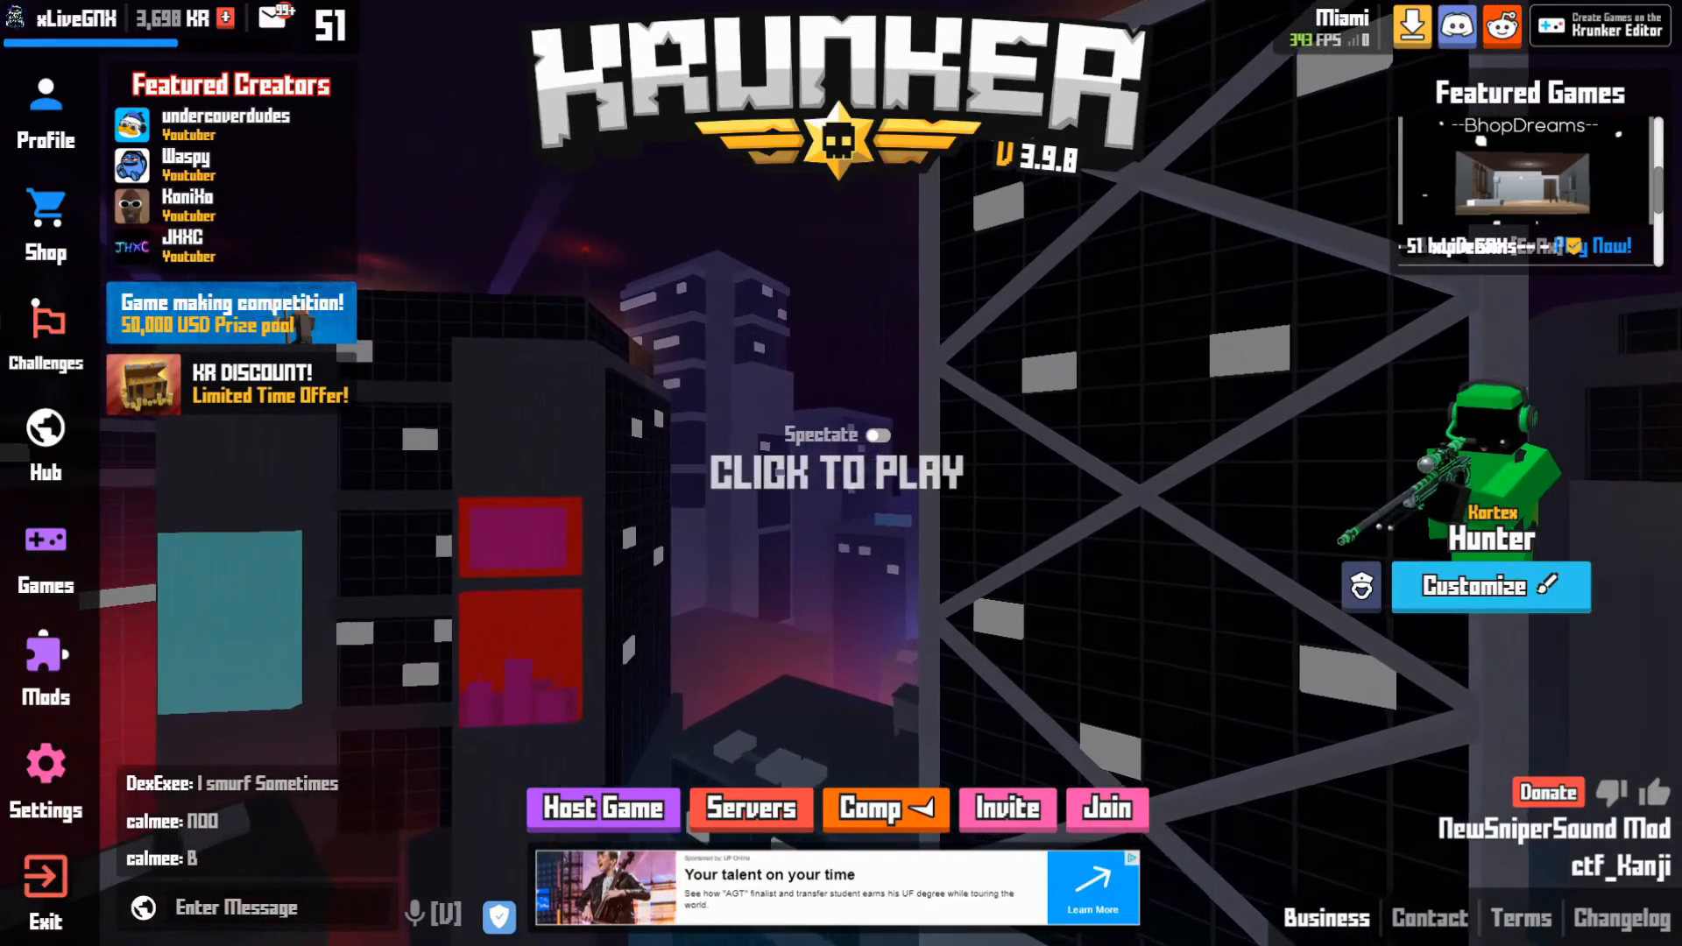
click(835, 472)
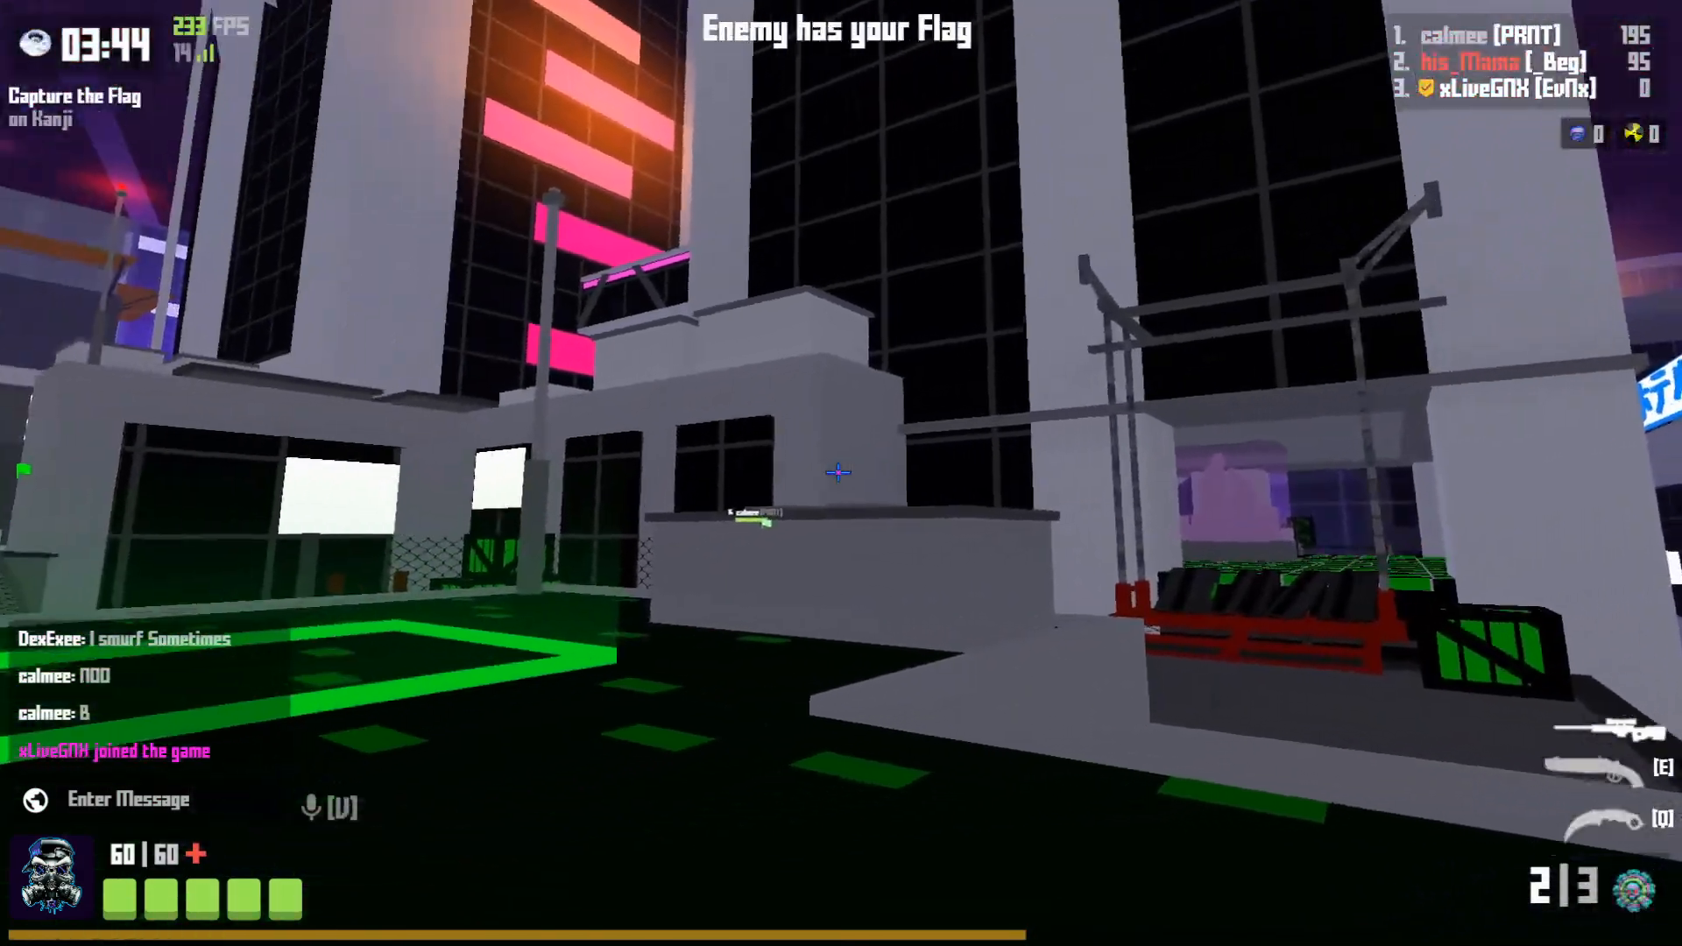